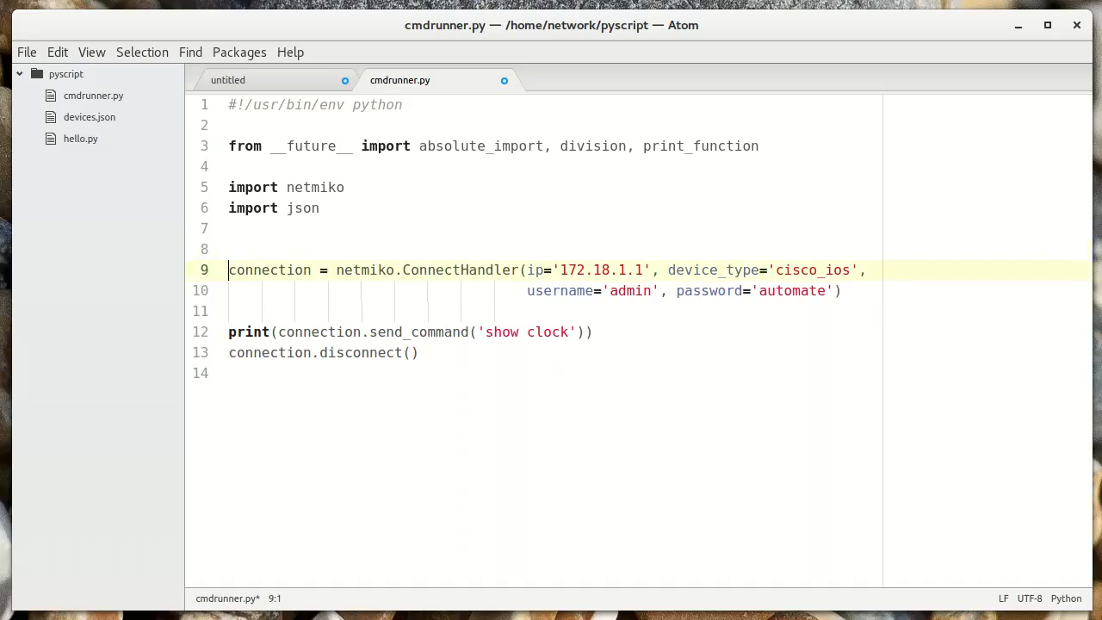
Step: Move the ConnectHandler arguments above the call as ip, device_type, username and password assignments
left_click(839, 290)
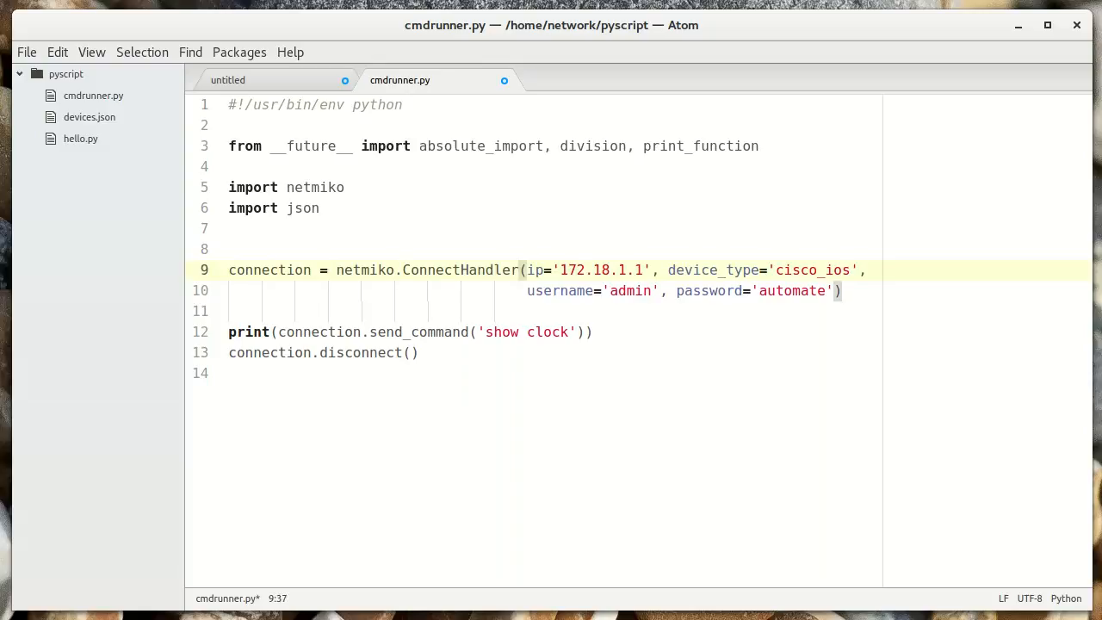
key("Delete")
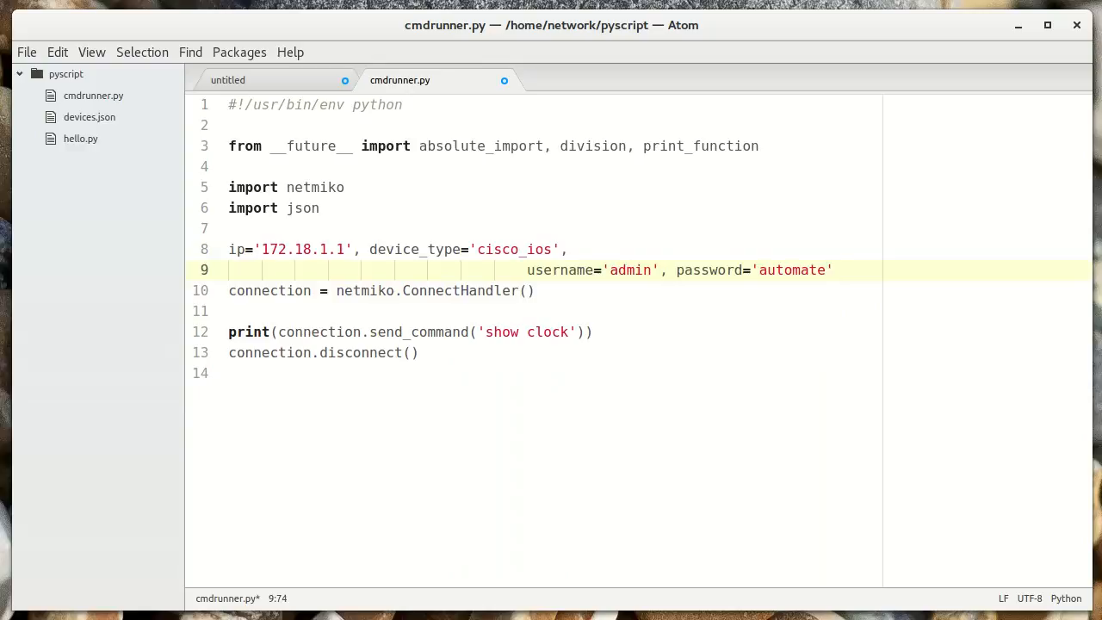
key("Return")
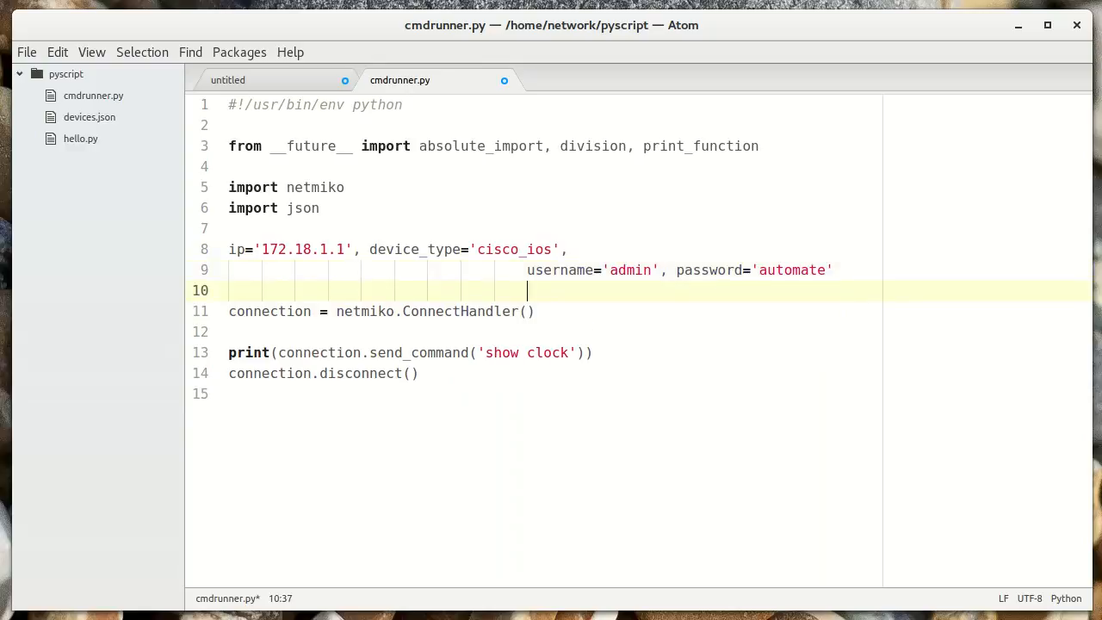
left_click(229, 311)
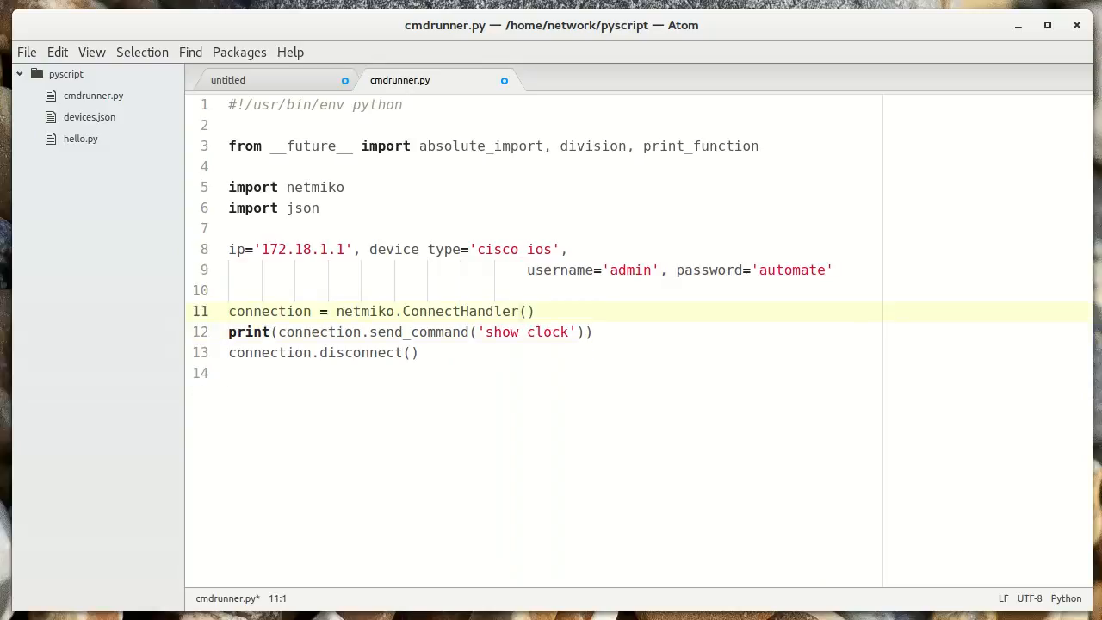
left_click(527, 311)
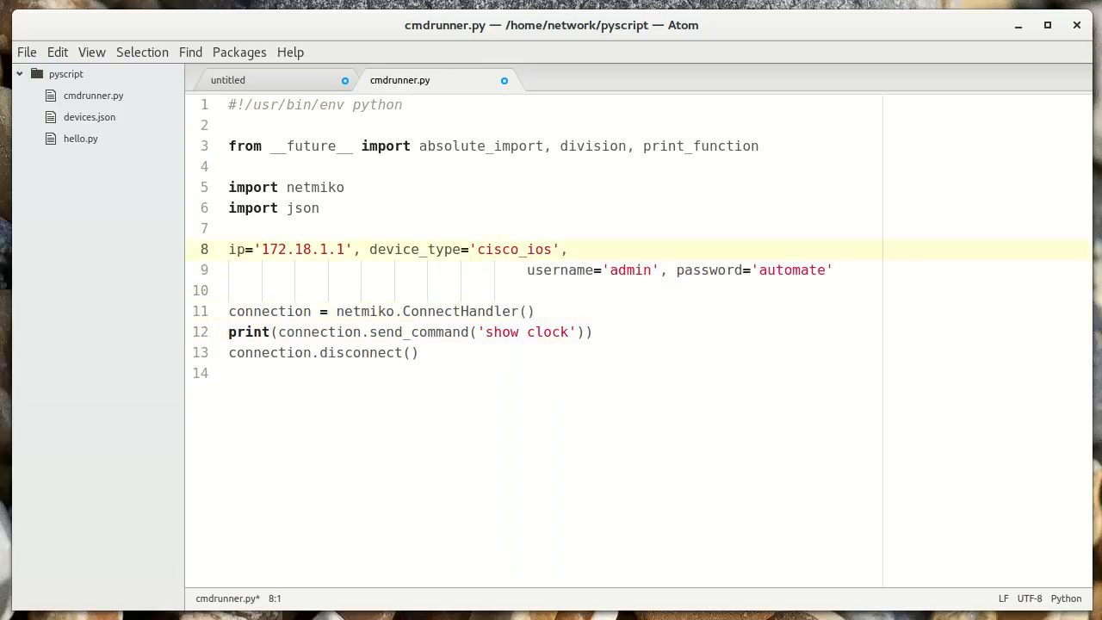
left_click(328, 248)
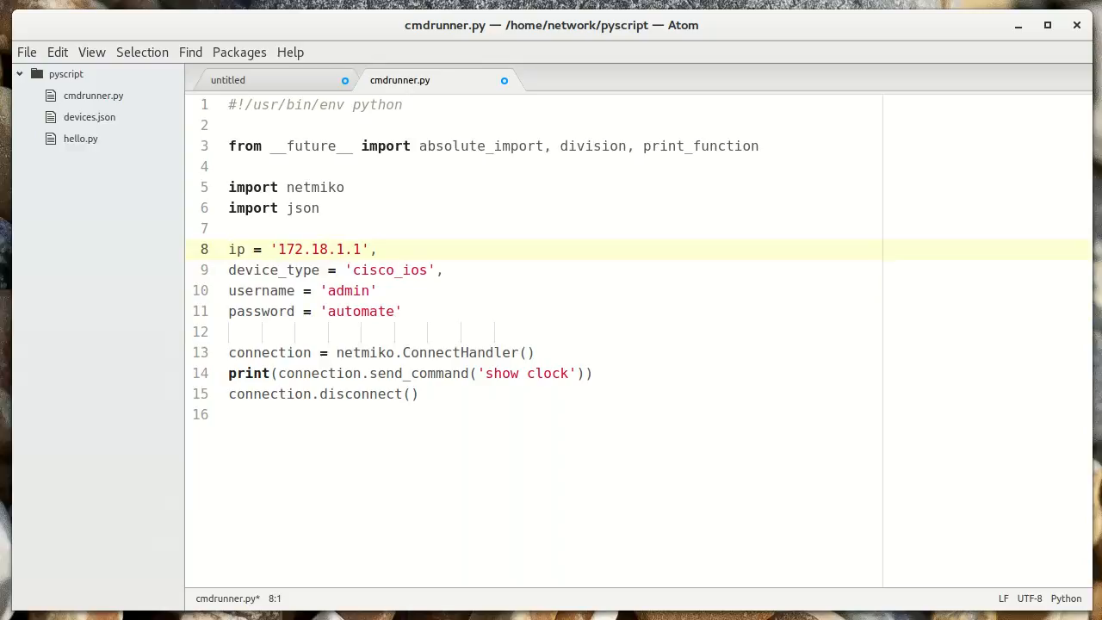
key("Return")
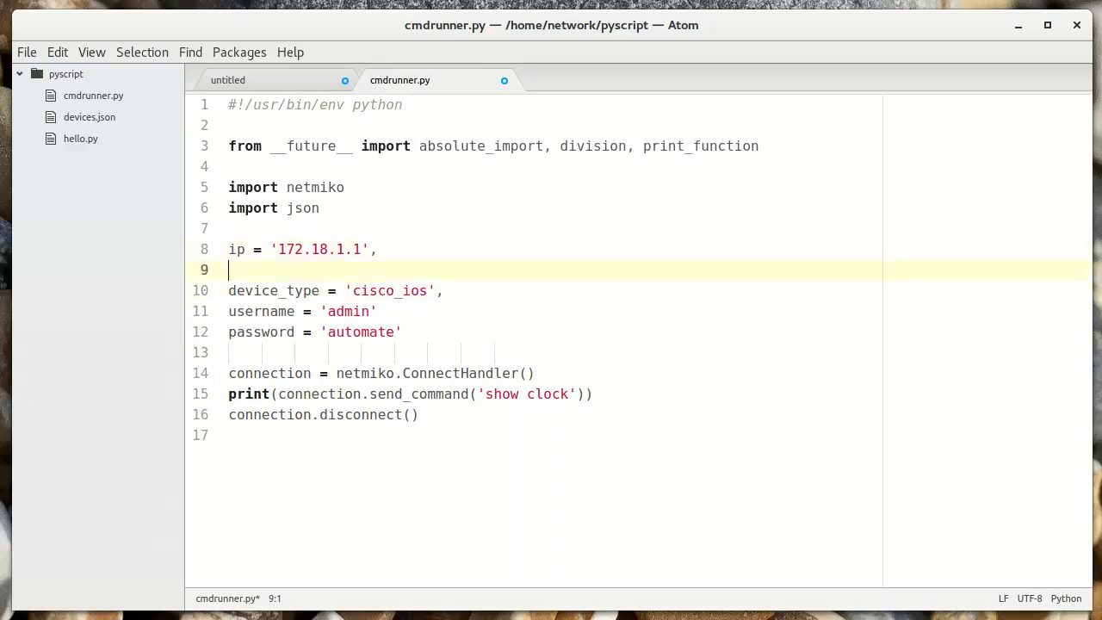
key("Return")
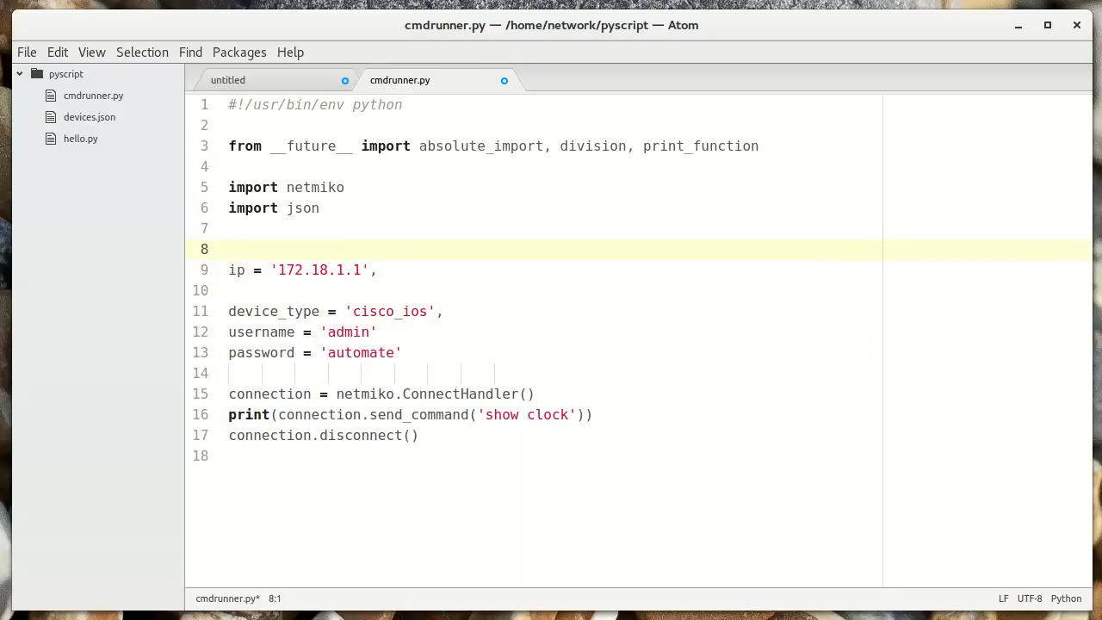
Step: Replace ip with a devices docstring of IPs ending in '''.strip().splitlines()
type("devices =")
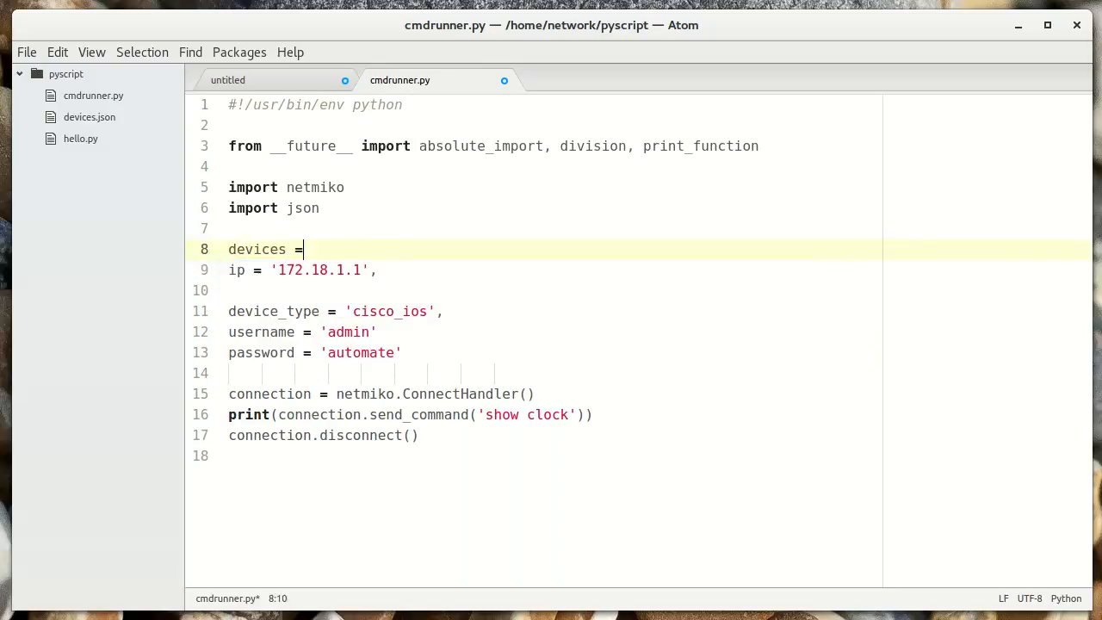
type("'''")
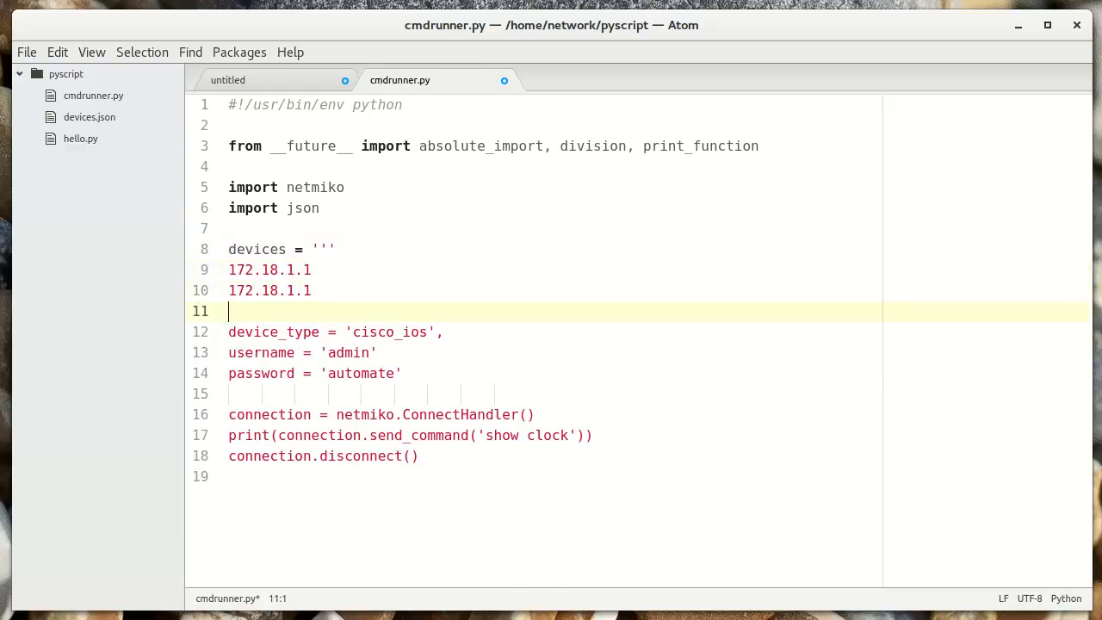
type("172.18.1.1")
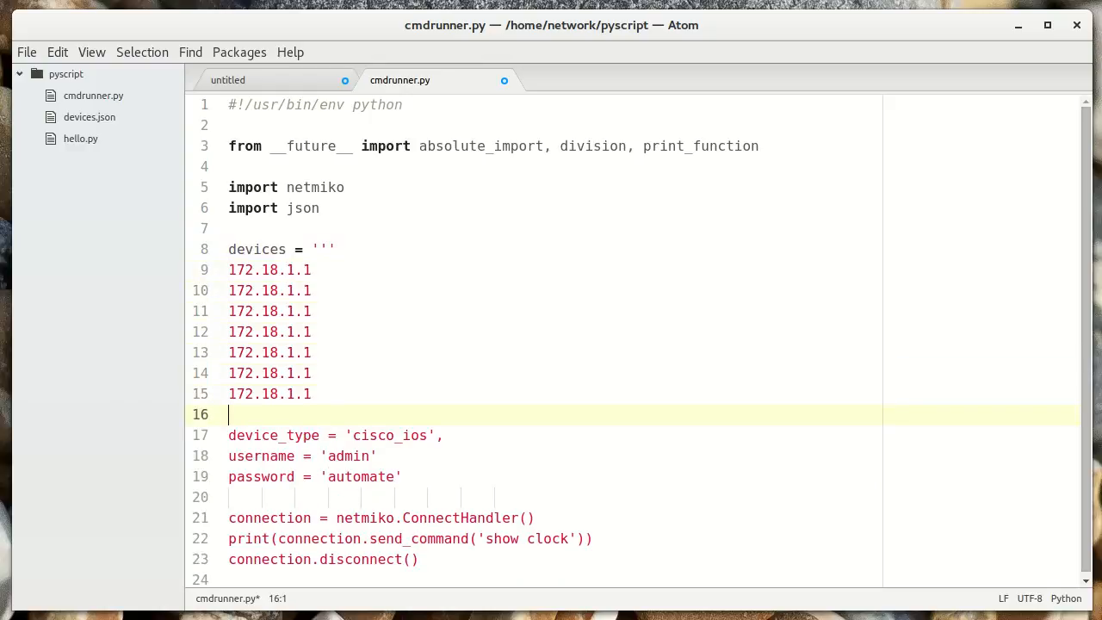
type("'''.s")
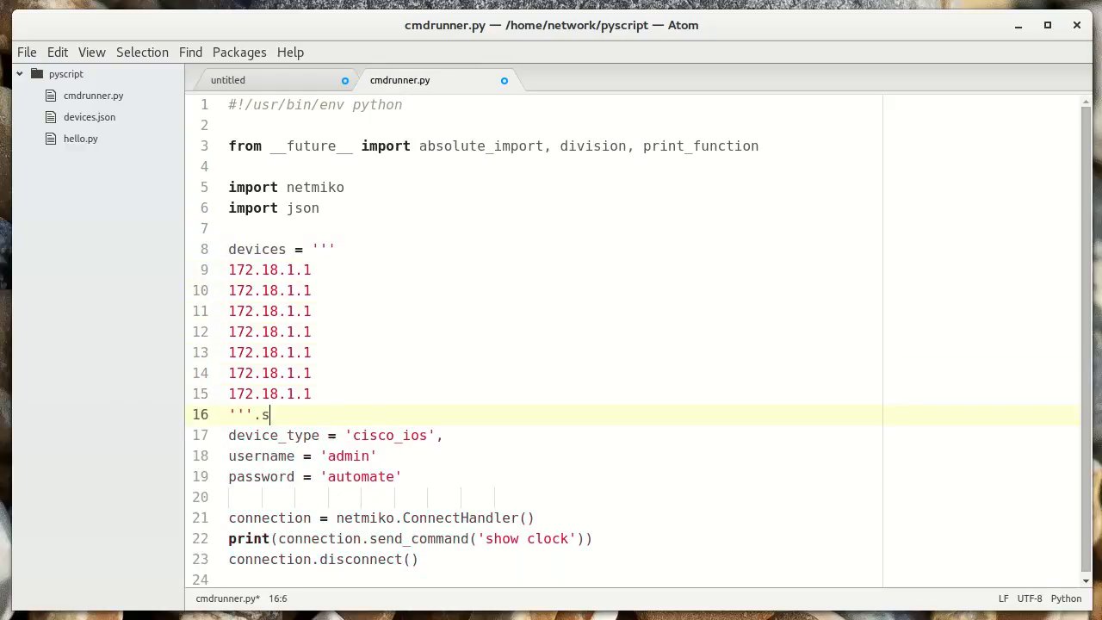
type("trip().splitlines(")
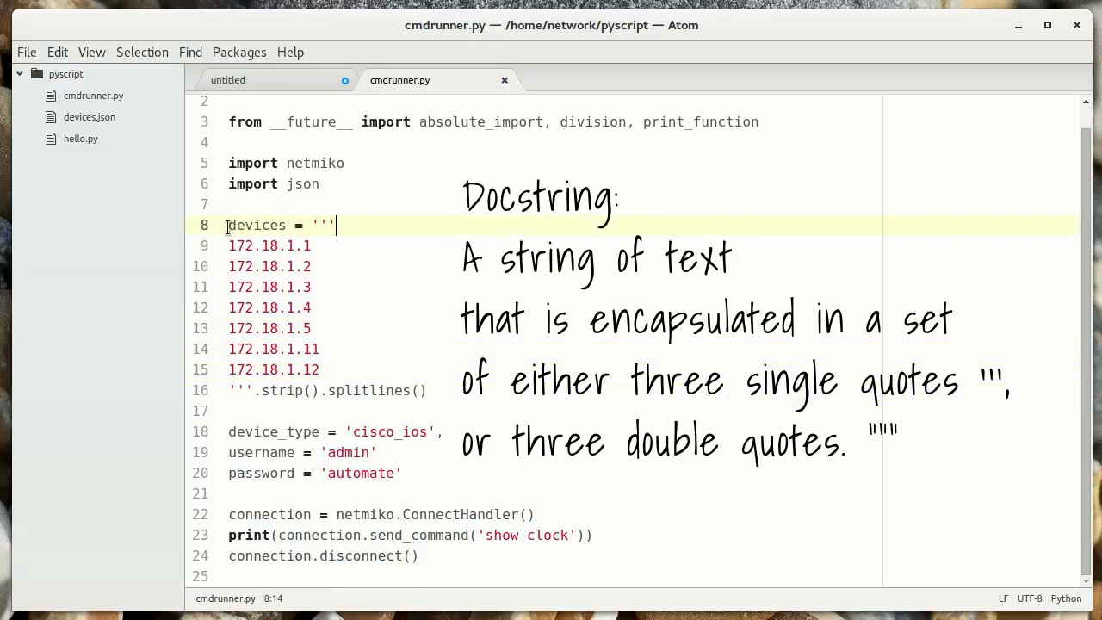
Step: Copy the devices IP address block
left_click_drag(335, 225, 250, 369)
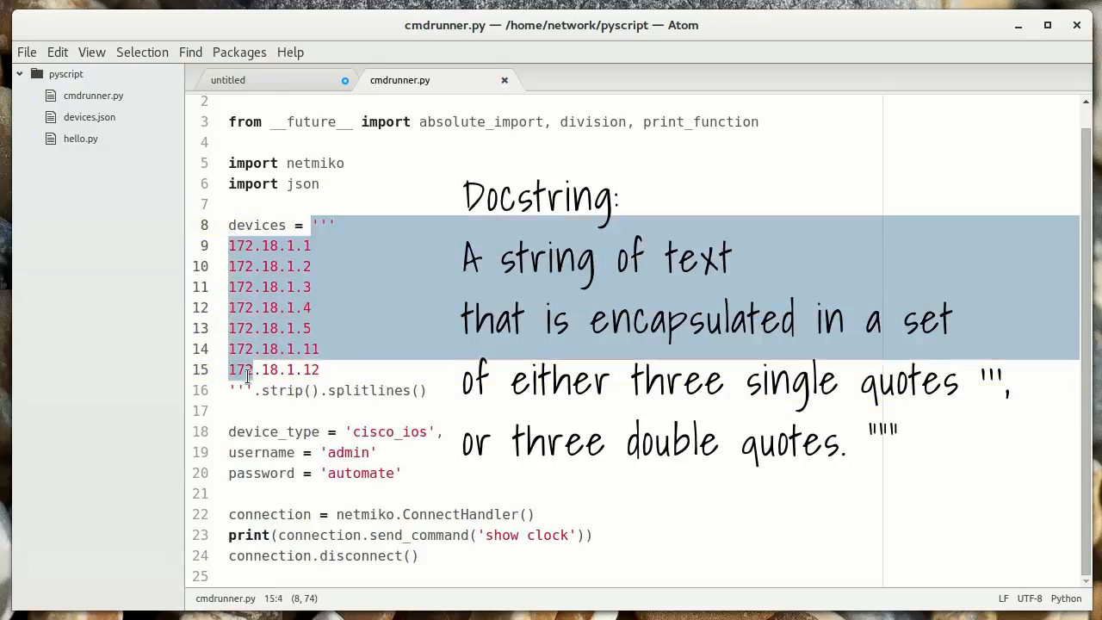
right_click(250, 376)
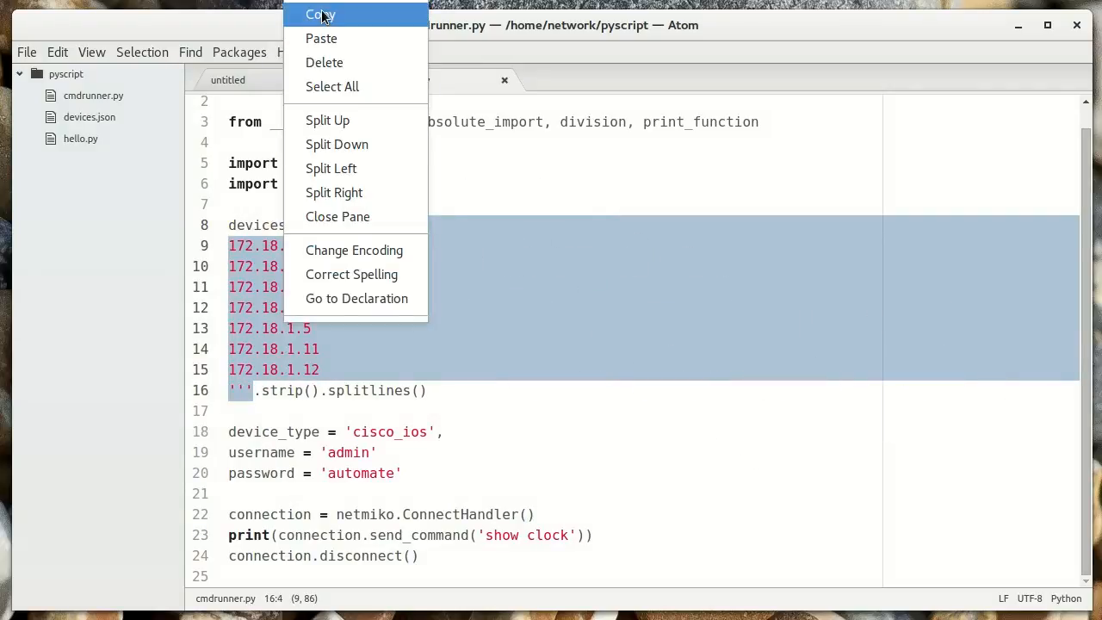
left_click(320, 15)
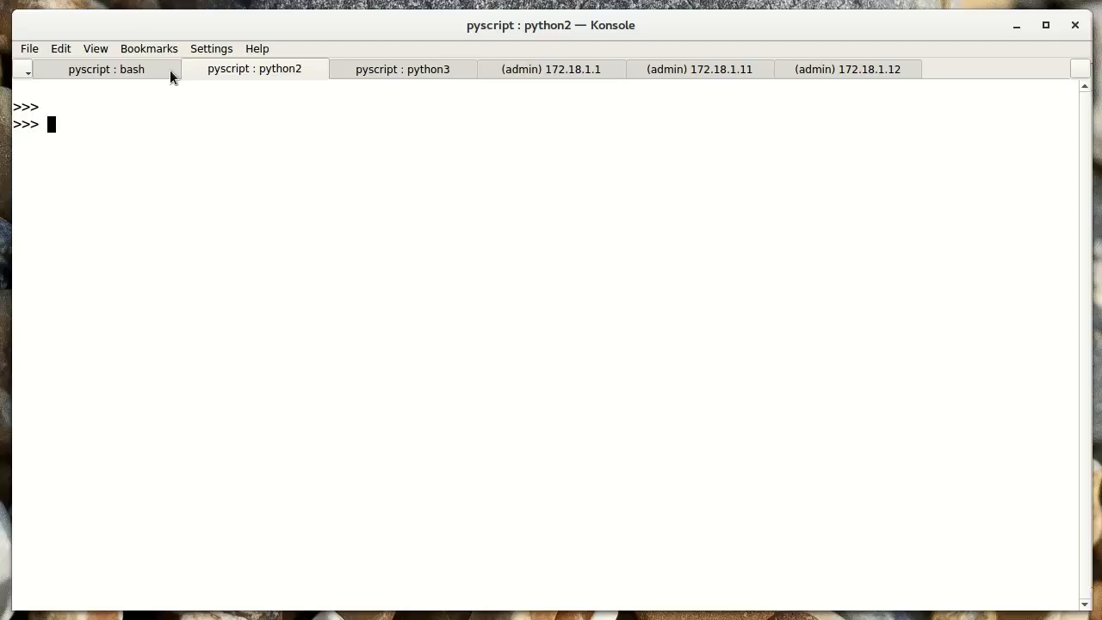
Step: Paste the IP docstring into the Python 2 shell and store it in x
key("Return")
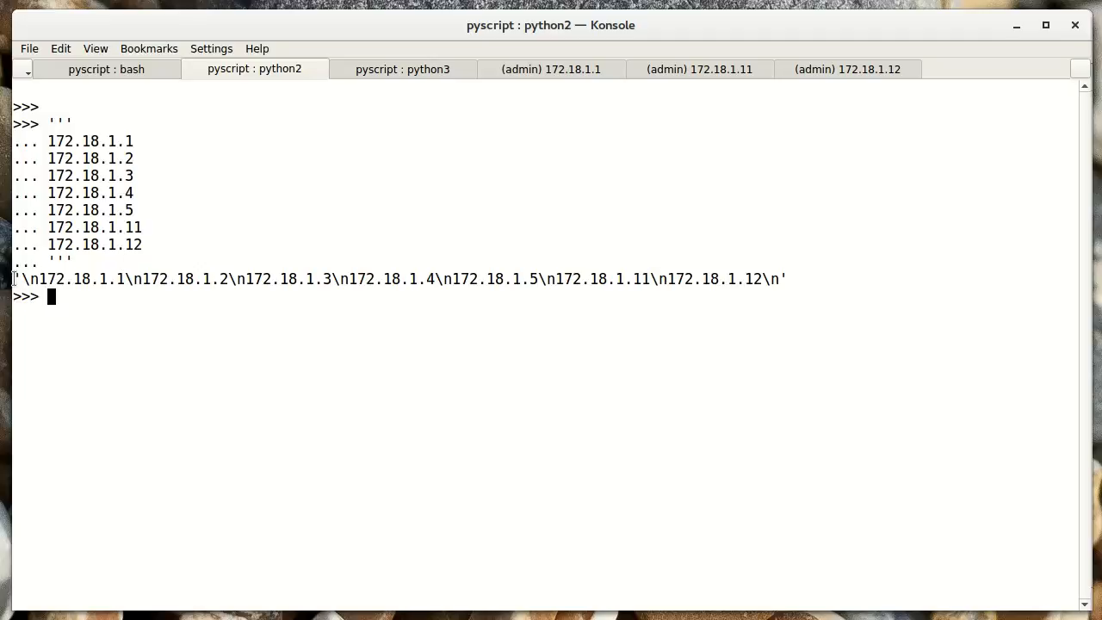
triple_click(396, 278)
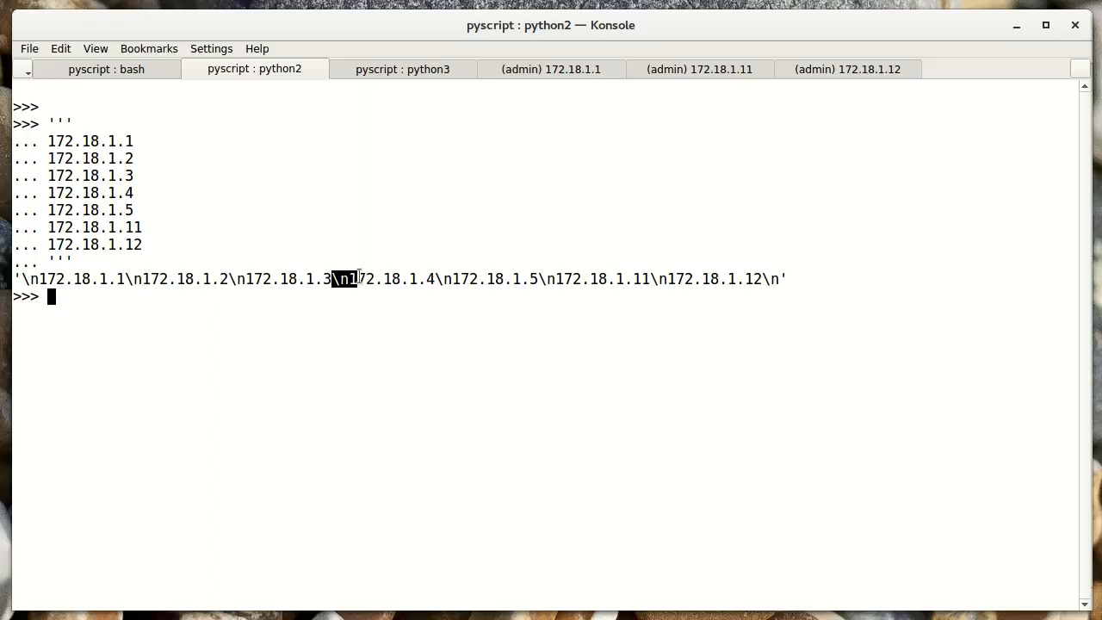
mouse_move(306, 184)
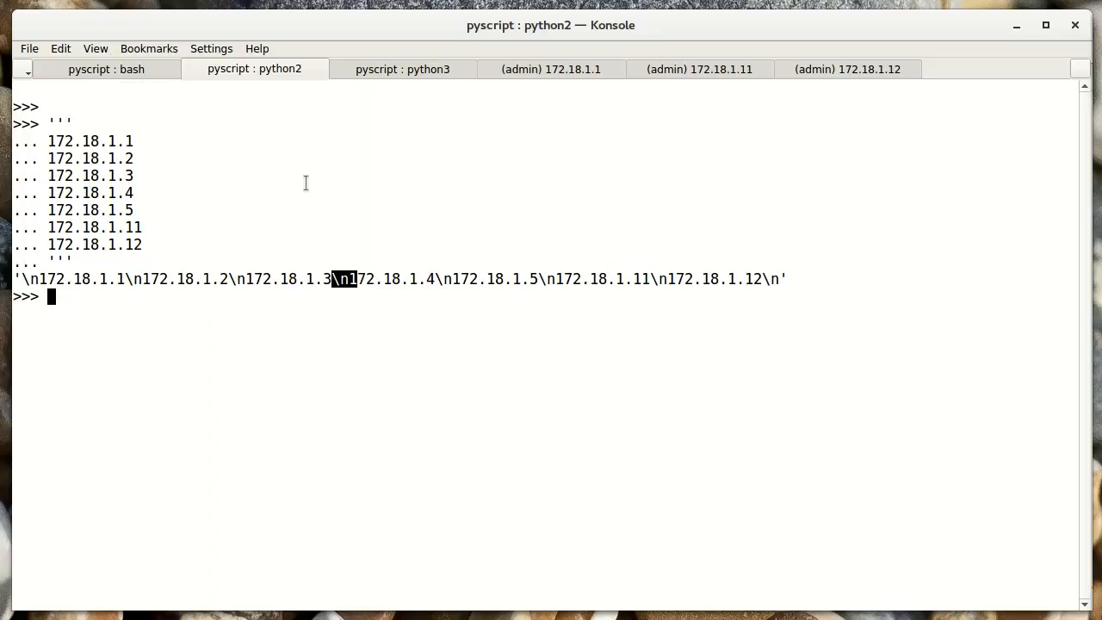
key("Return")
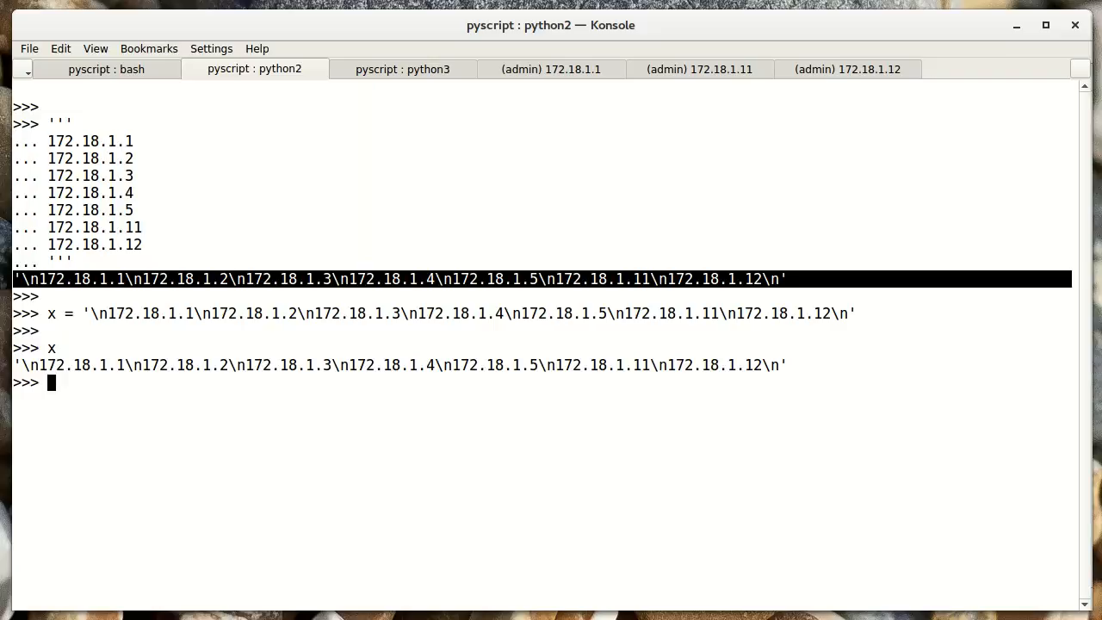
Step: Run x.splitlines() and x.strip().splitlines() to get a clean seven-address list
type("x.s")
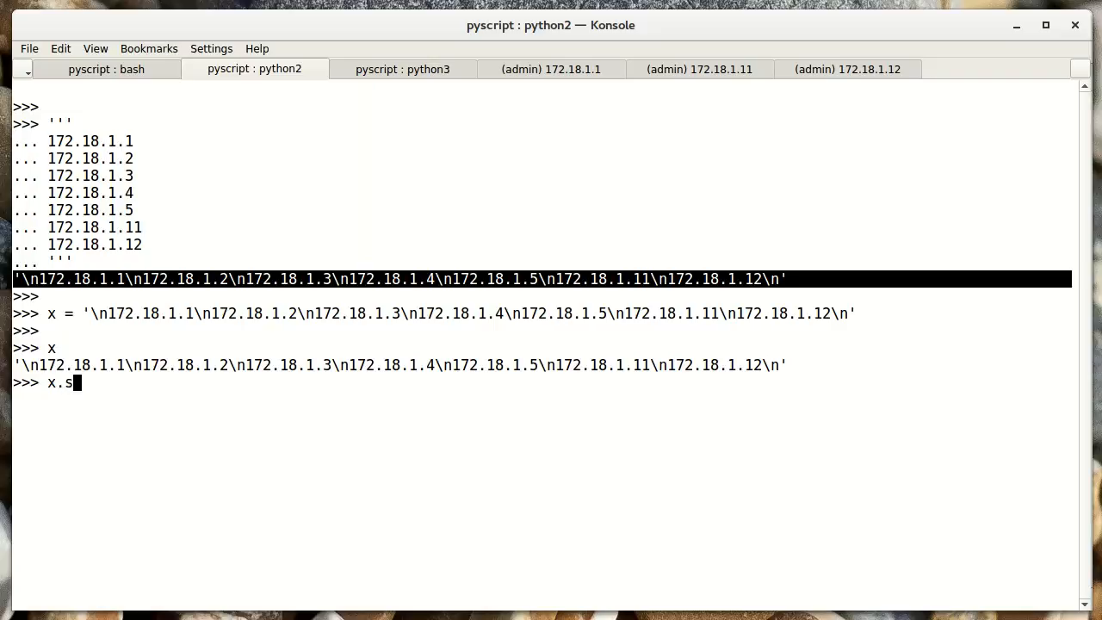
type("plitlines")
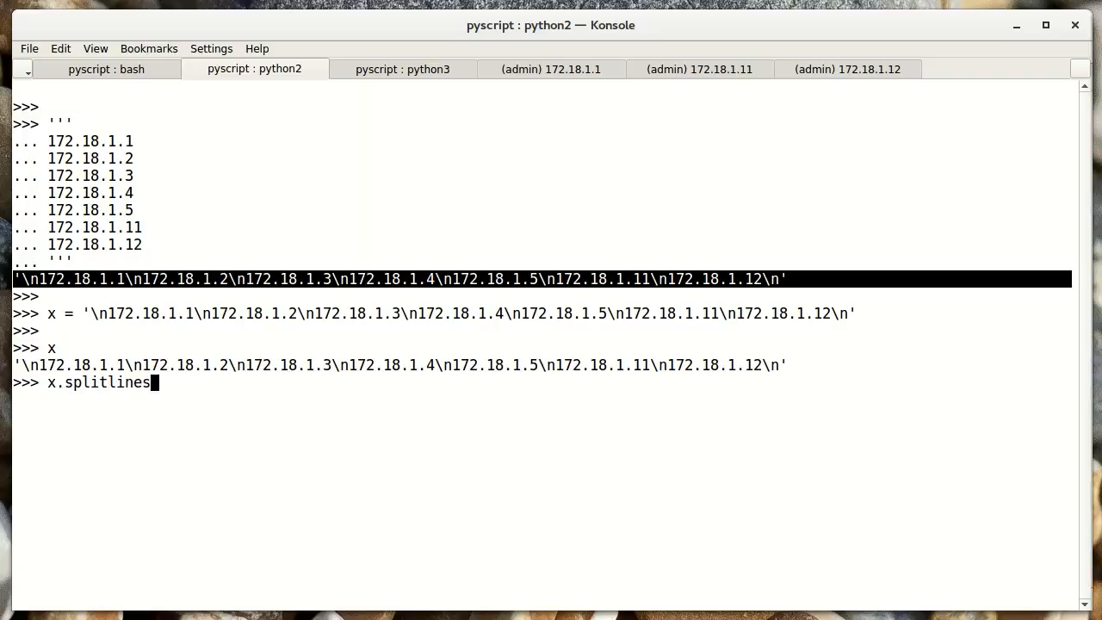
key("Return")
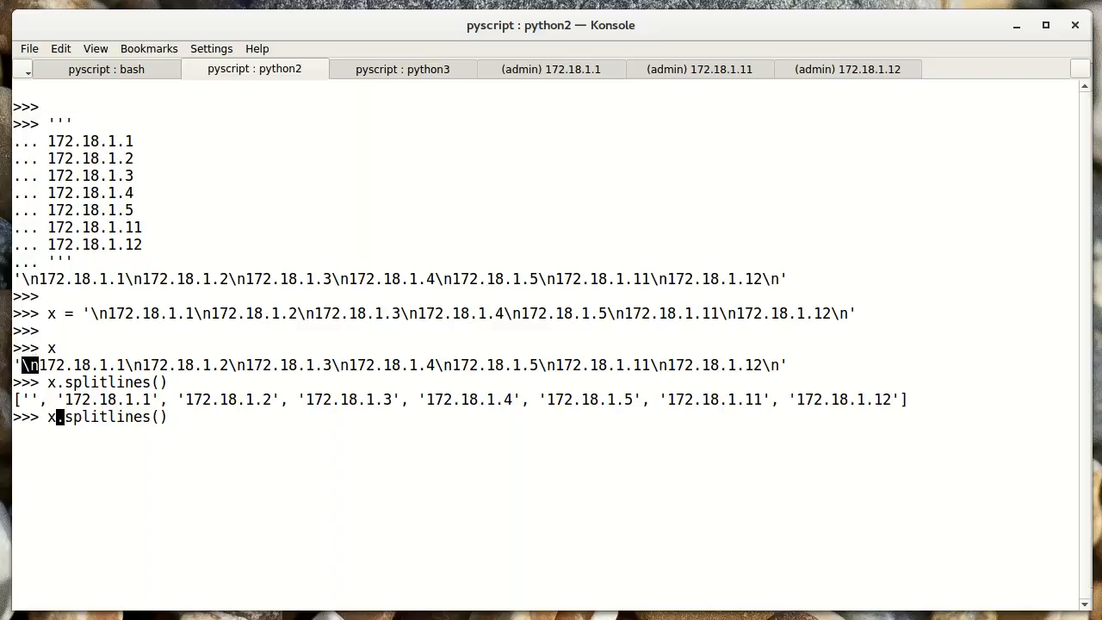
type("strip.")
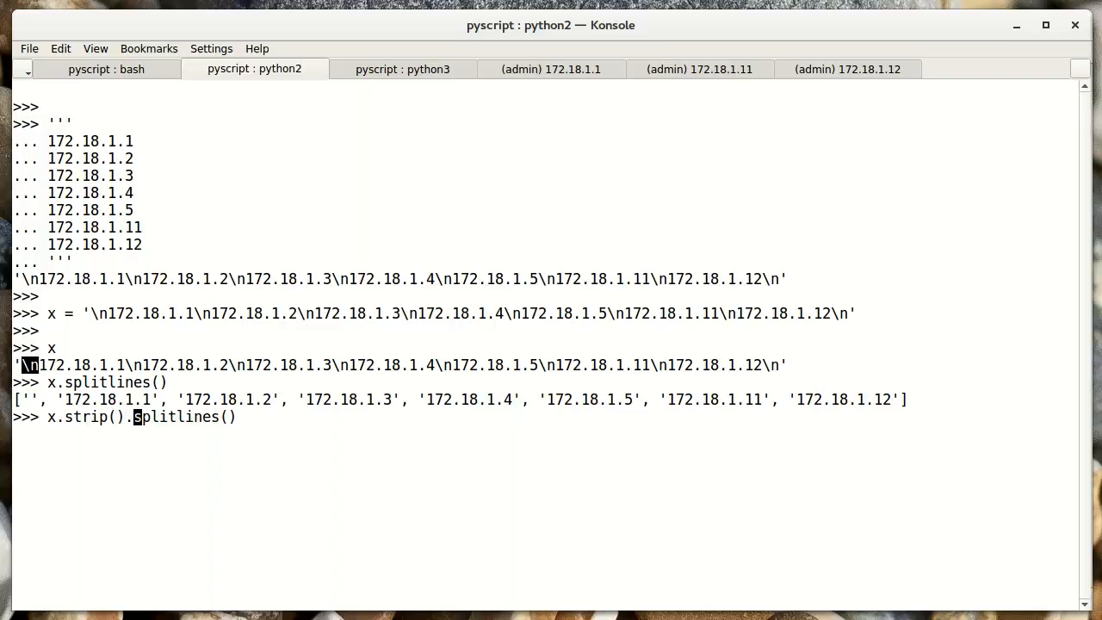
key("Return")
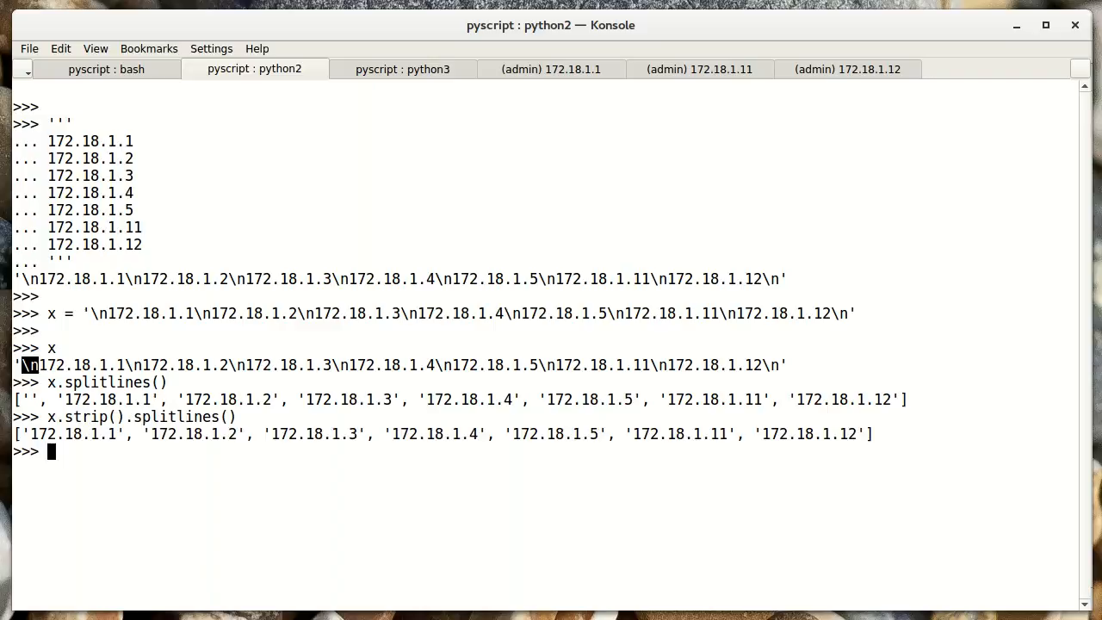
mouse_move(56, 474)
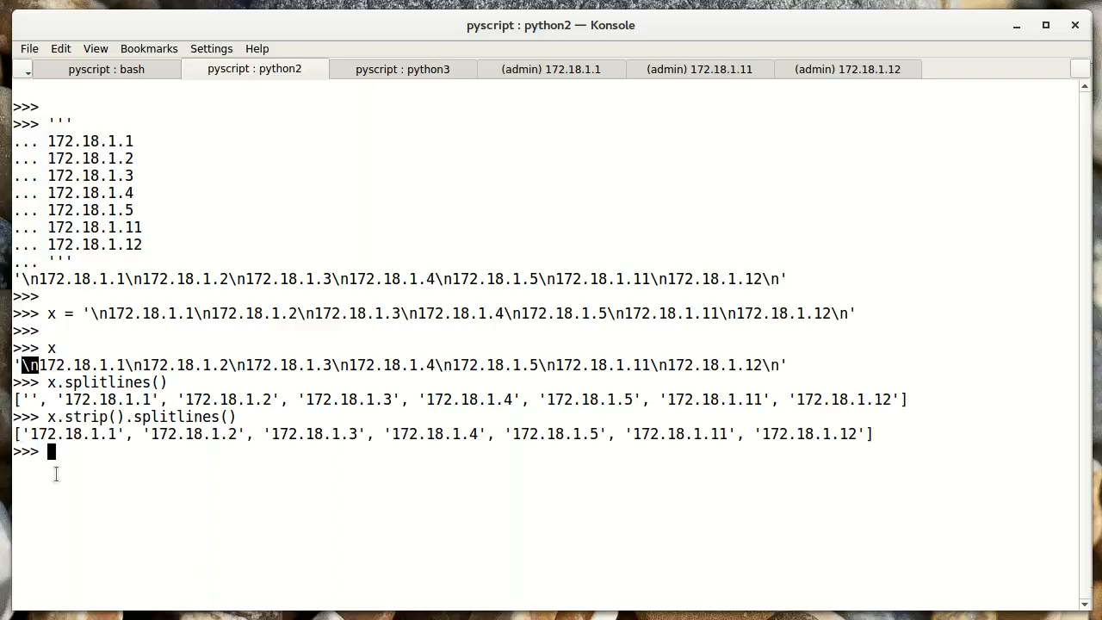
double_click(73, 432)
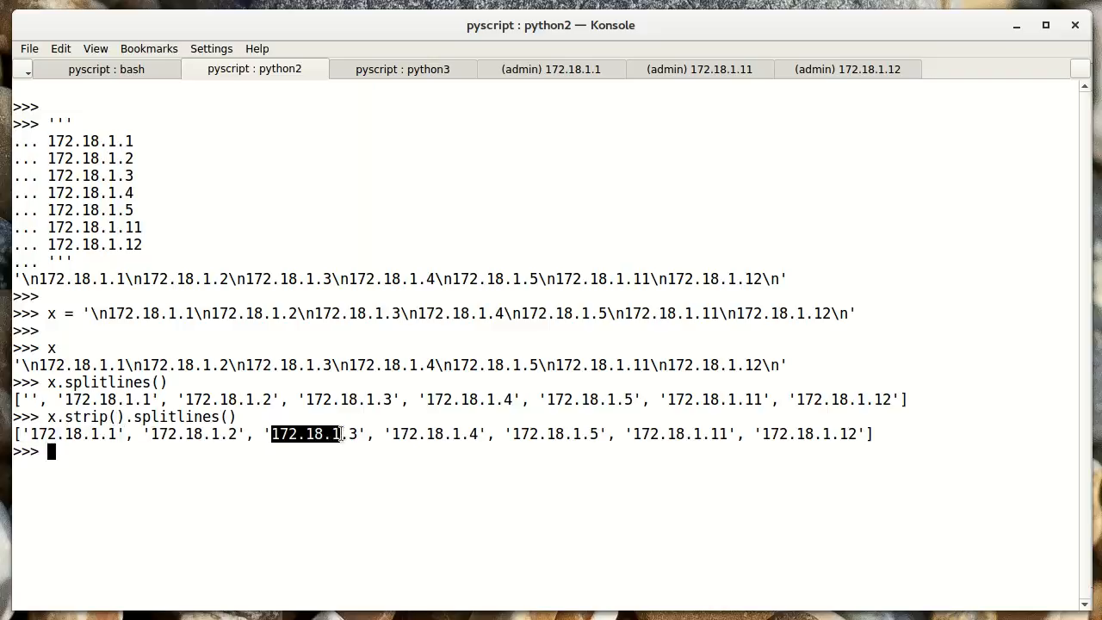
double_click(316, 434)
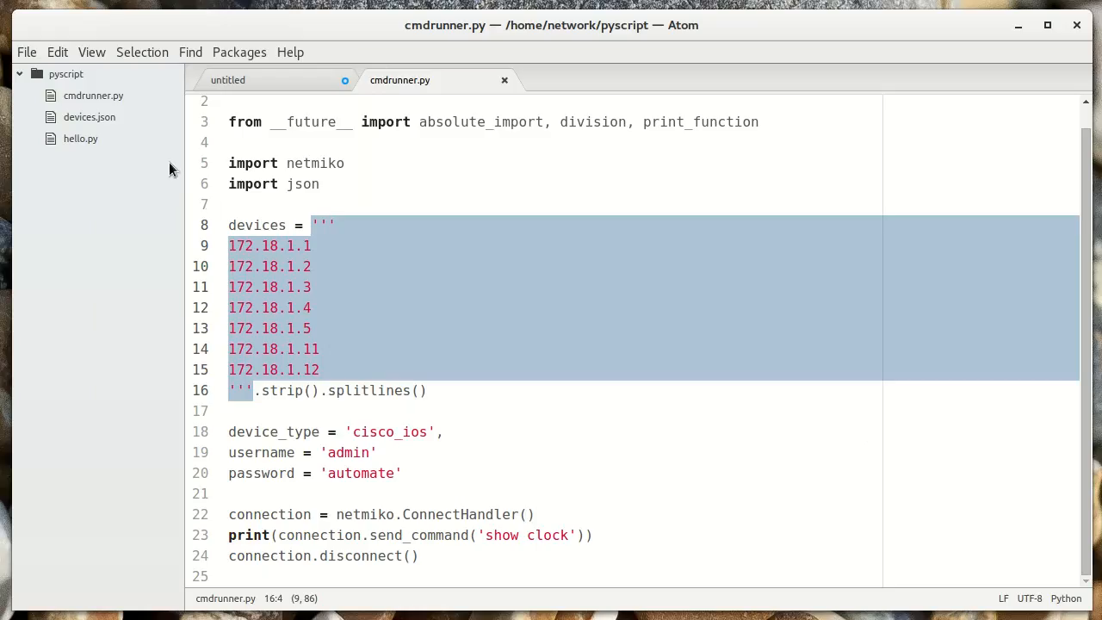
left_click(230, 225)
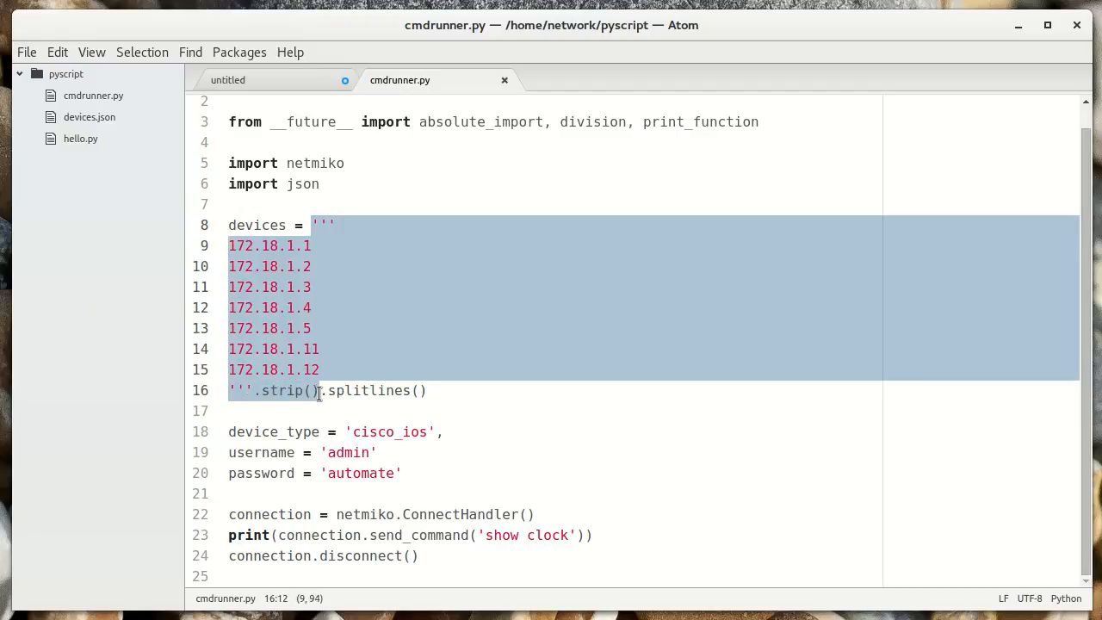
double_click(357, 390)
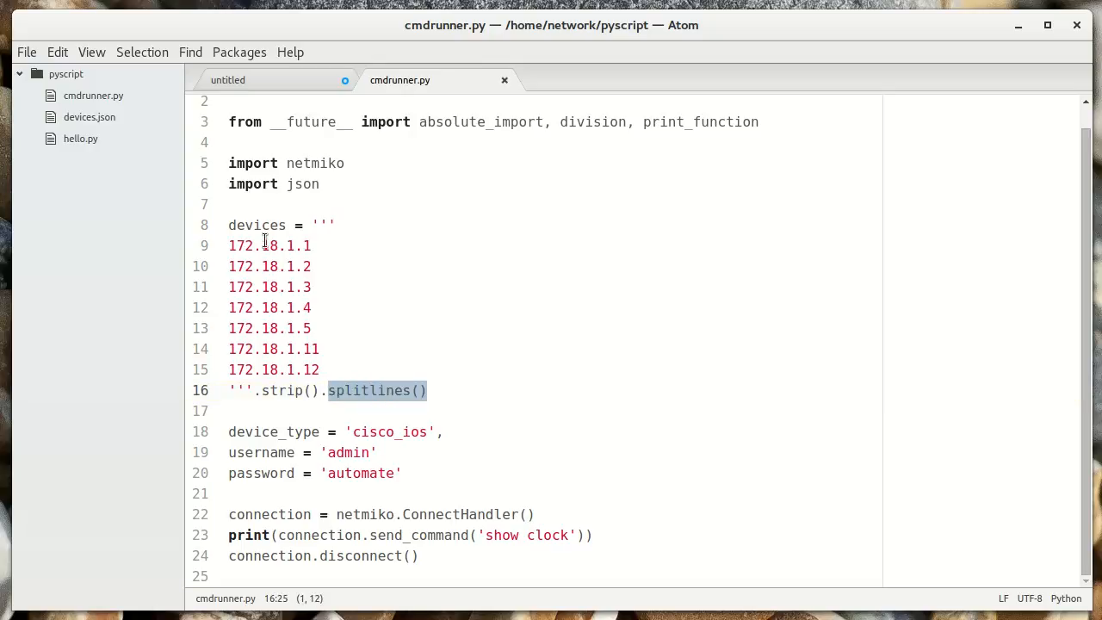
double_click(256, 224)
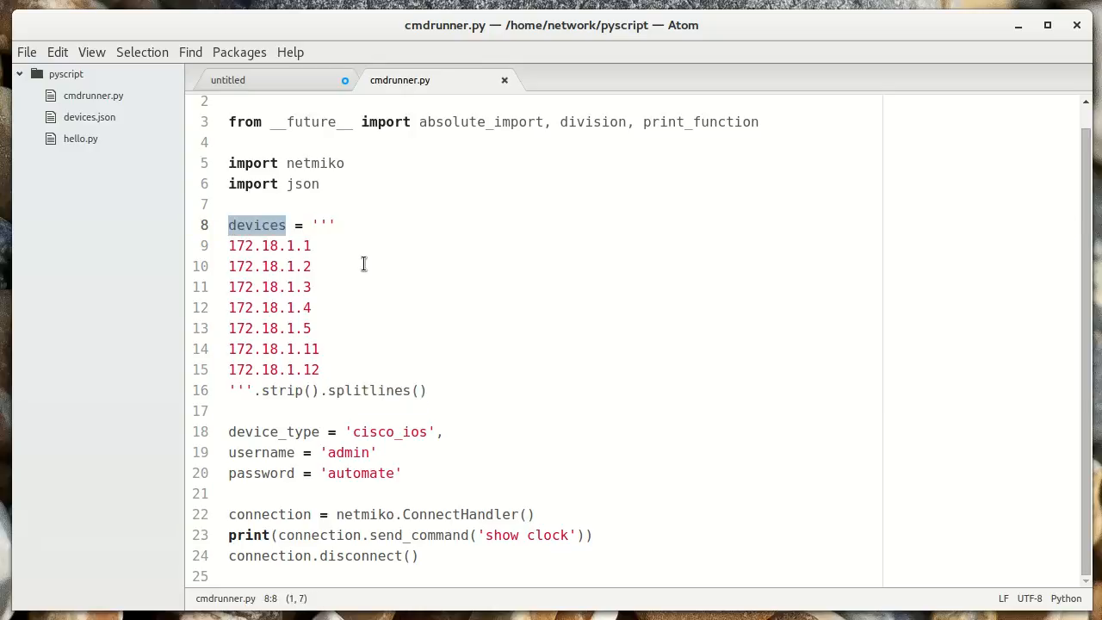
left_click(315, 266)
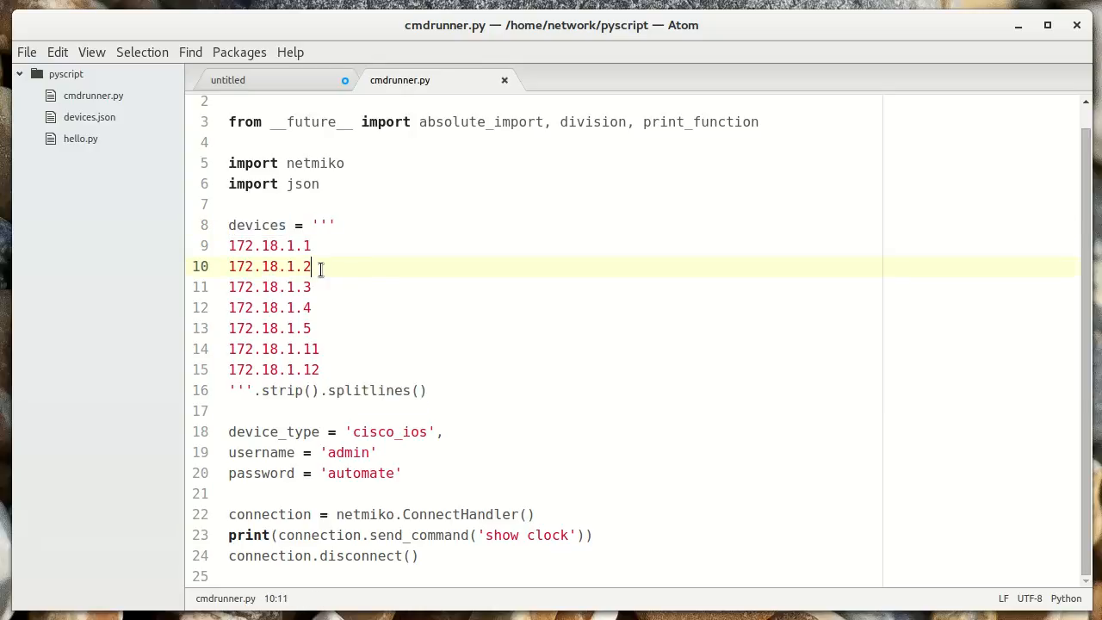
left_click(316, 246)
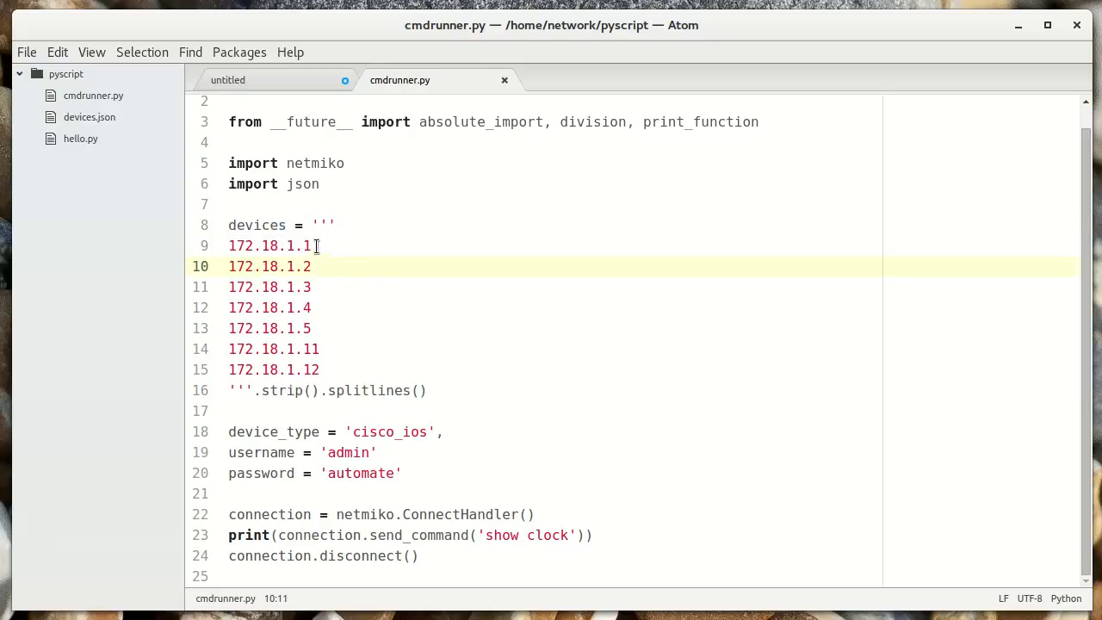
left_click(318, 245)
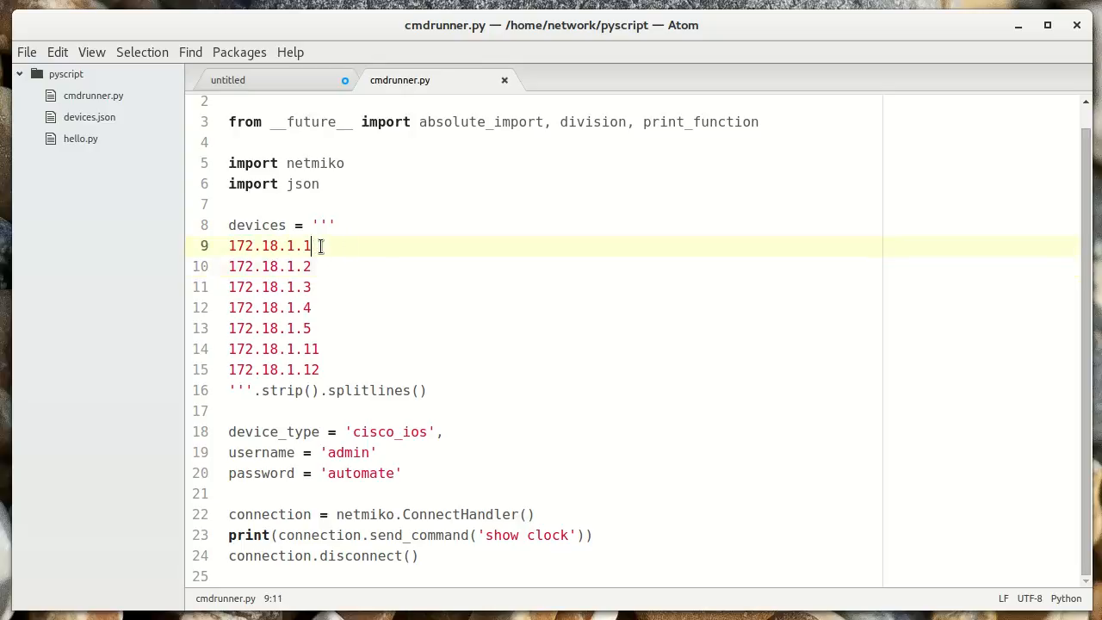
type("'")
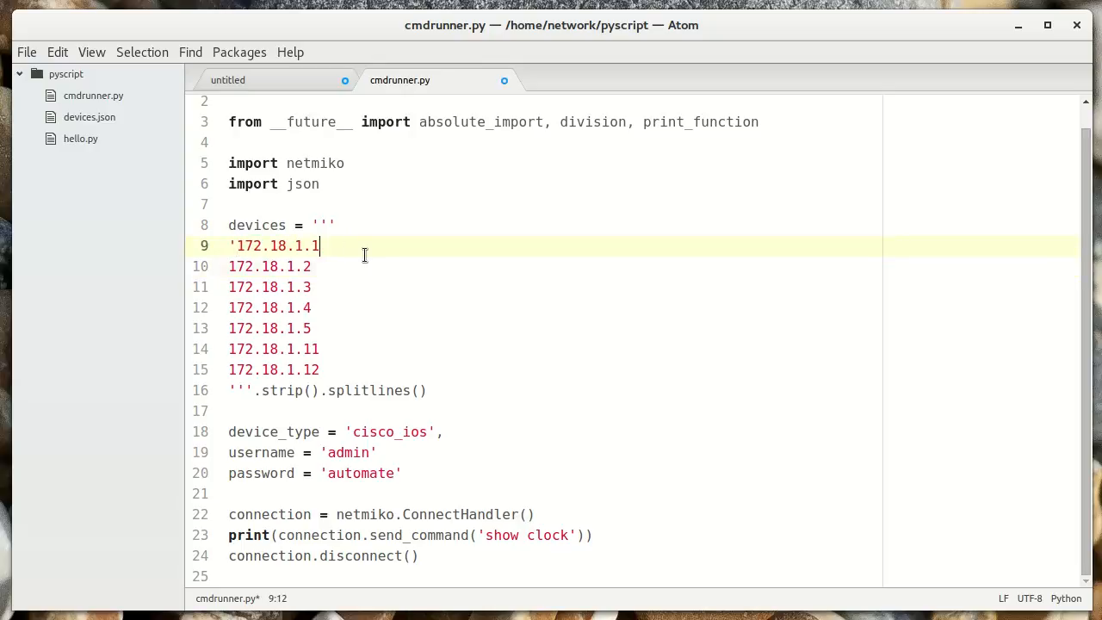
type("',")
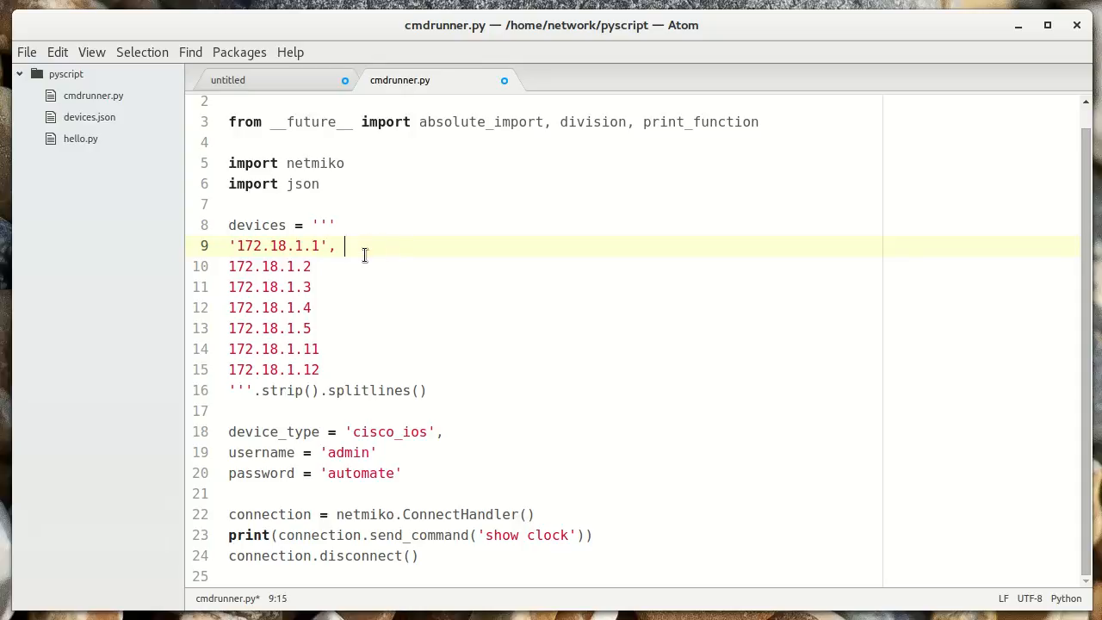
type("'kfhjksd'")
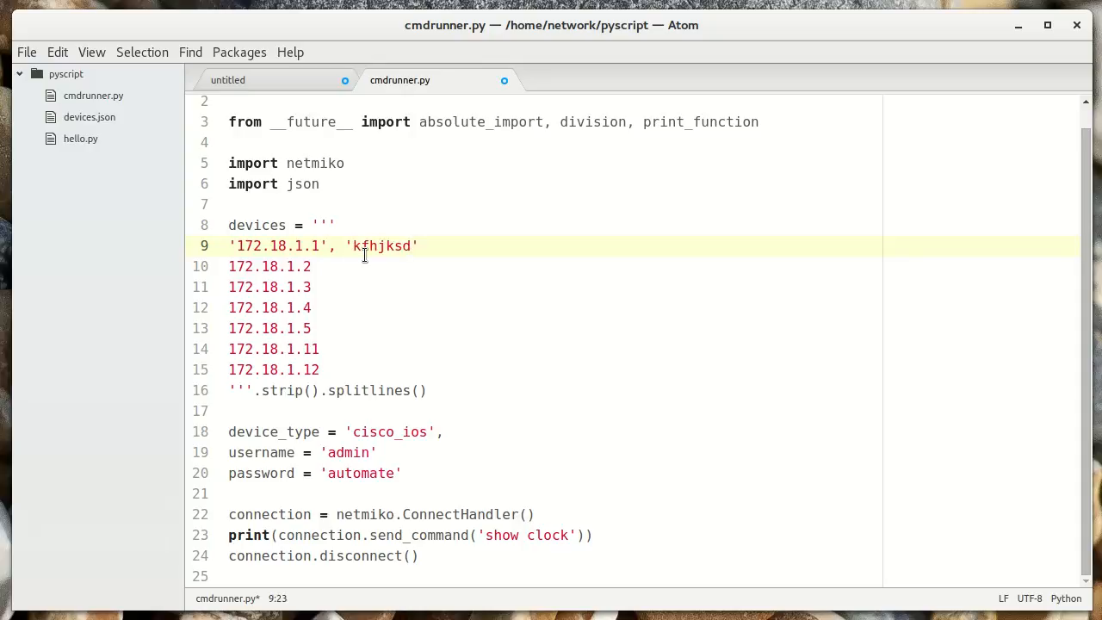
double_click(384, 246)
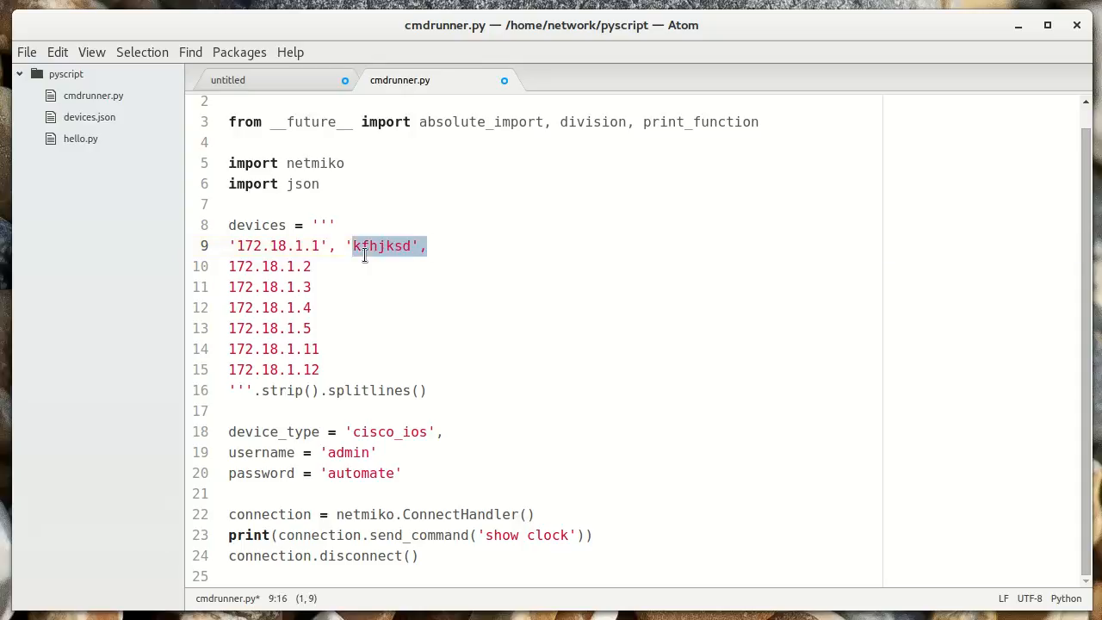
key("Delete")
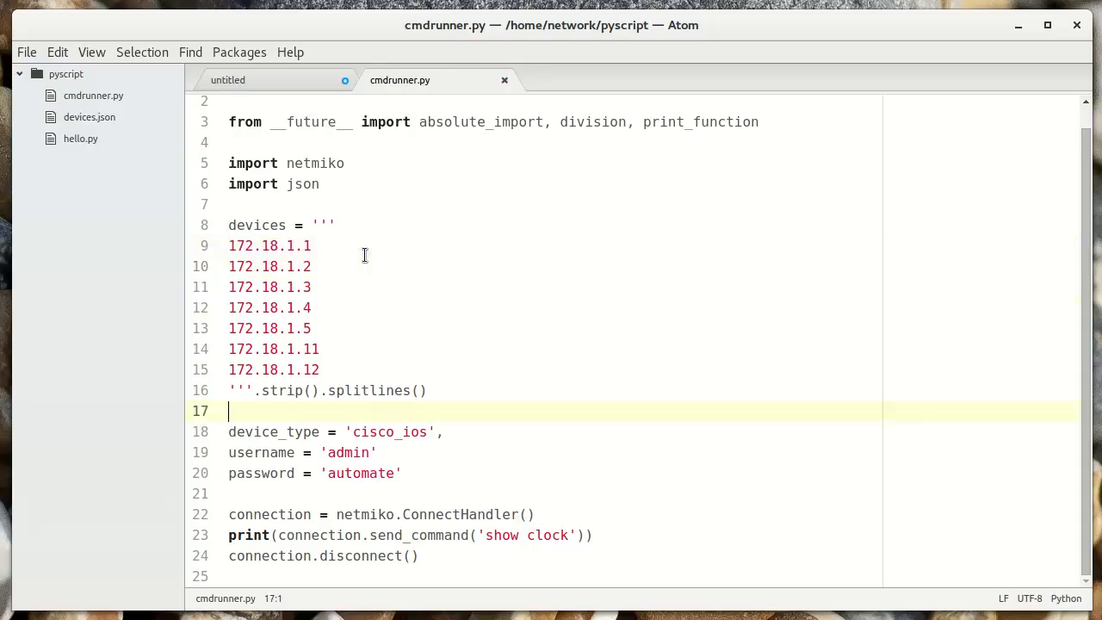
left_click(269, 286)
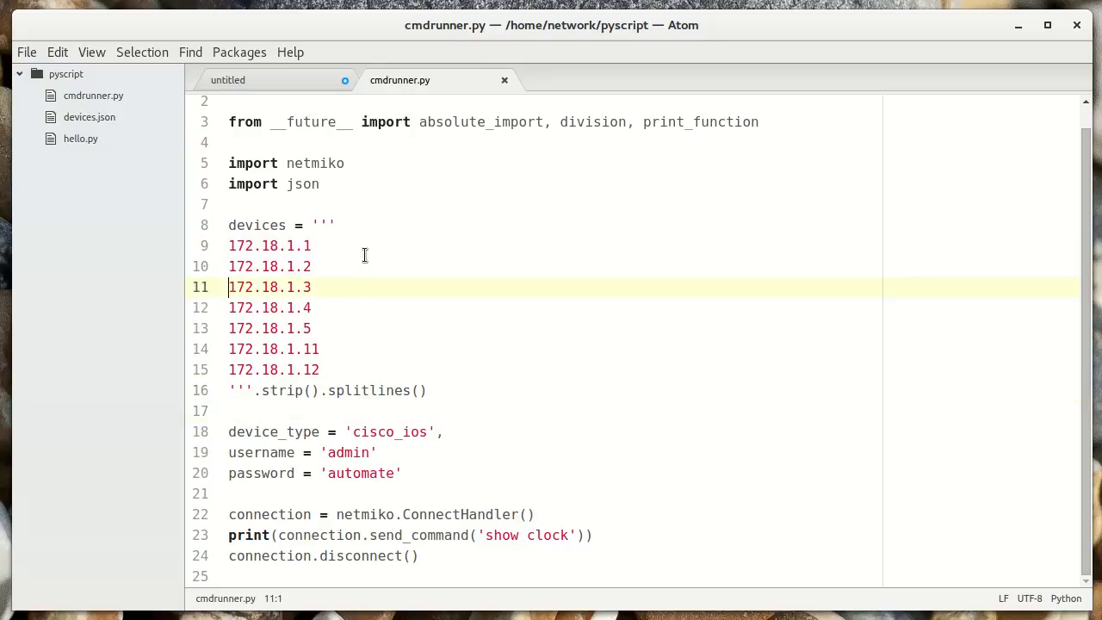
left_click(327, 390)
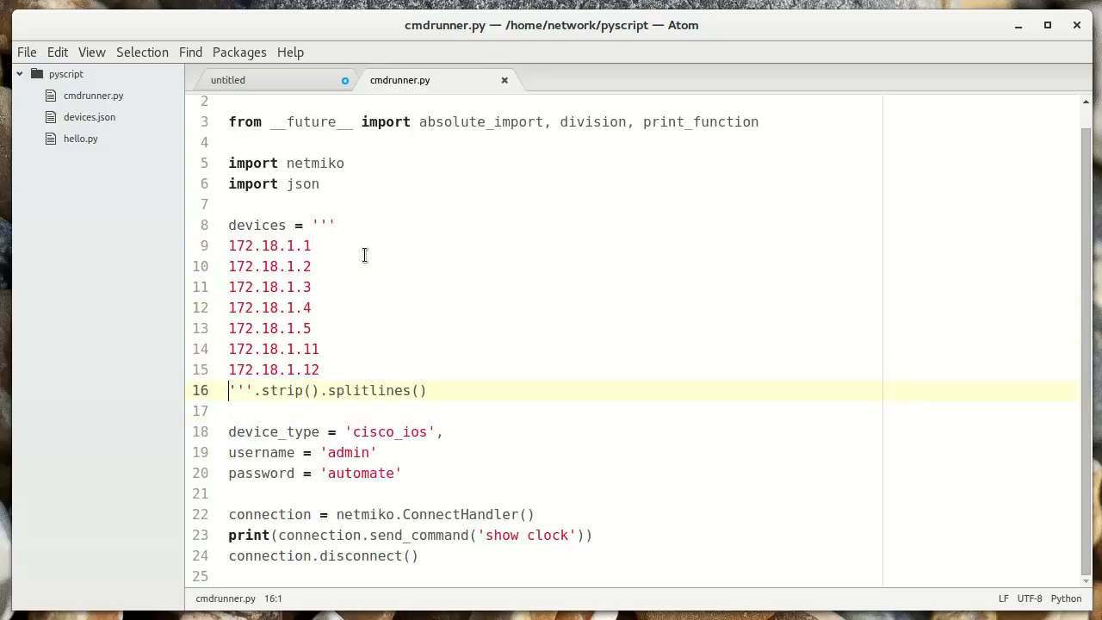
left_click(263, 390)
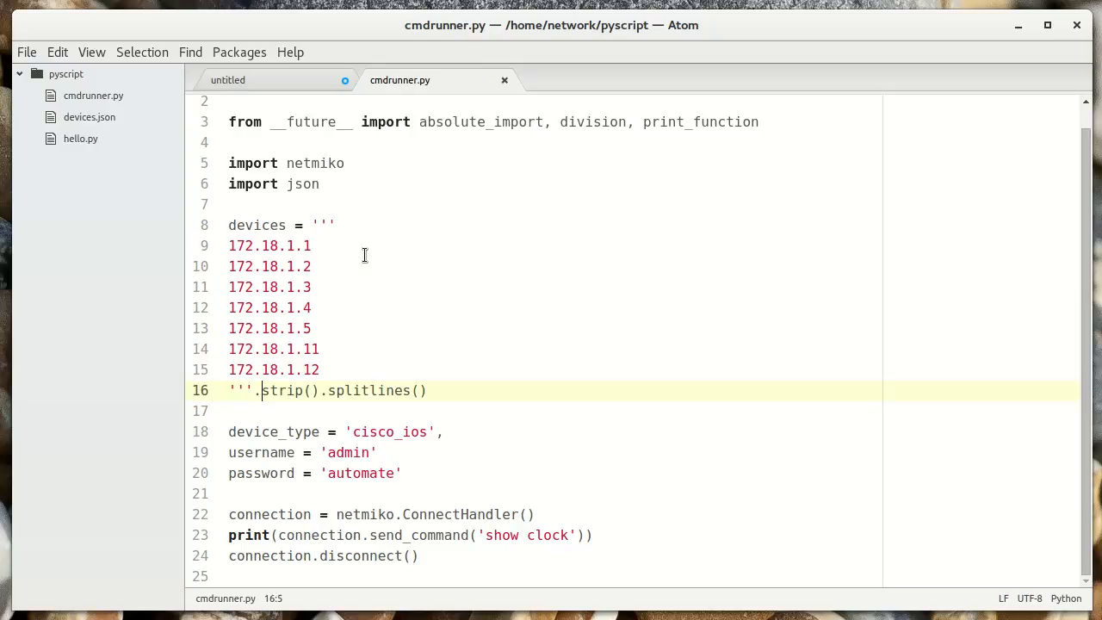
left_click(261, 513)
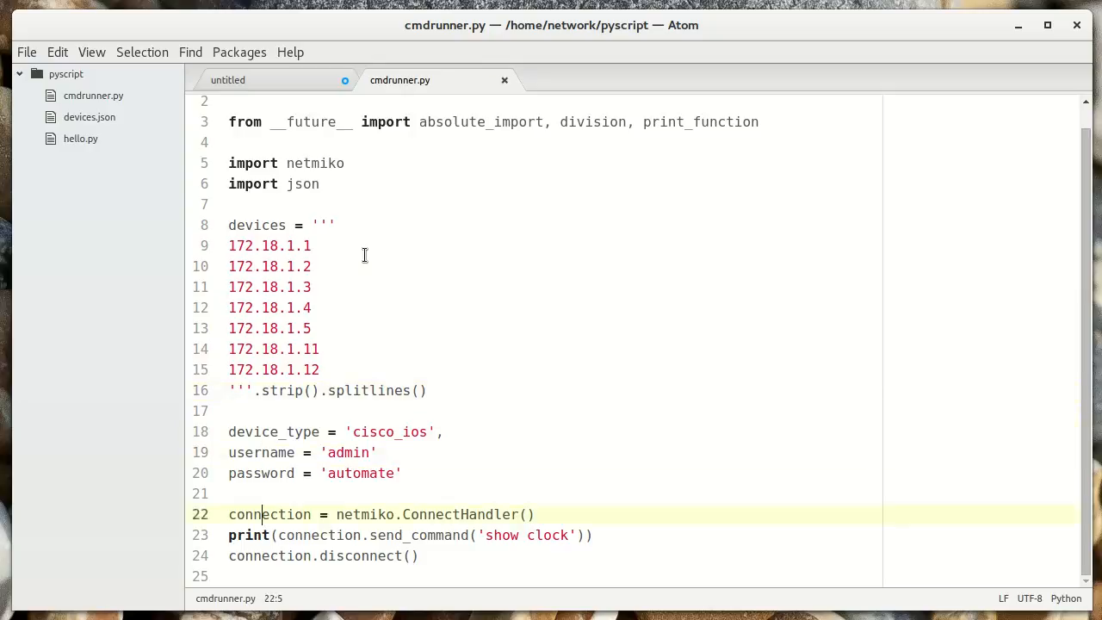
left_click(442, 431)
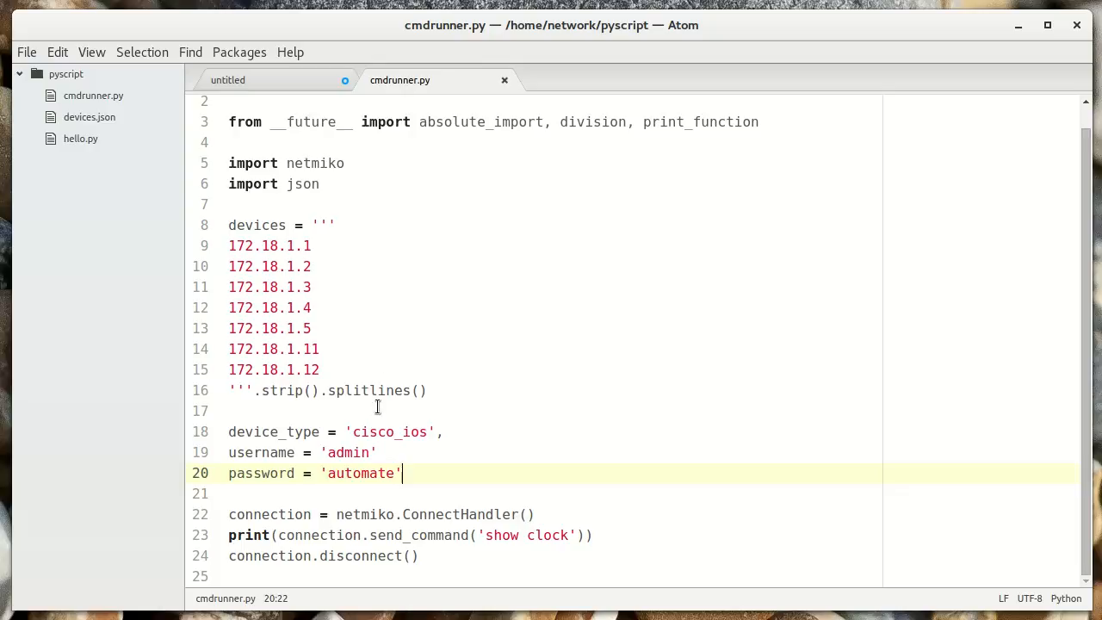
mouse_move(400, 376)
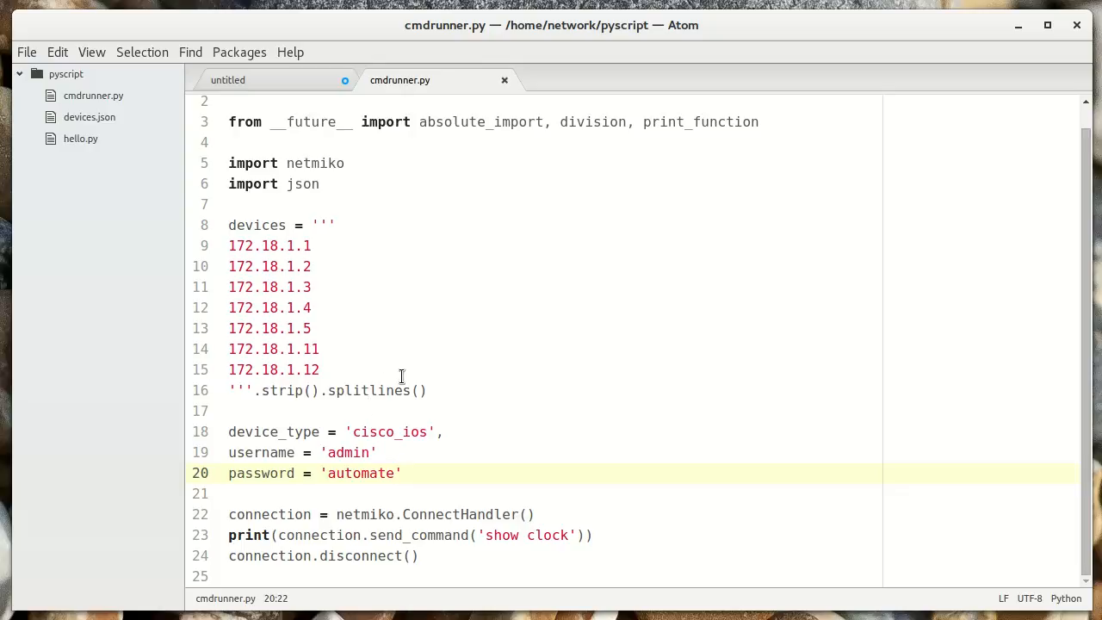
left_click(402, 473)
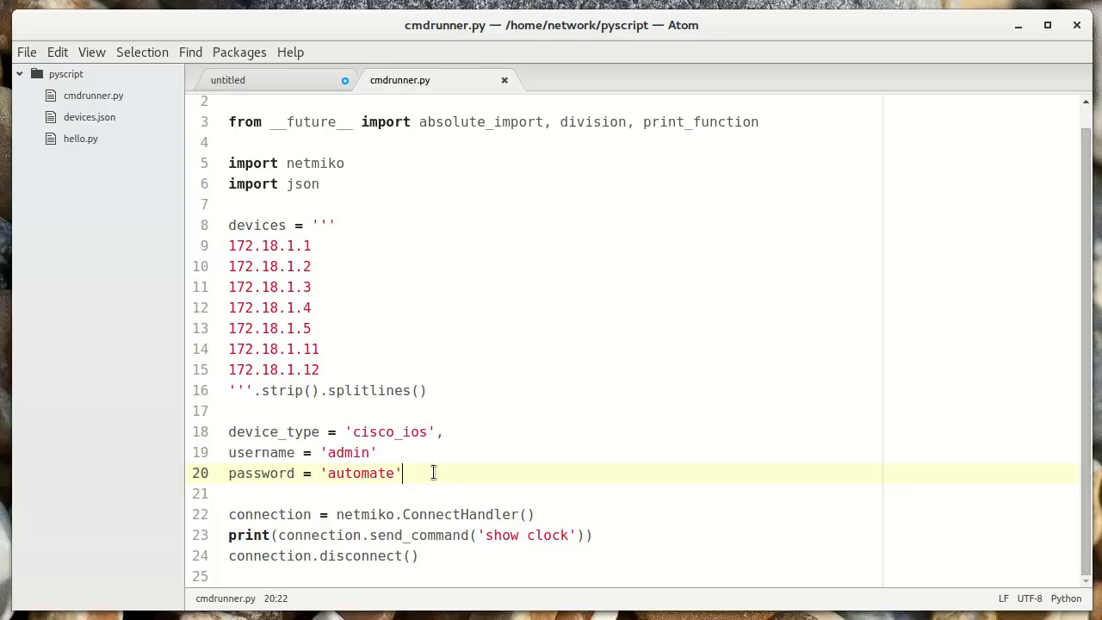
left_click(525, 513)
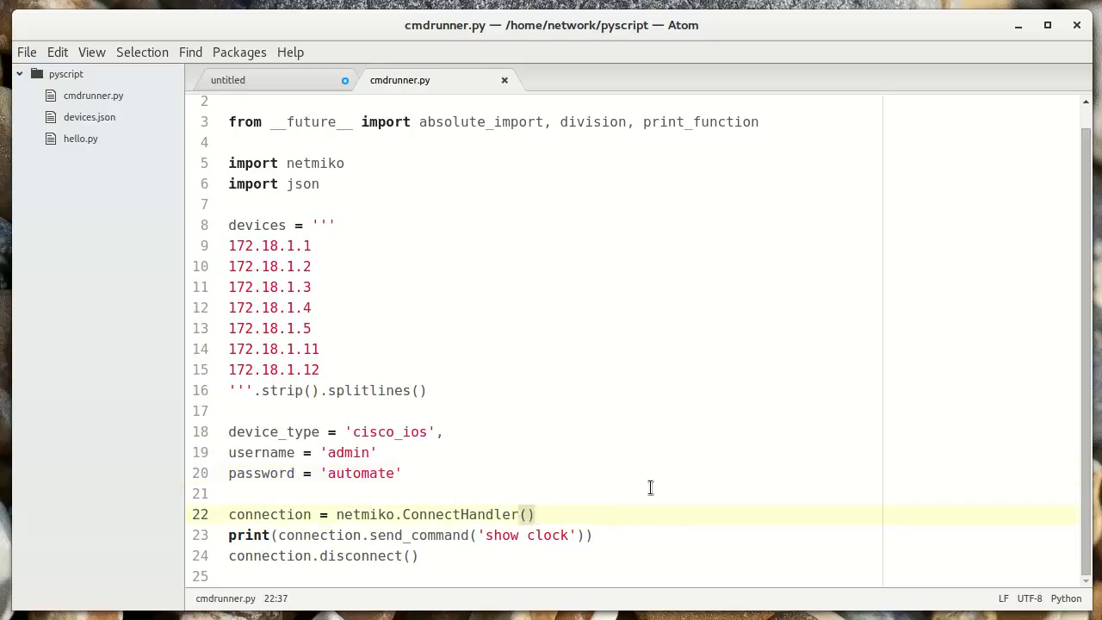
Step: Pass ip=device into the ConnectHandler call
left_click(528, 514)
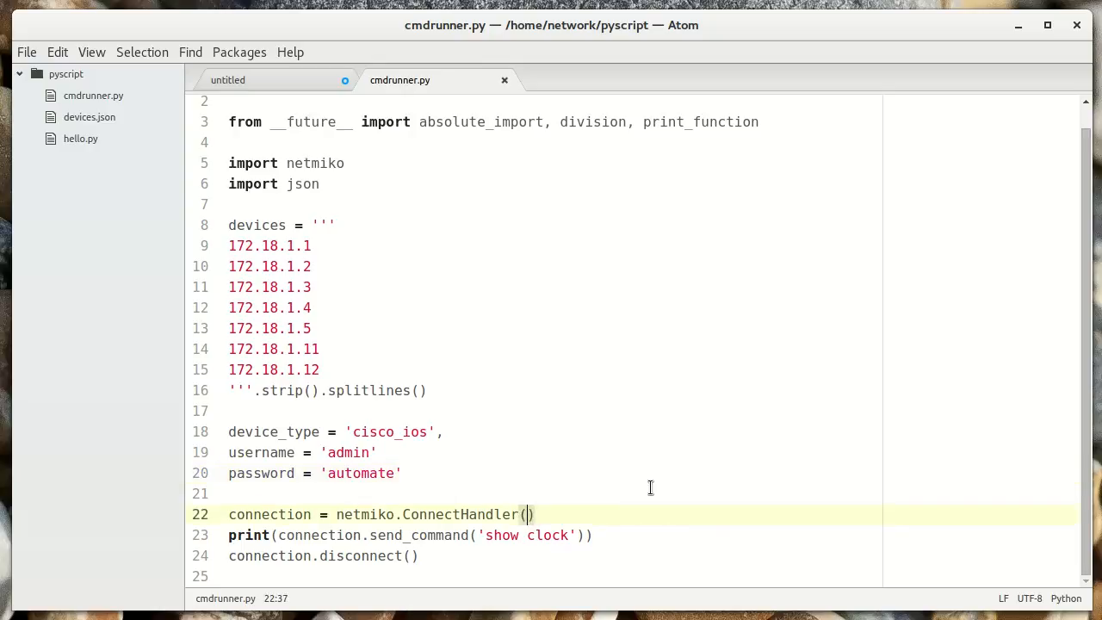
type("ip")
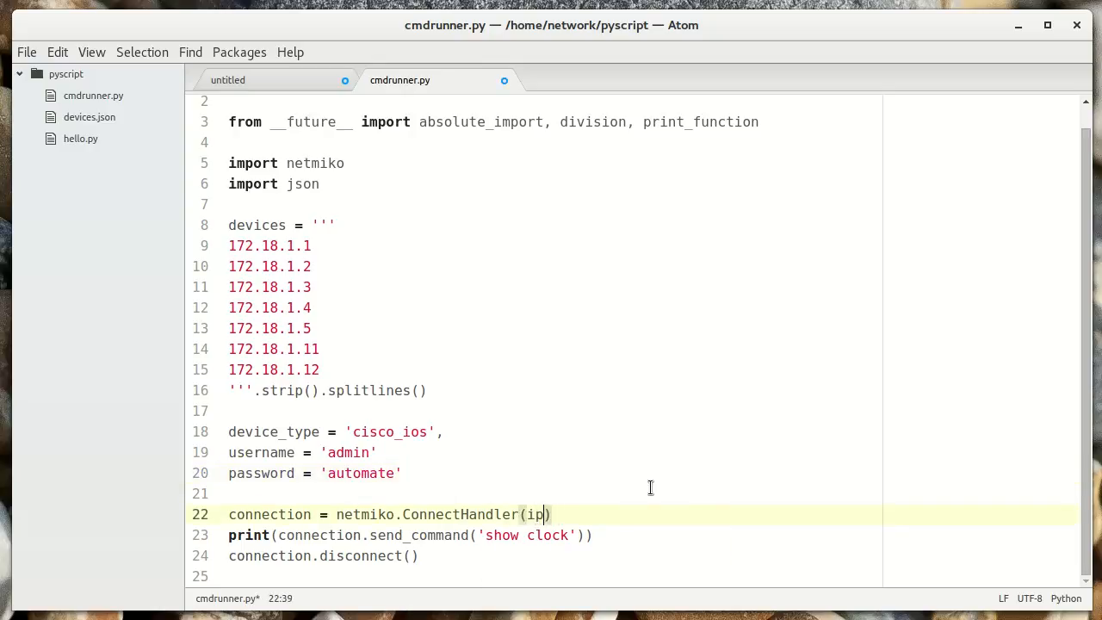
type("=")
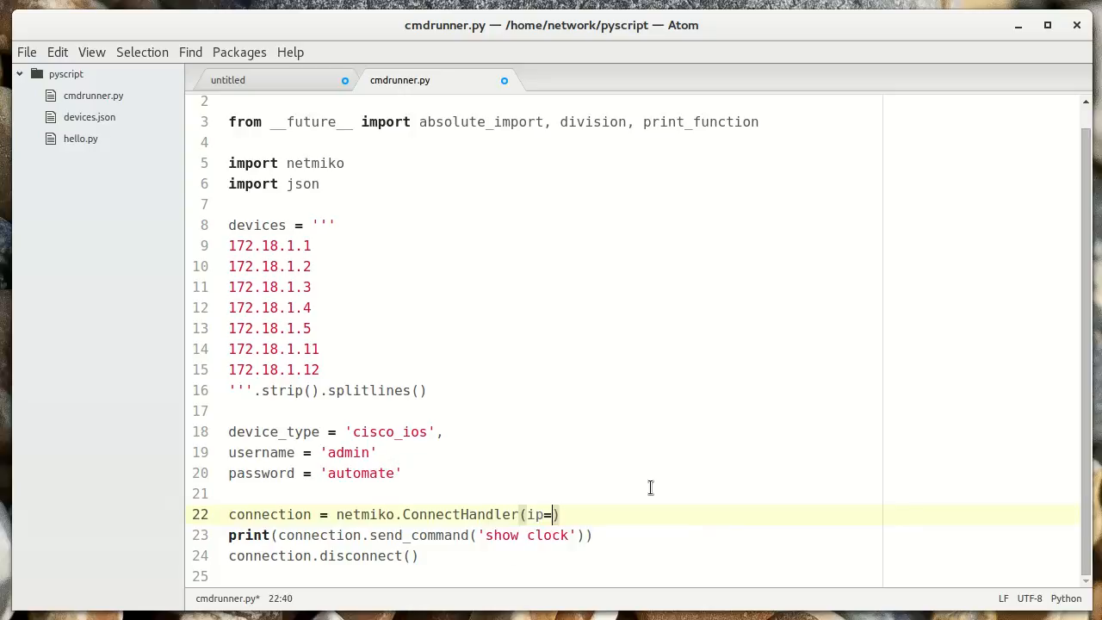
type("devi")
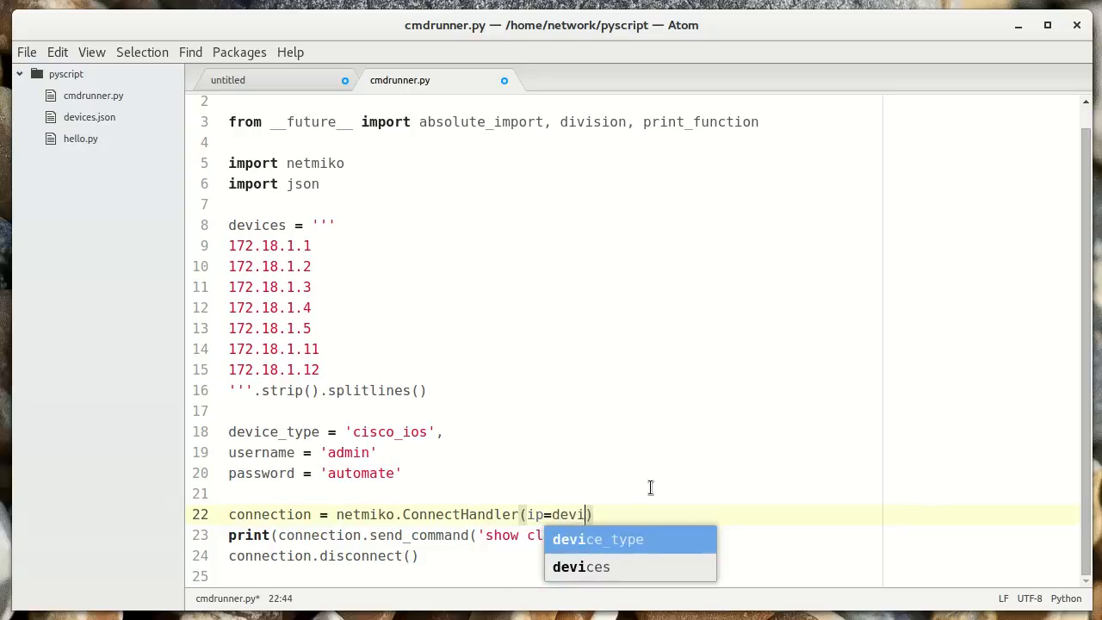
type("ce,")
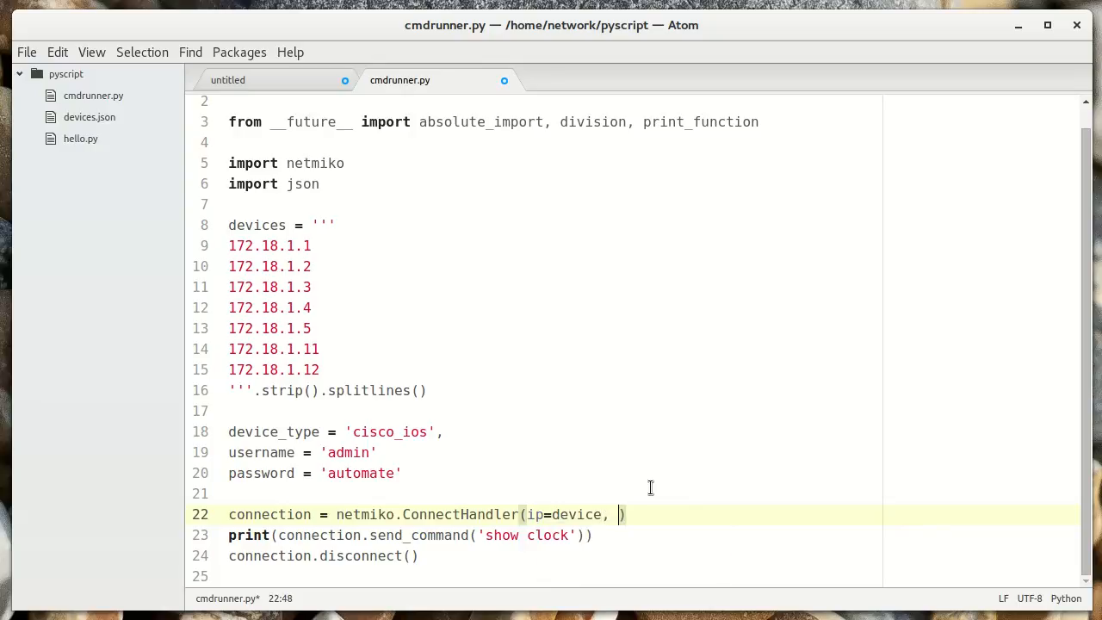
Step: Add device_type=device_type, username=username and password=password arguments to ConnectHandler
left_click(284, 431)
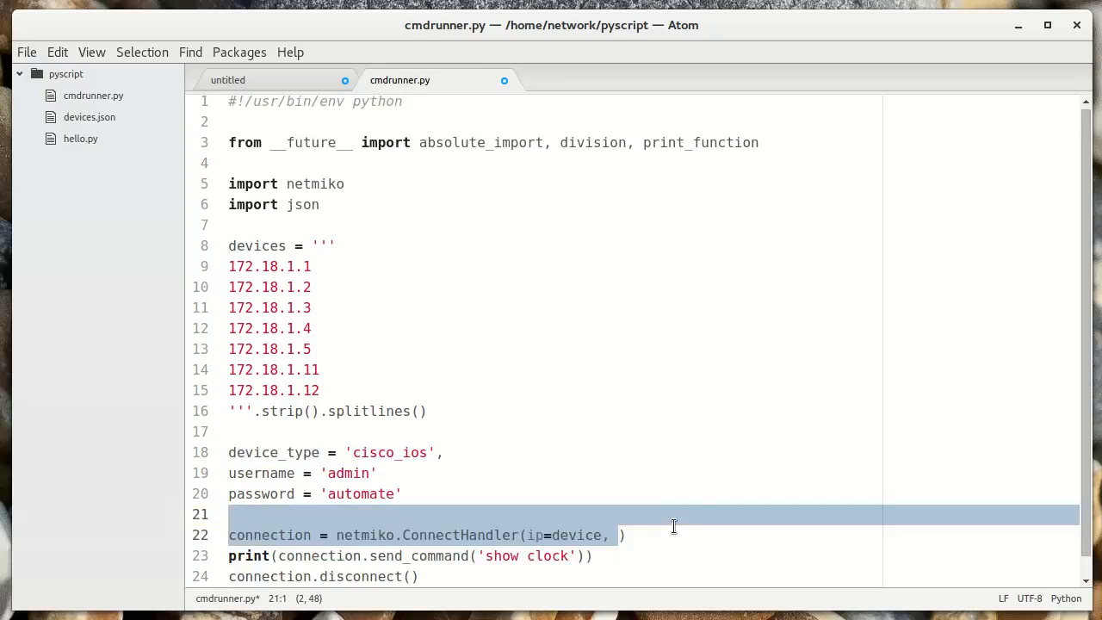
type("device_type")
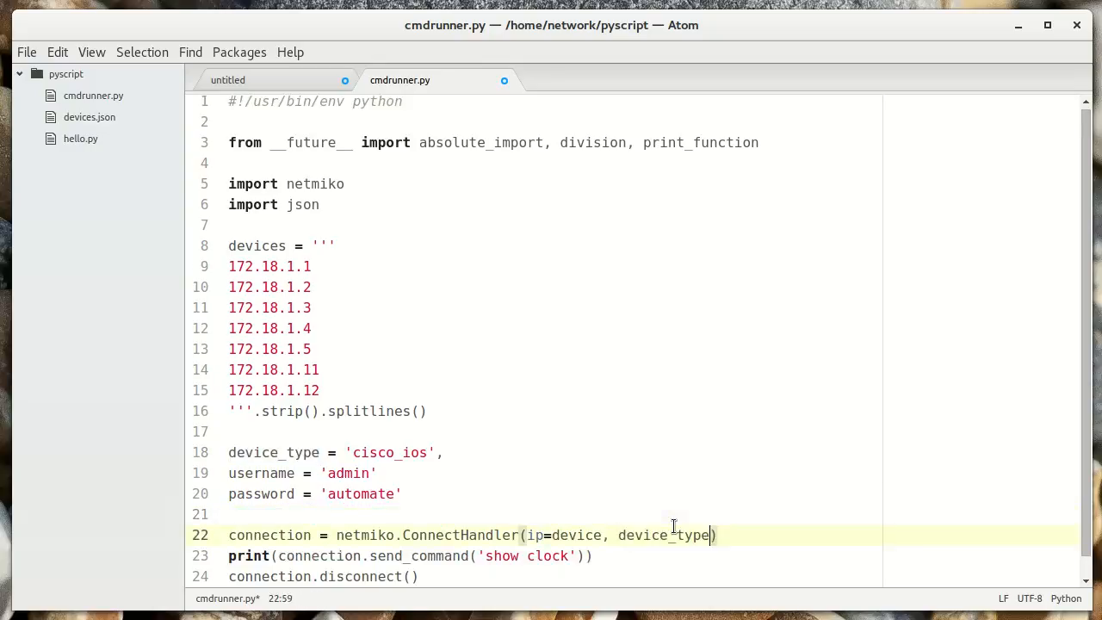
type("=device_type")
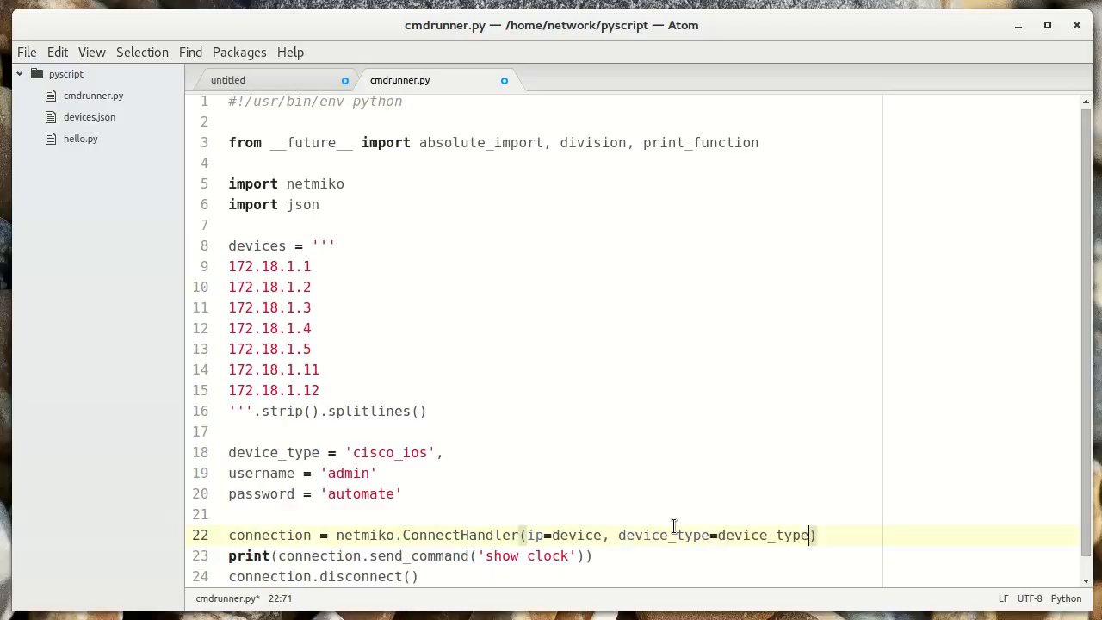
type(",")
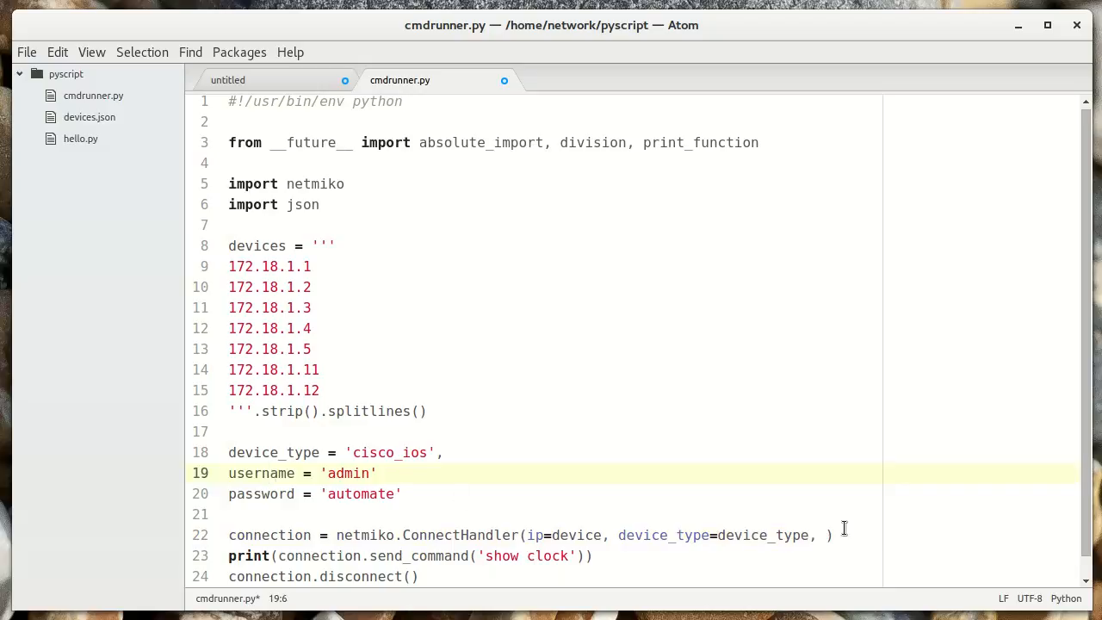
type("username=us")
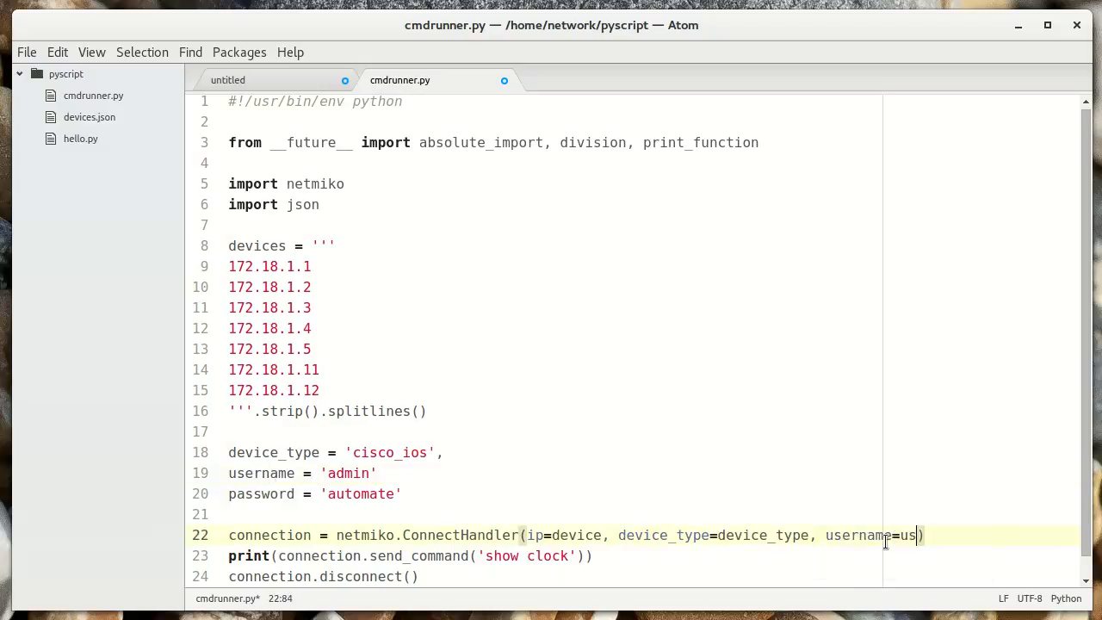
type("ername,")
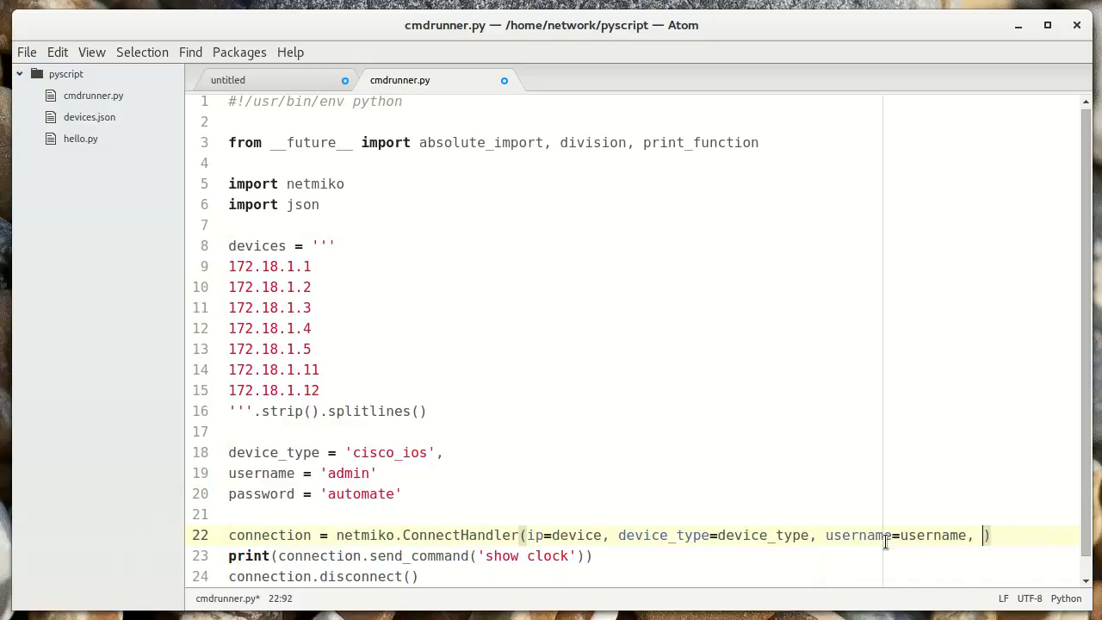
type("password=")
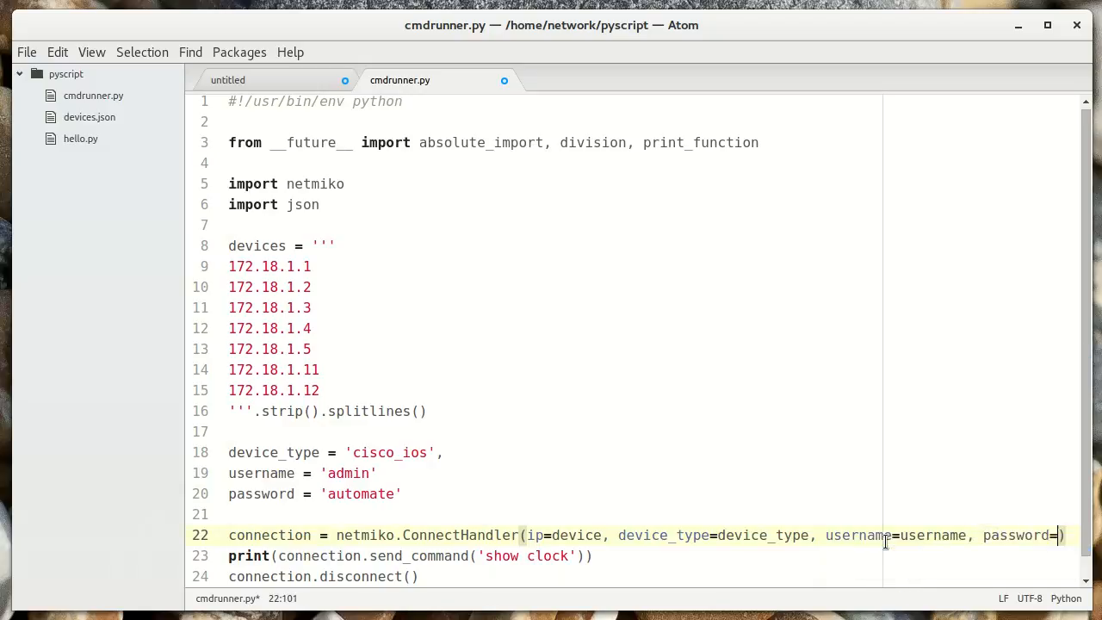
type("password")
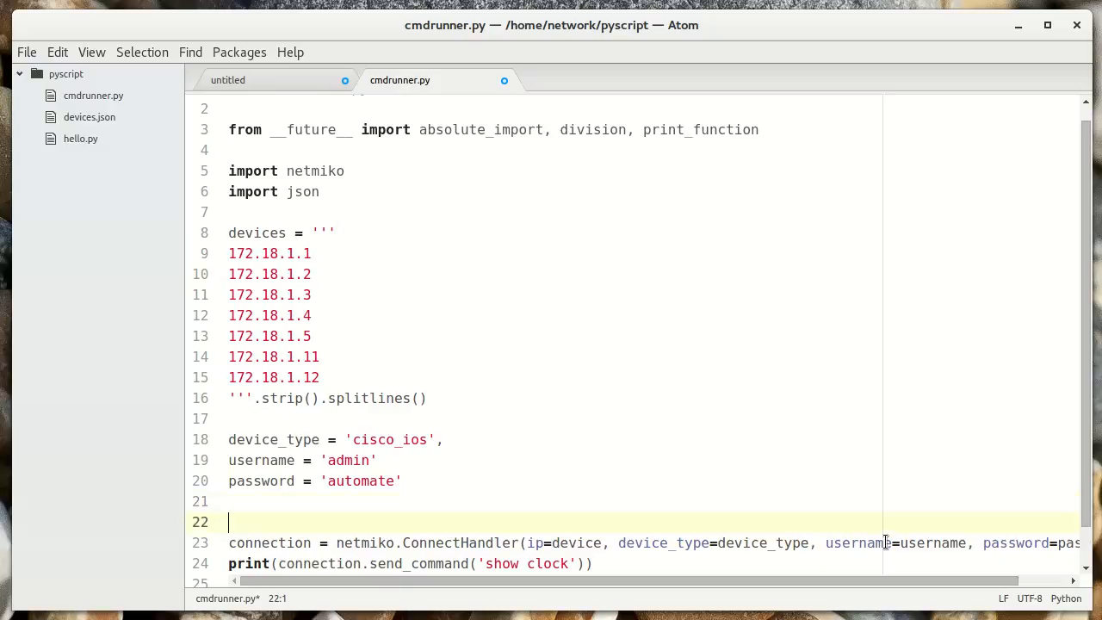
Step: Indent the connection lines under 'for device in devices:' and fix the 'deivces' typo
type("for")
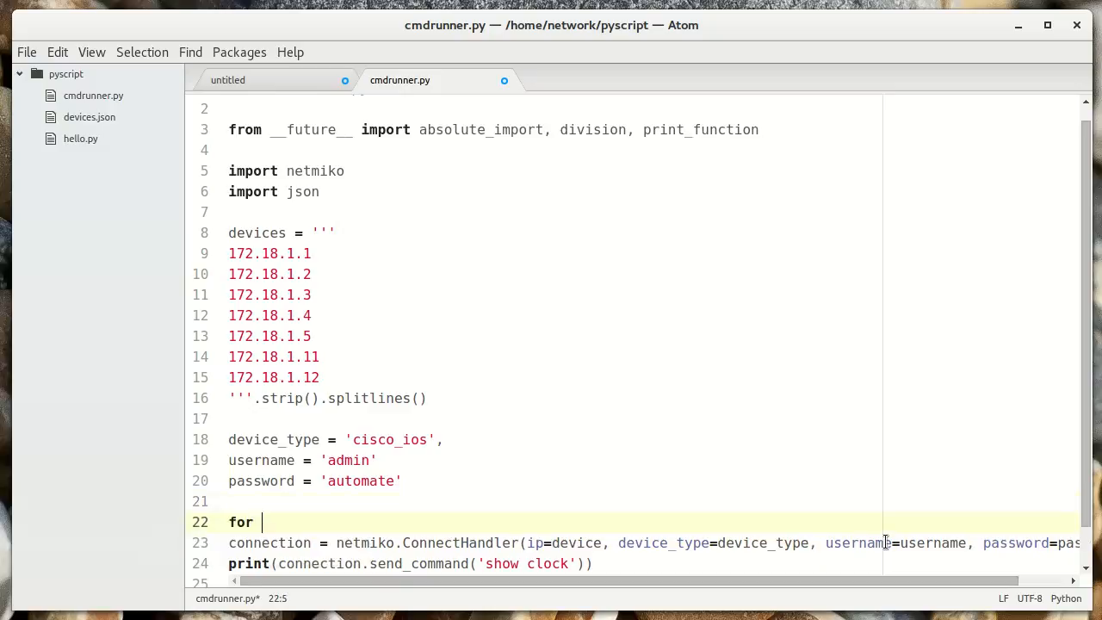
type("device in deivces")
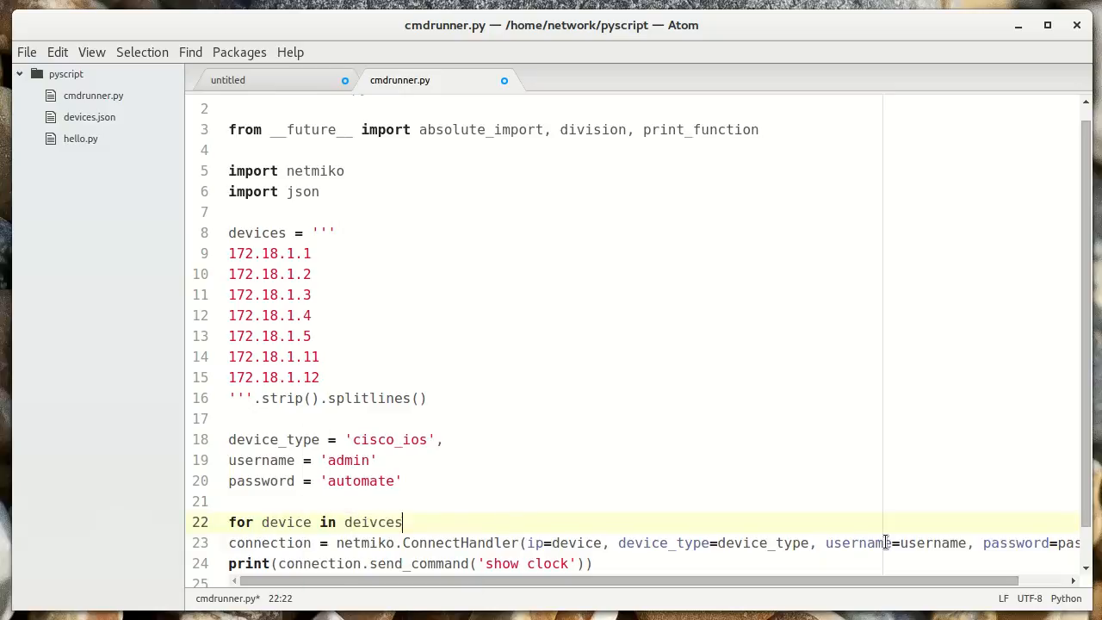
key("Return")
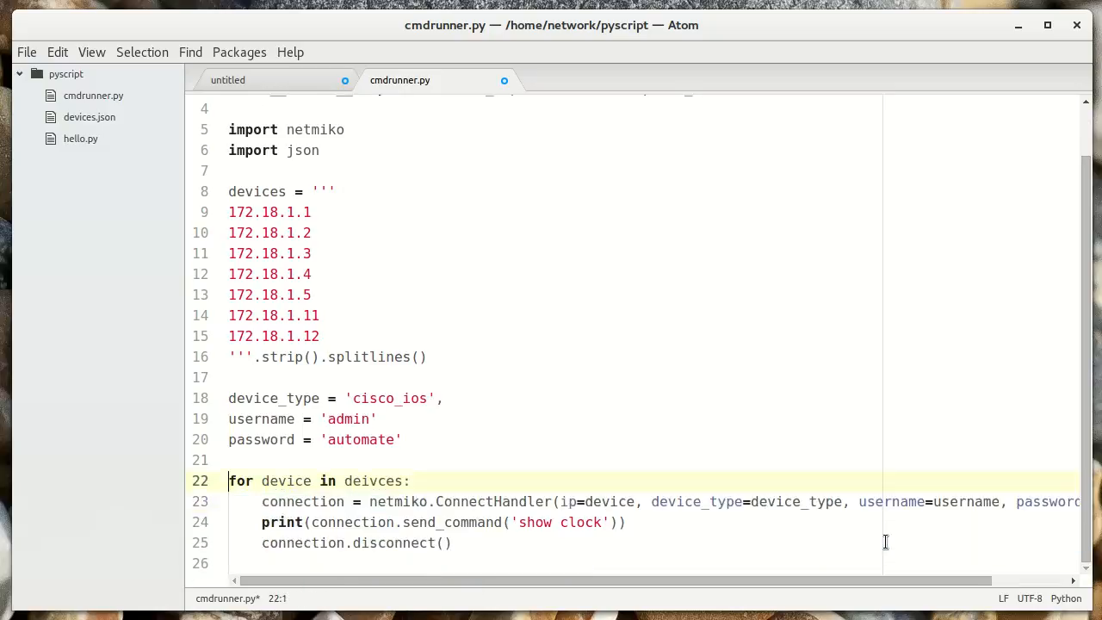
left_click(292, 480)
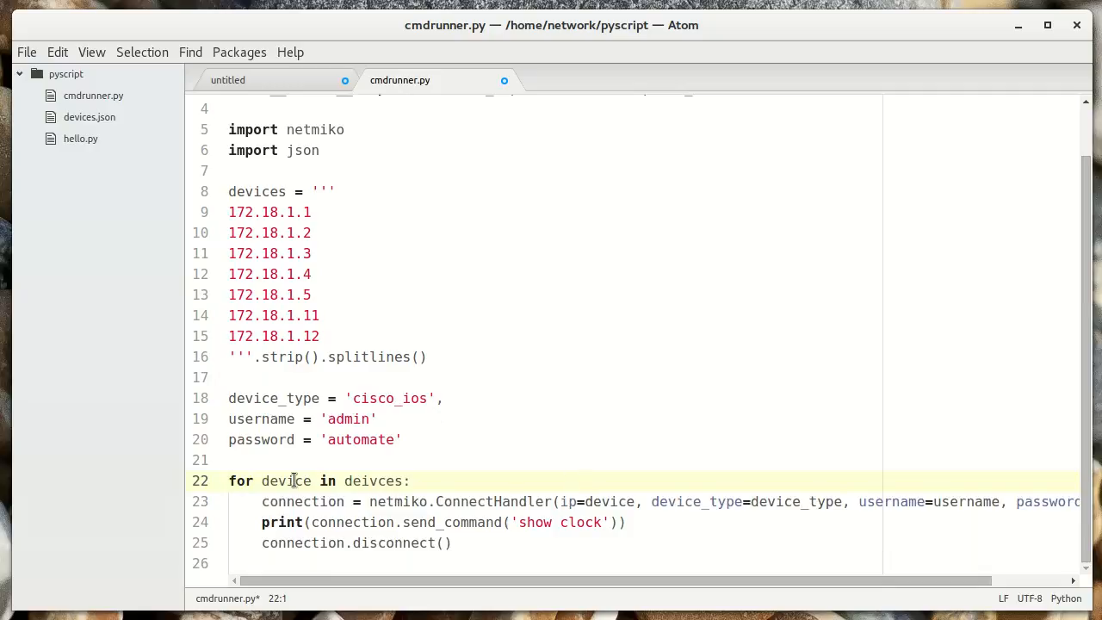
double_click(285, 480)
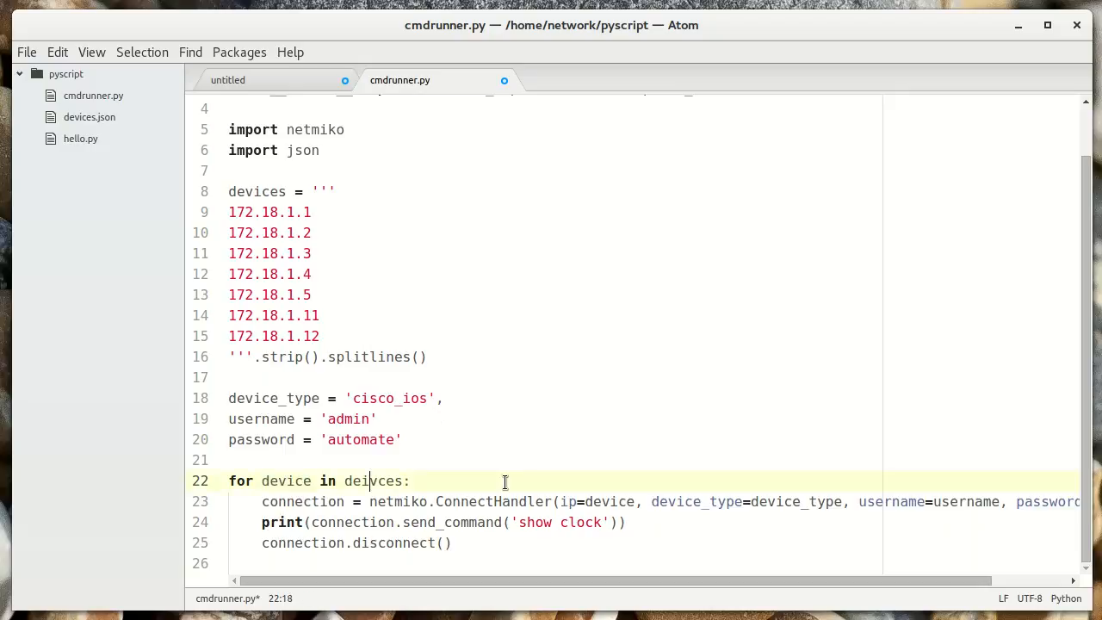
type("v")
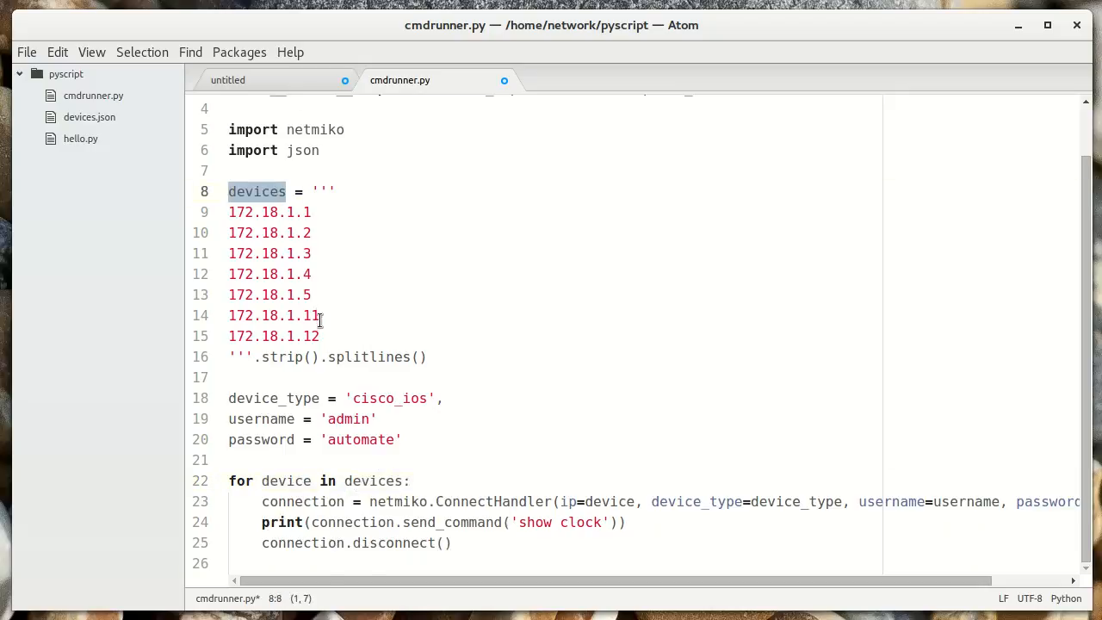
Step: Highlight the IP list, loop variable, ip argument and connection settings lines
left_click_drag(229, 212, 322, 335)
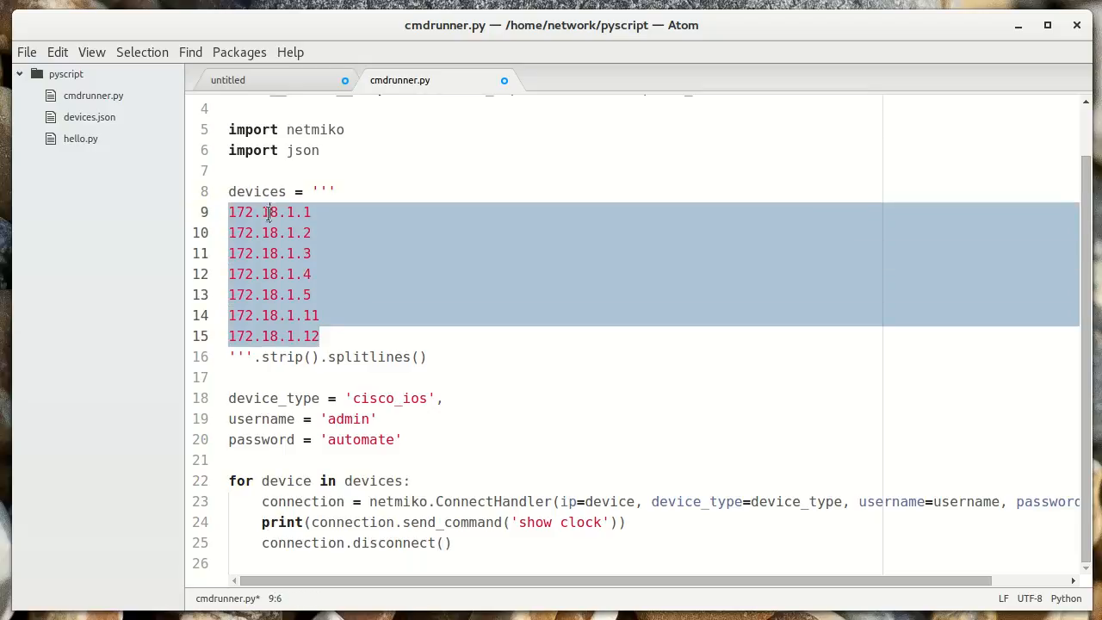
left_click(269, 232)
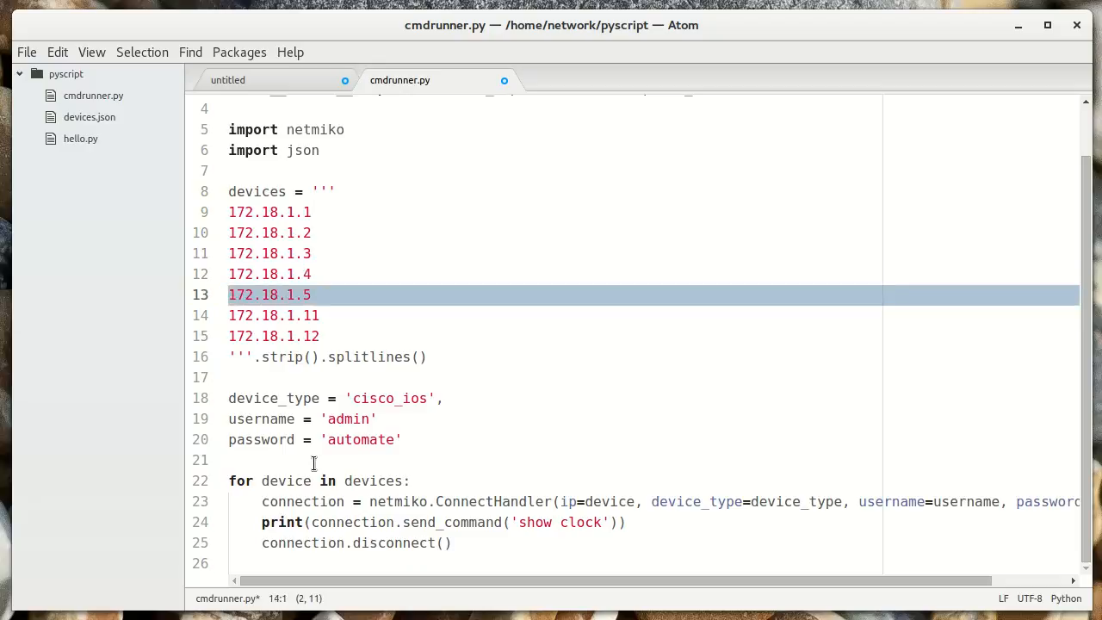
double_click(285, 481)
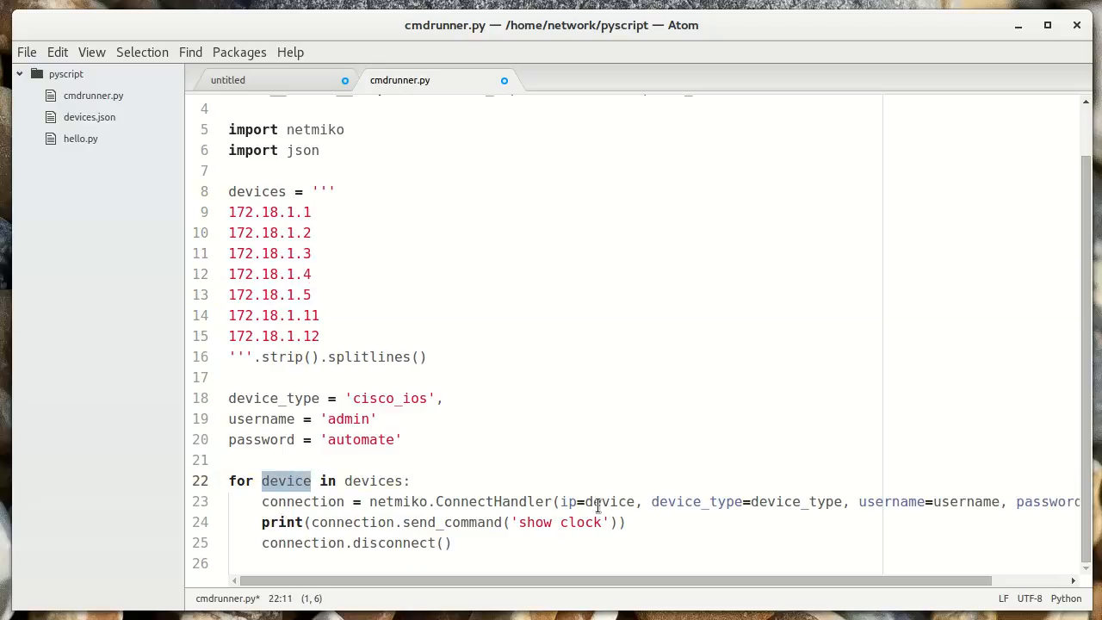
double_click(607, 501)
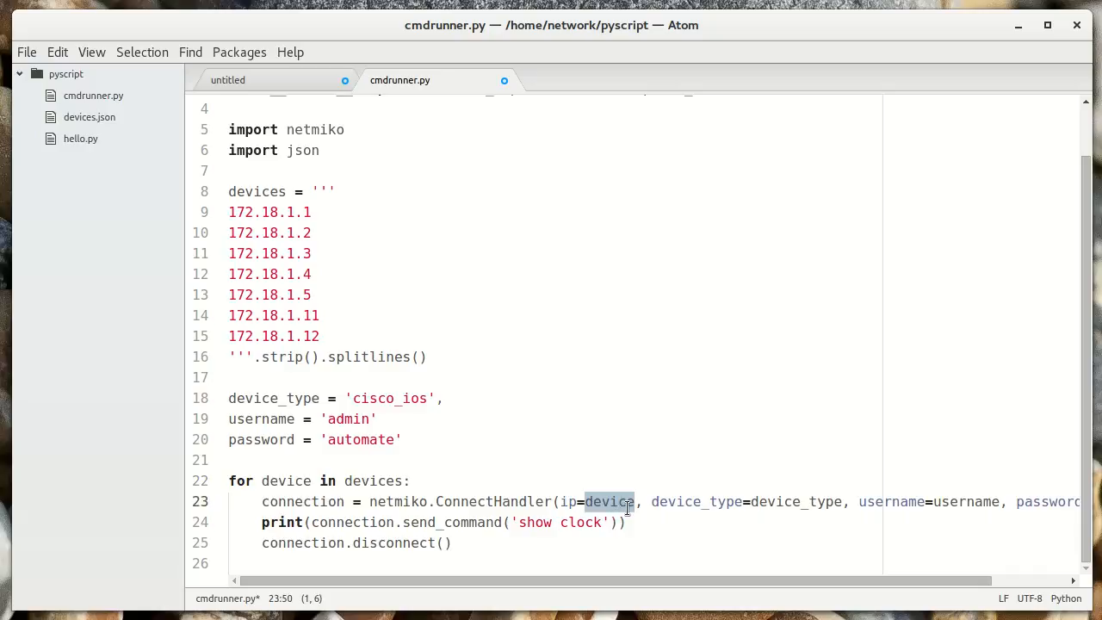
mouse_move(743, 506)
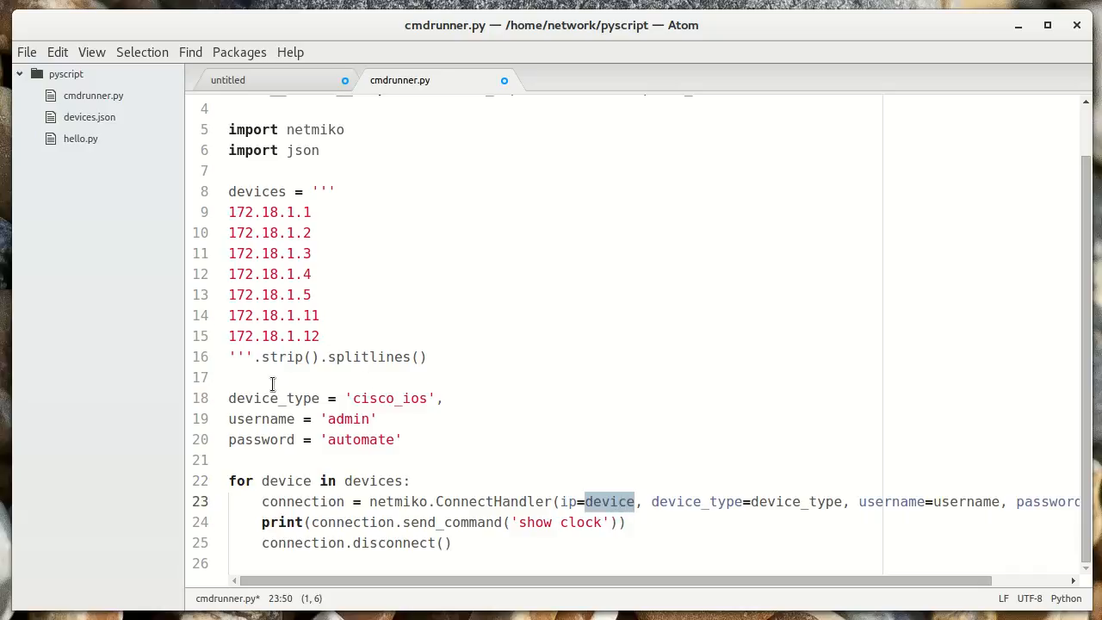
left_click_drag(229, 397, 400, 439)
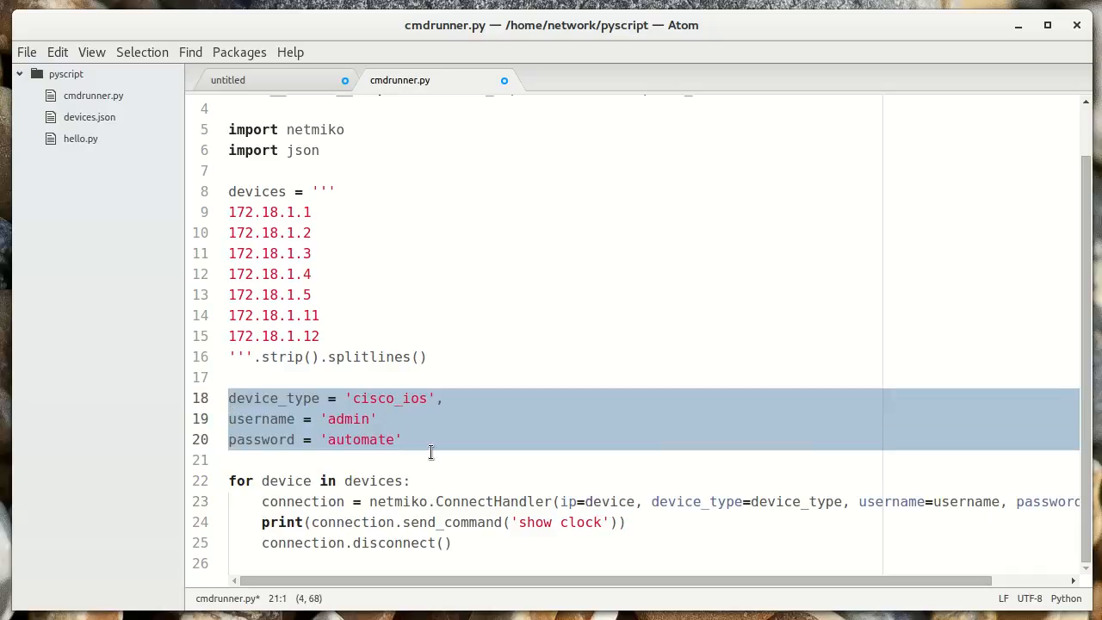
Step: Place the cursor just before username= in the ConnectHandler call
left_click(857, 500)
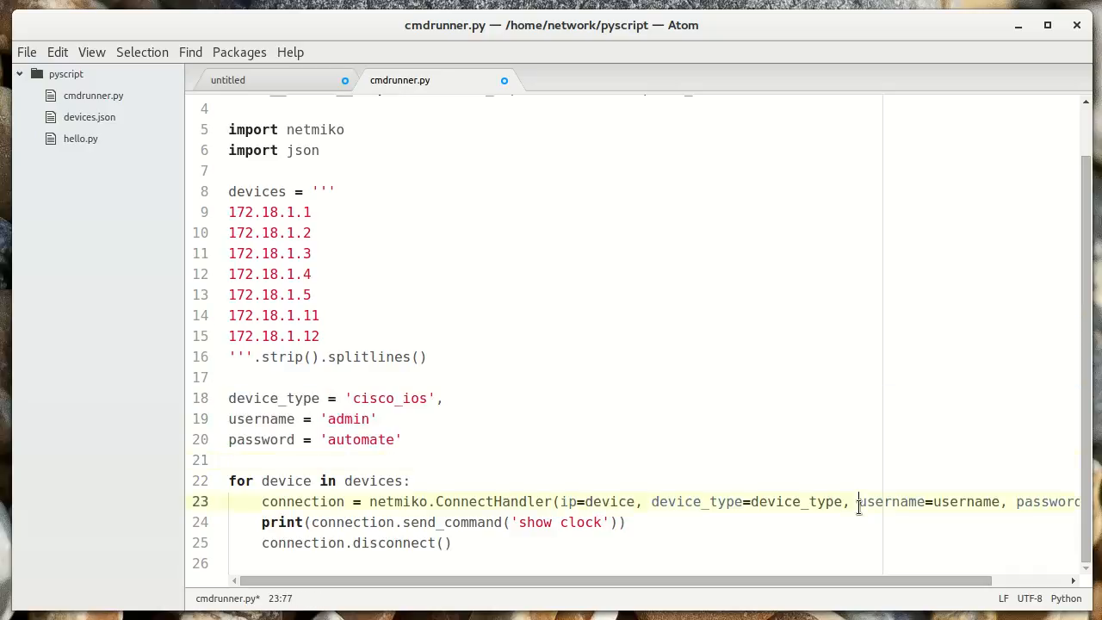
mouse_move(878, 435)
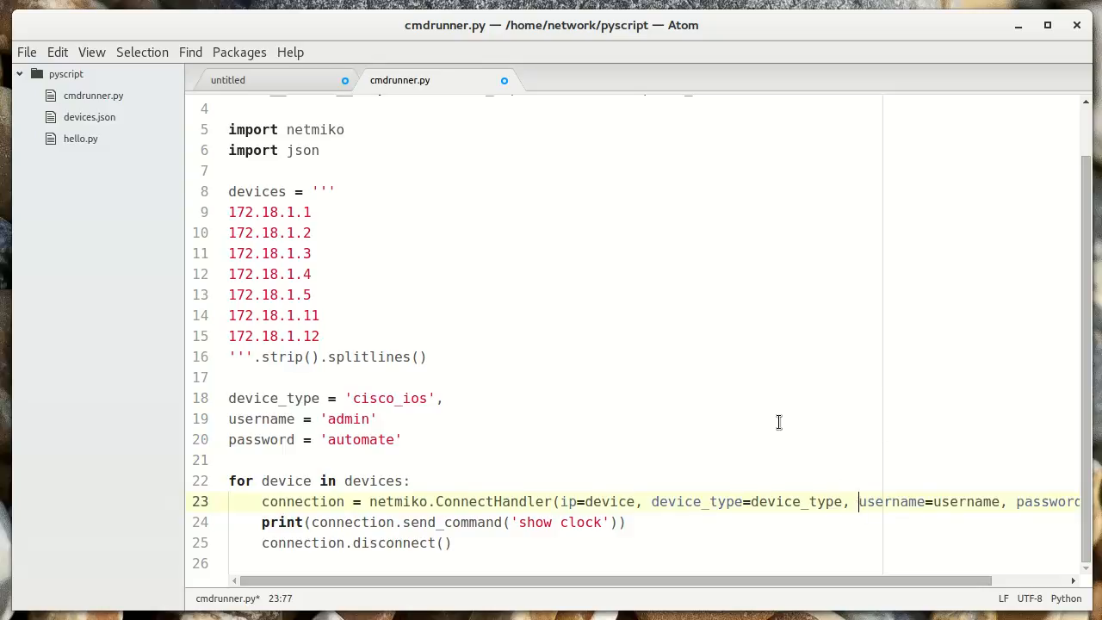
mouse_move(865, 496)
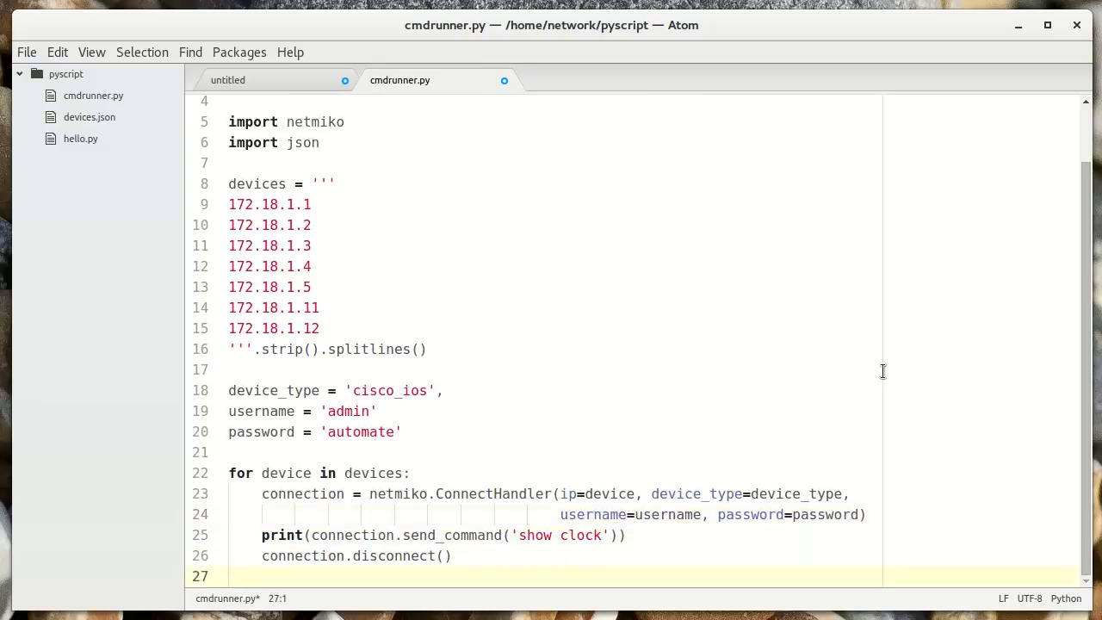
mouse_move(663, 388)
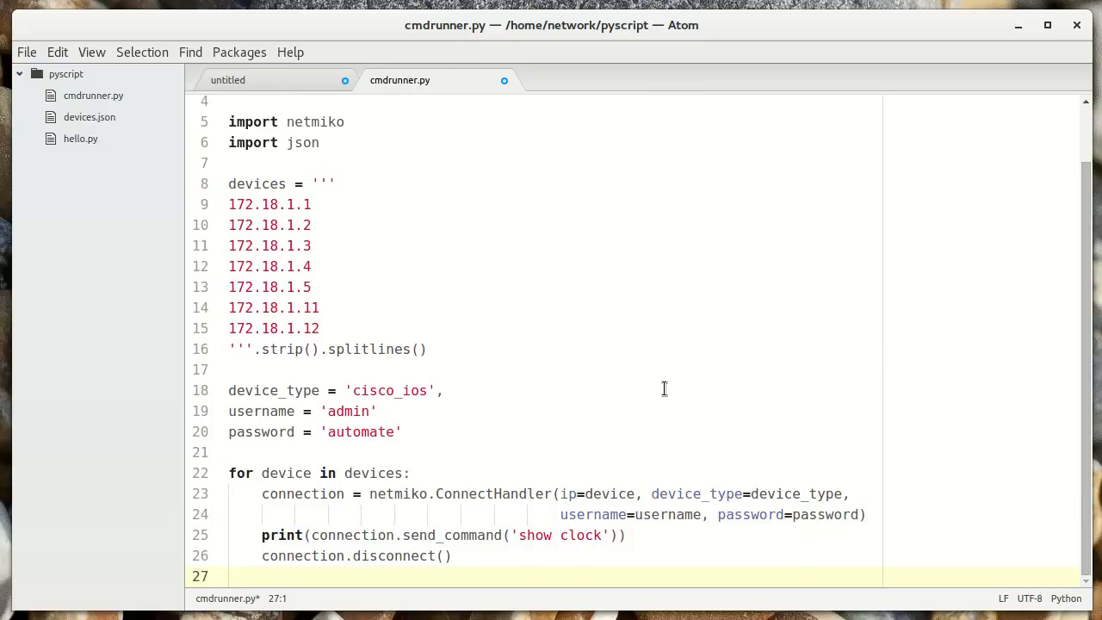
Step: Remove the stray comma after 'cisco_ios' and save cmdrunner.py
key("ctrl+s")
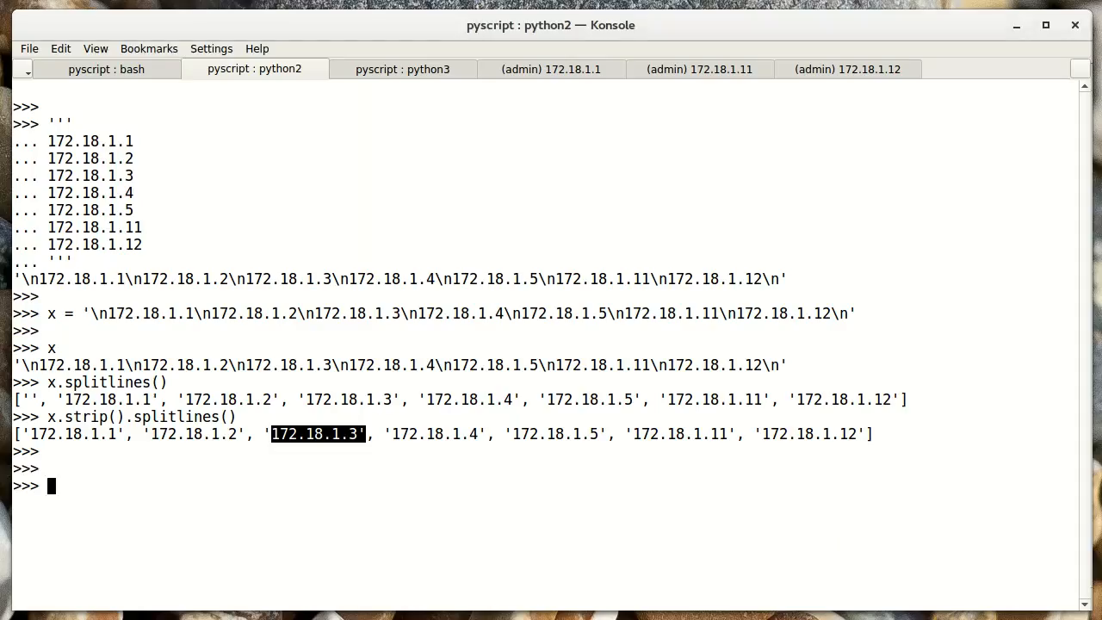
left_click(105, 69)
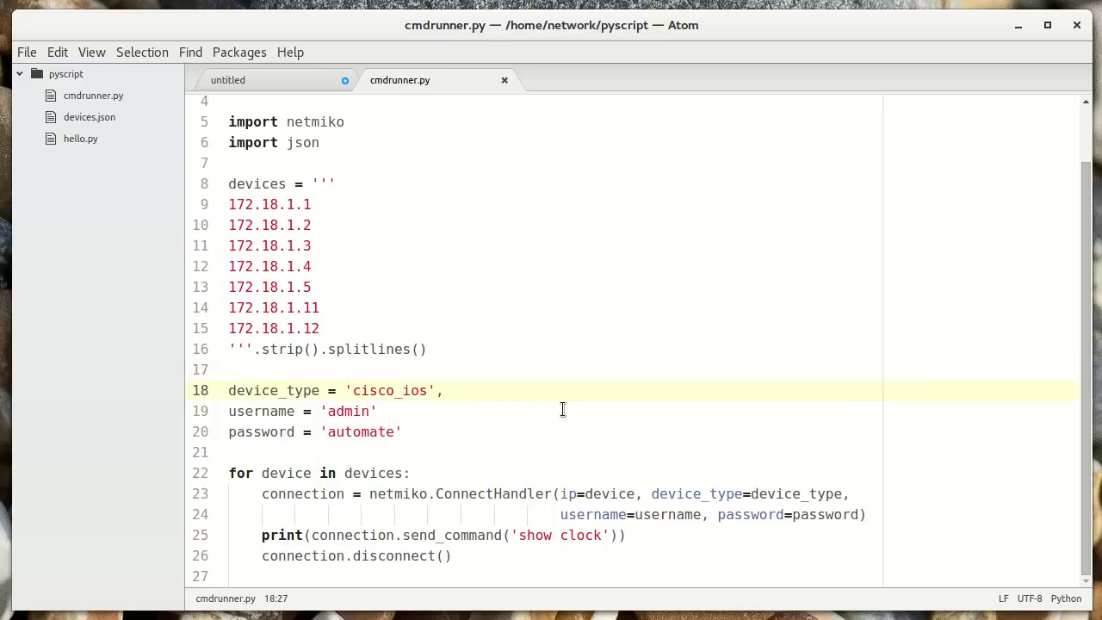
key("BackSpace")
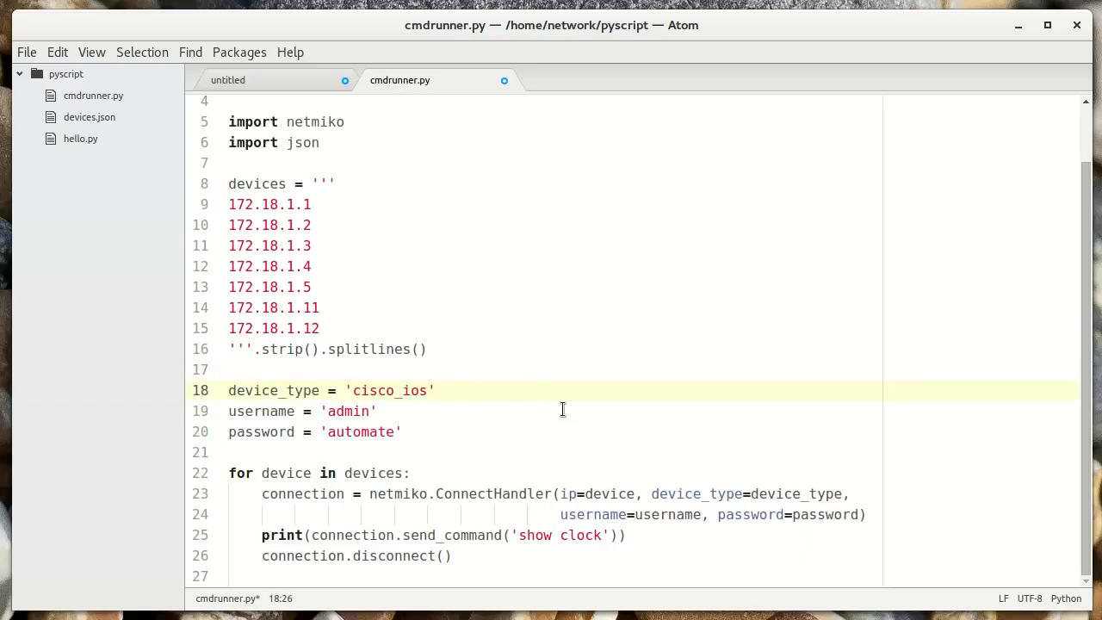
left_click(434, 390)
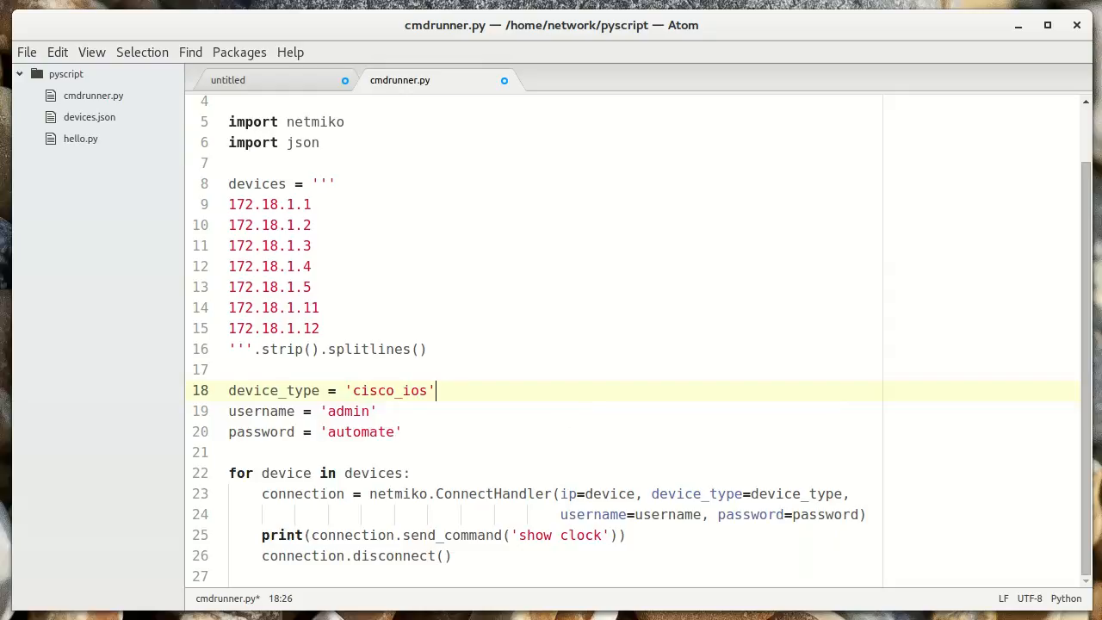
key("ctrl+s")
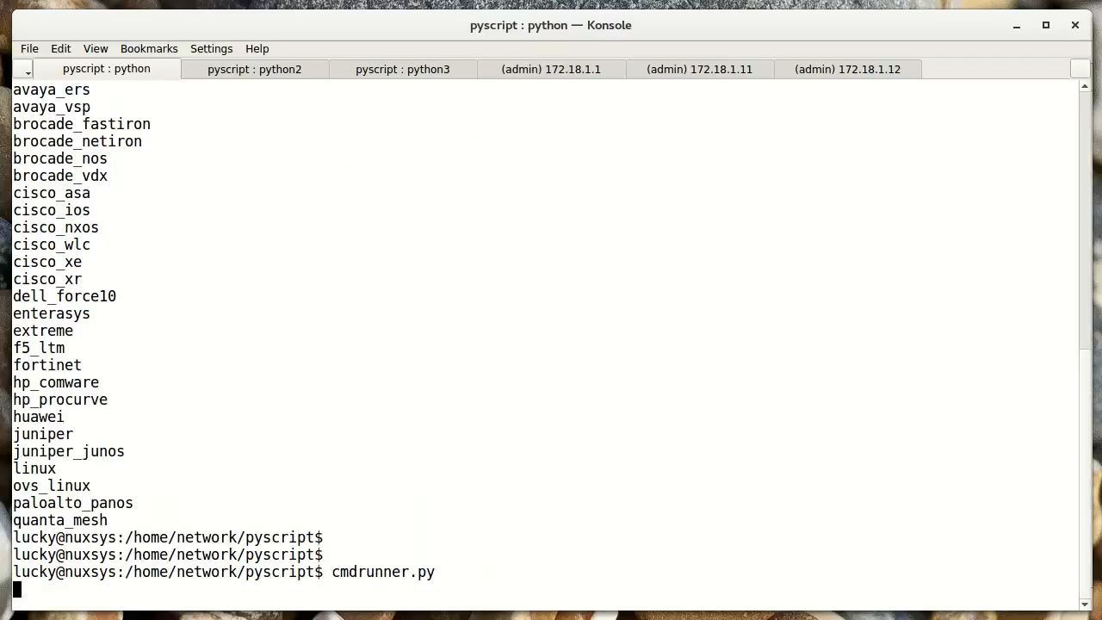
Step: Run cmdrunner.py and highlight the authentication failure for 172.18.1.3
key("Return")
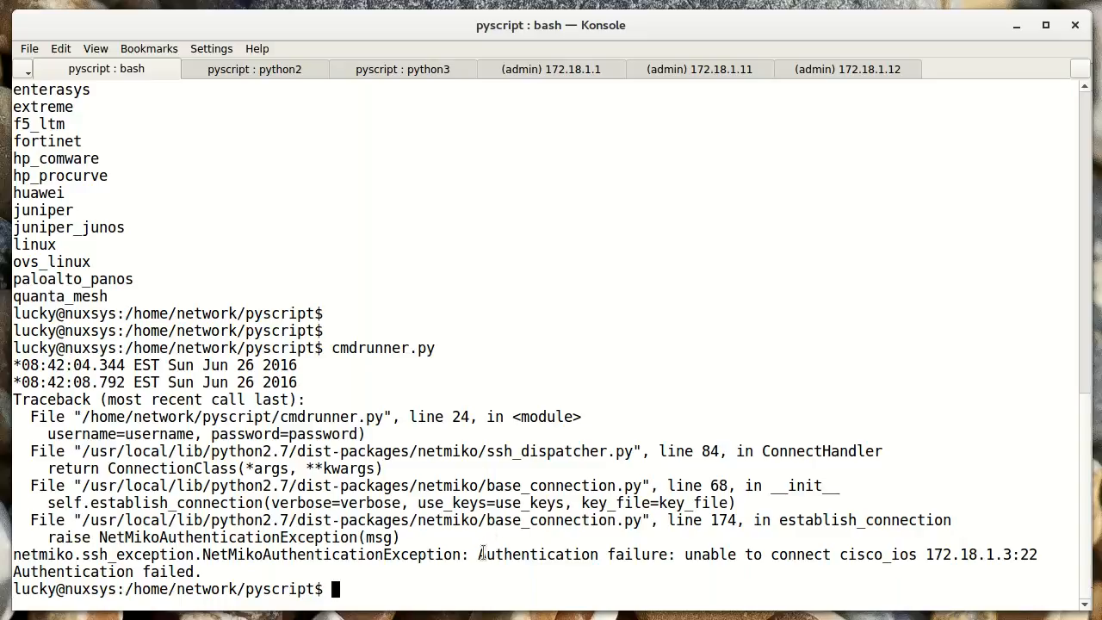
double_click(568, 555)
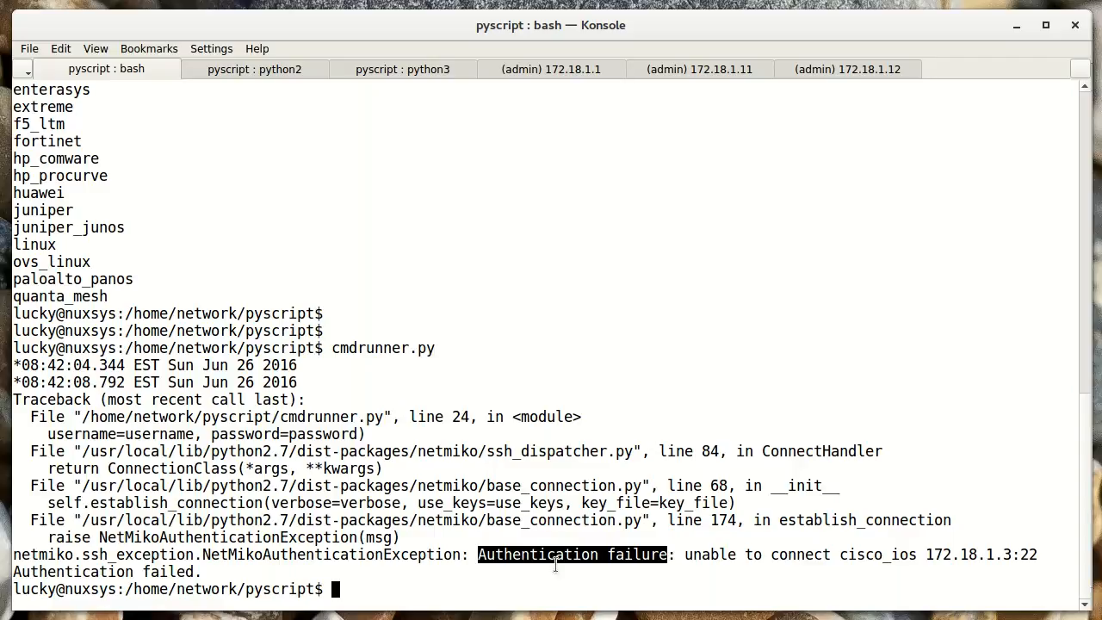
mouse_move(626, 558)
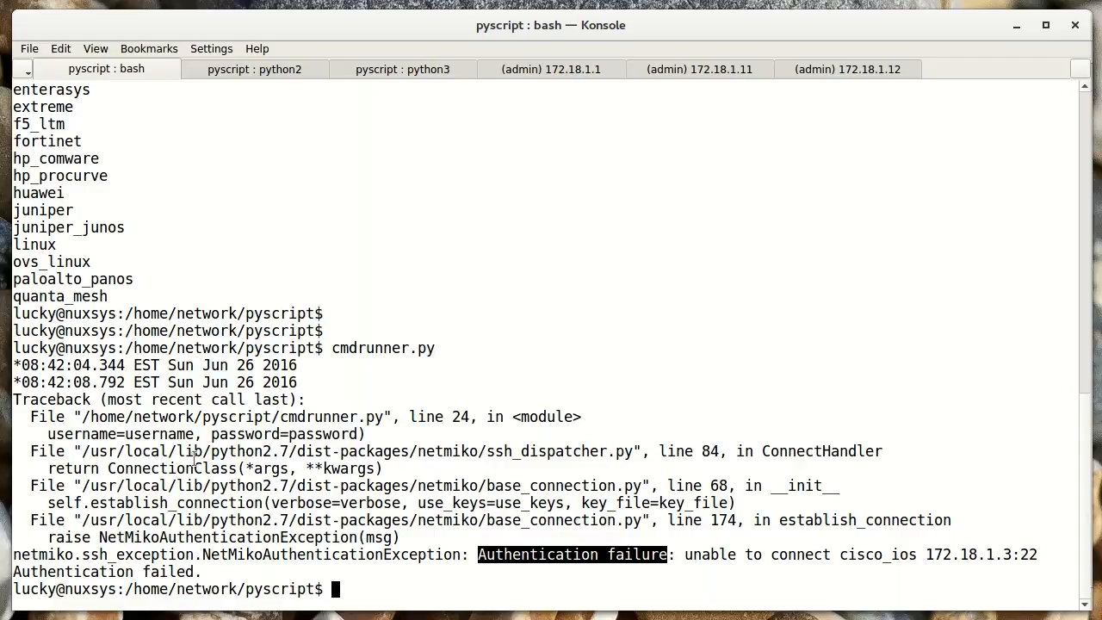
mouse_move(208, 584)
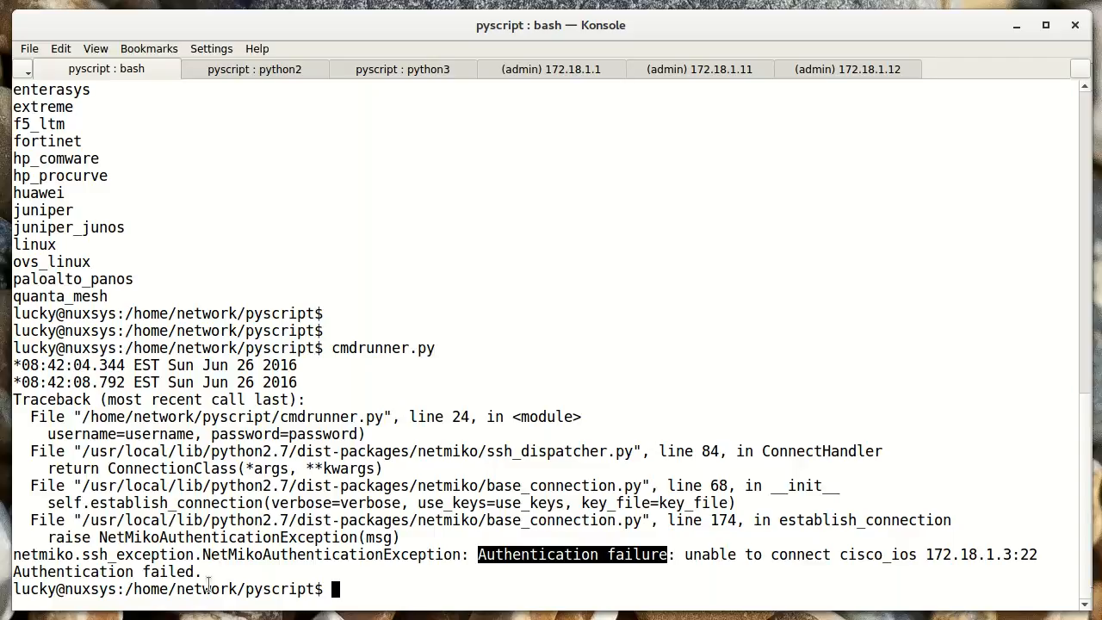
mouse_move(484, 559)
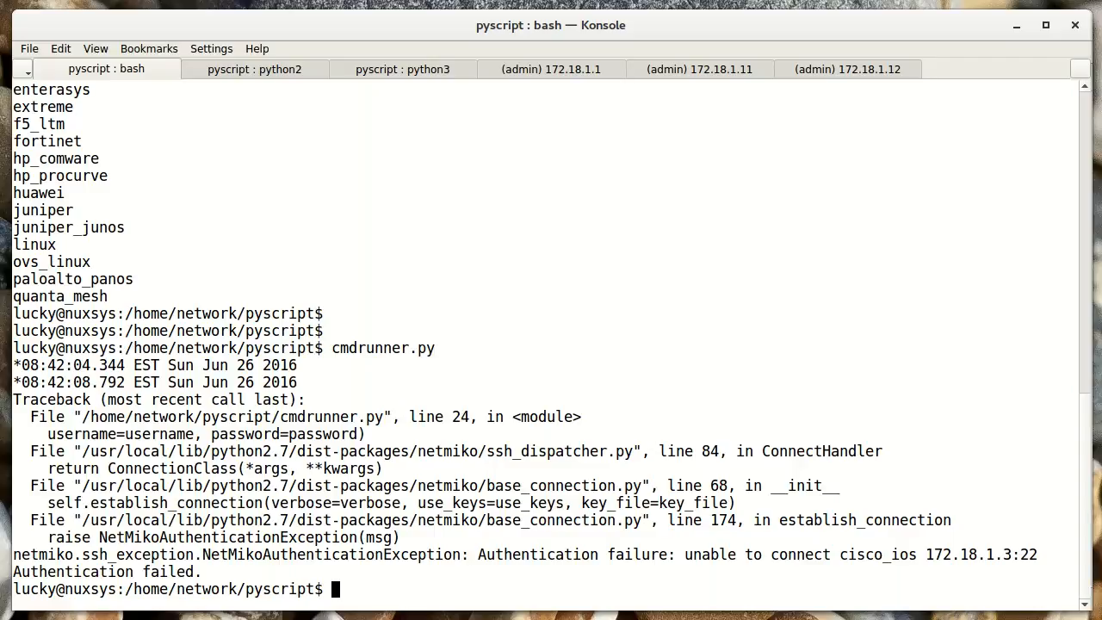
mouse_move(257, 588)
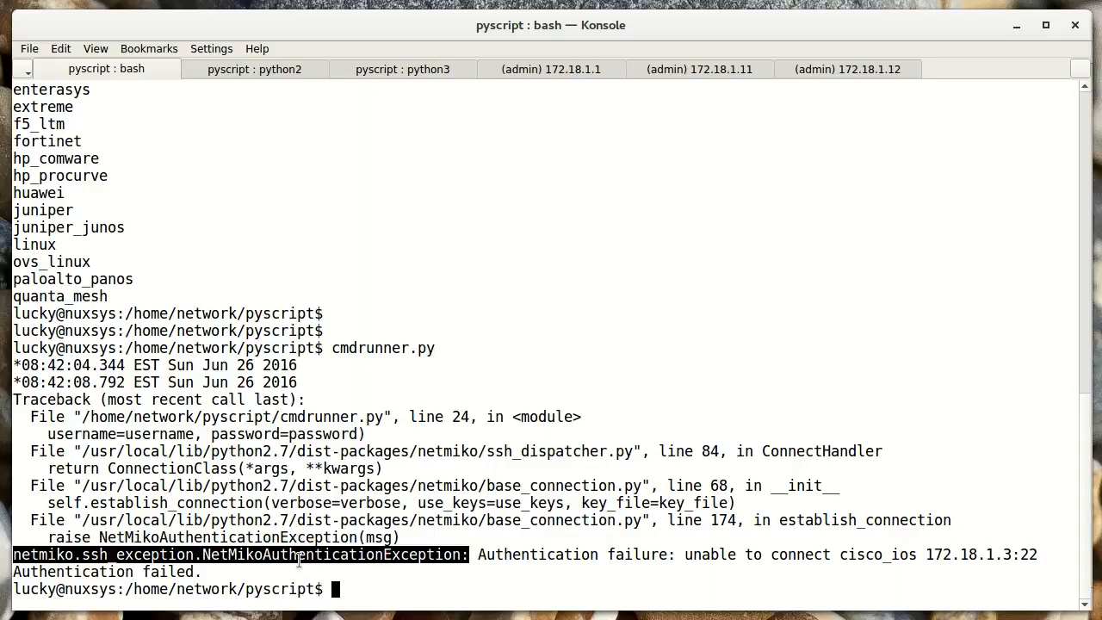
mouse_move(427, 437)
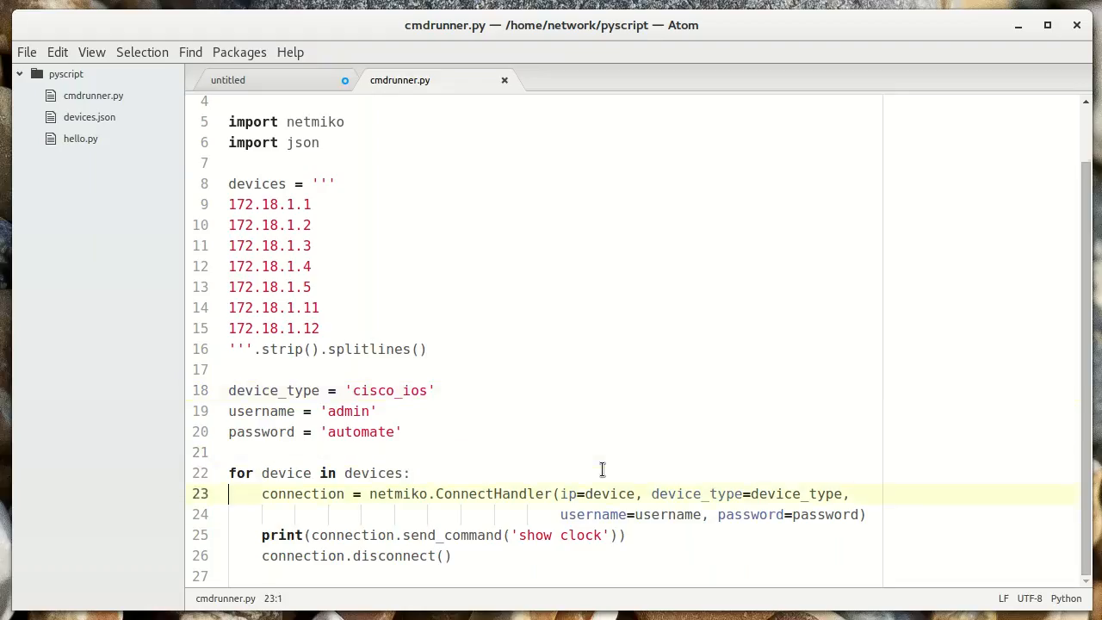
Step: Add a try: block around the device connection lines
type("t")
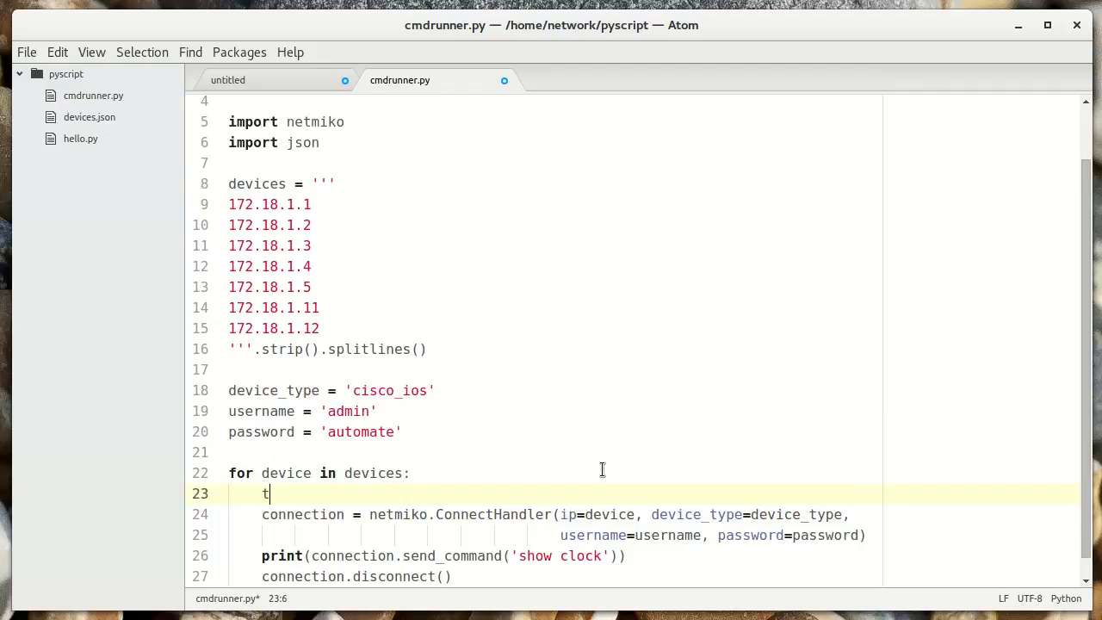
type("ry:")
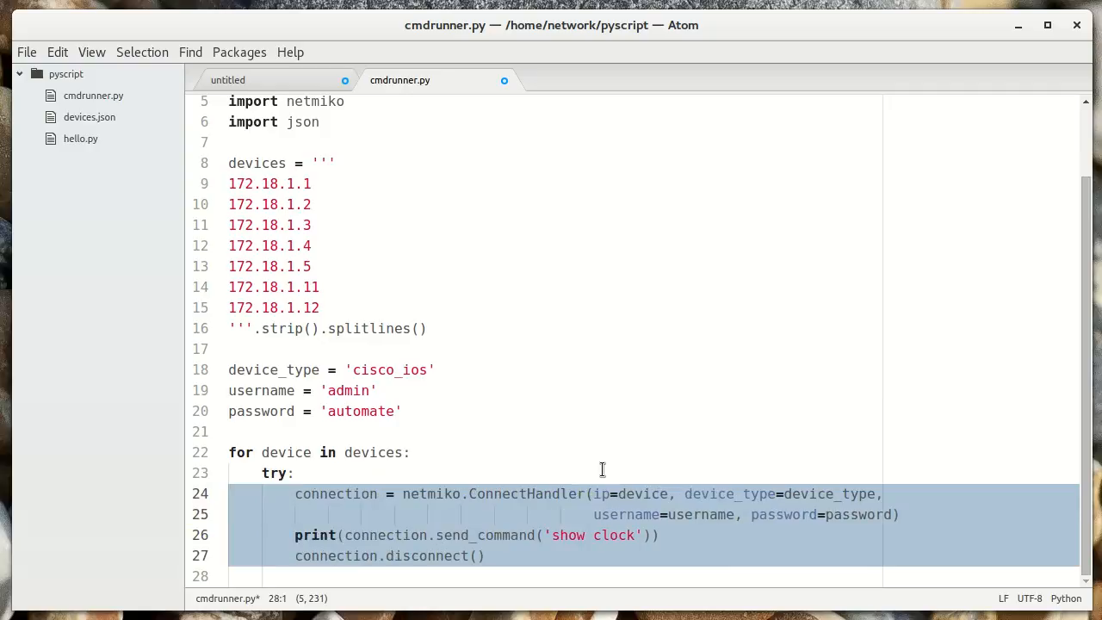
left_click(258, 576)
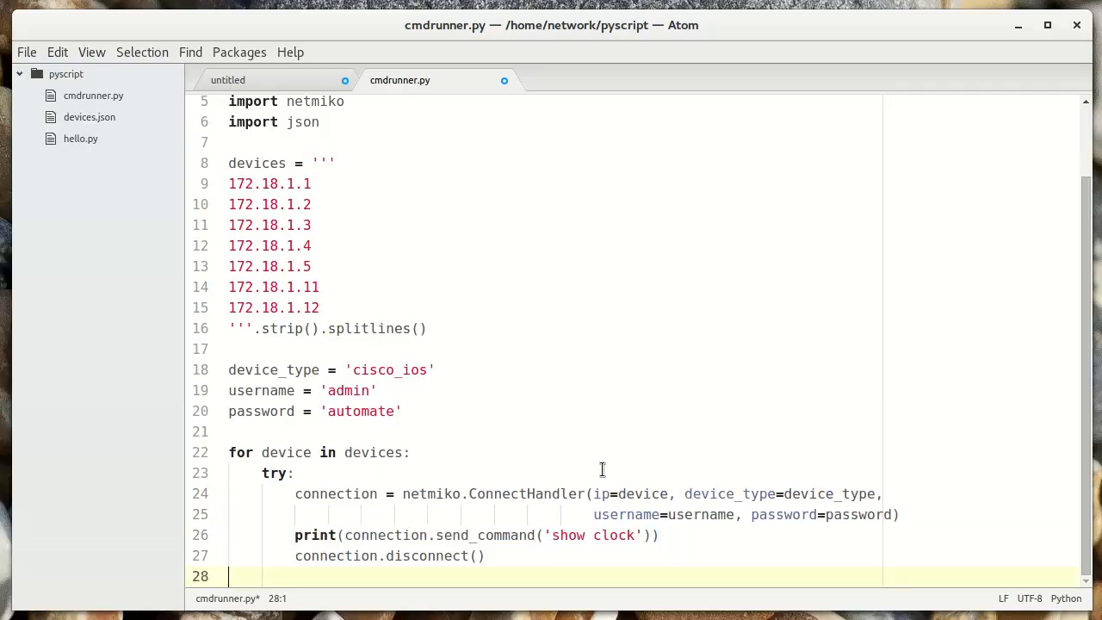
Step: Catch NetMikoAuthenticationException and print 'authentication failed to' with the device
type("except")
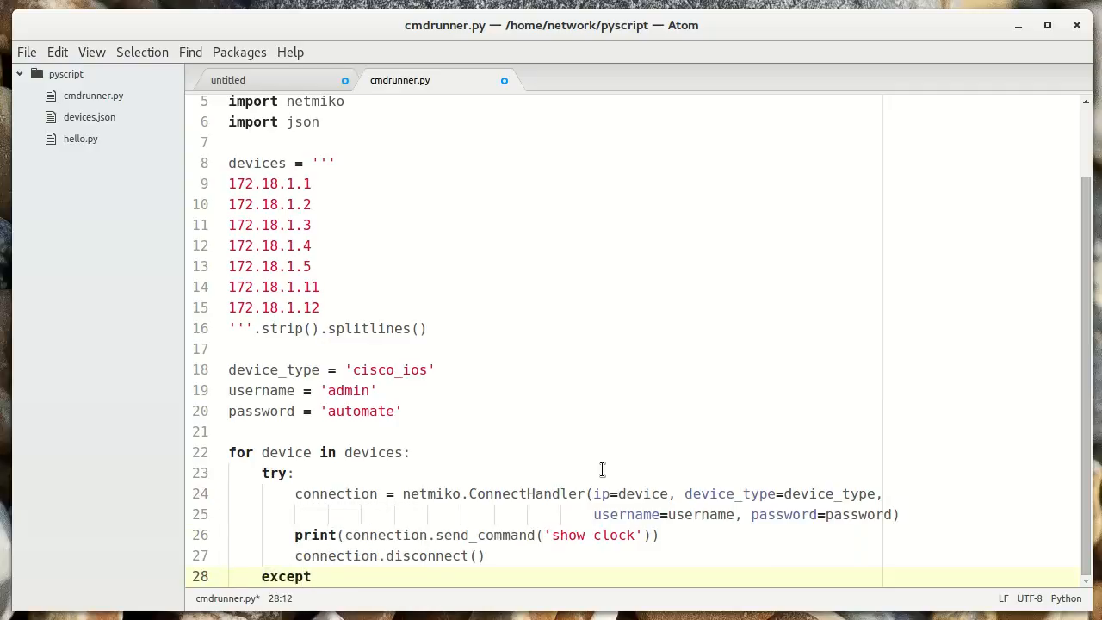
type("netmiko.ssh_exception.NetMikoAuthenticationException:")
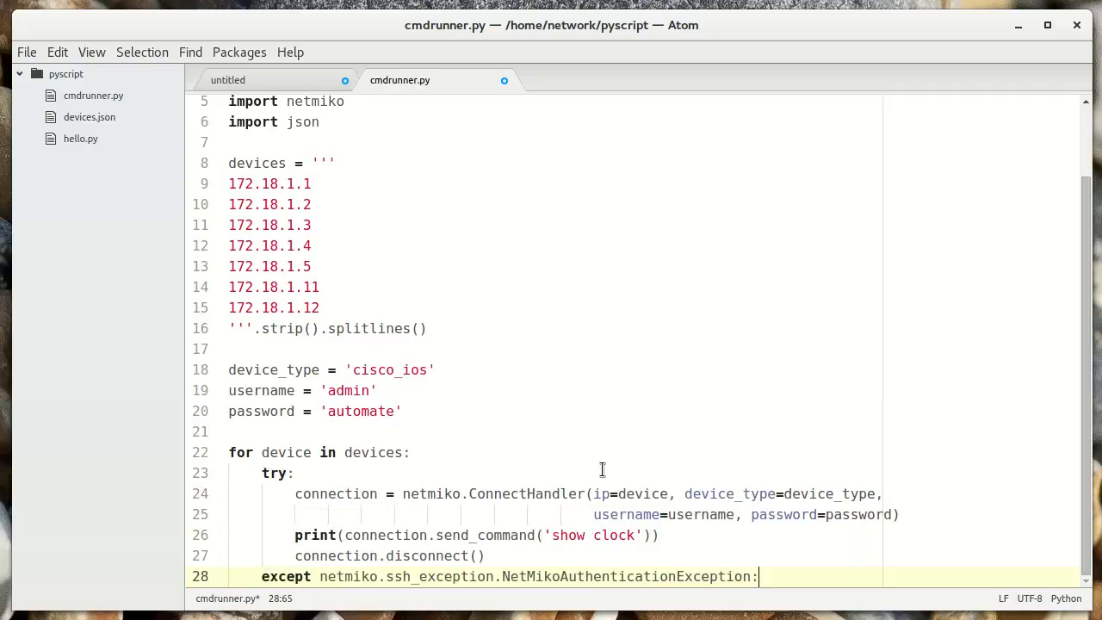
mouse_move(645, 461)
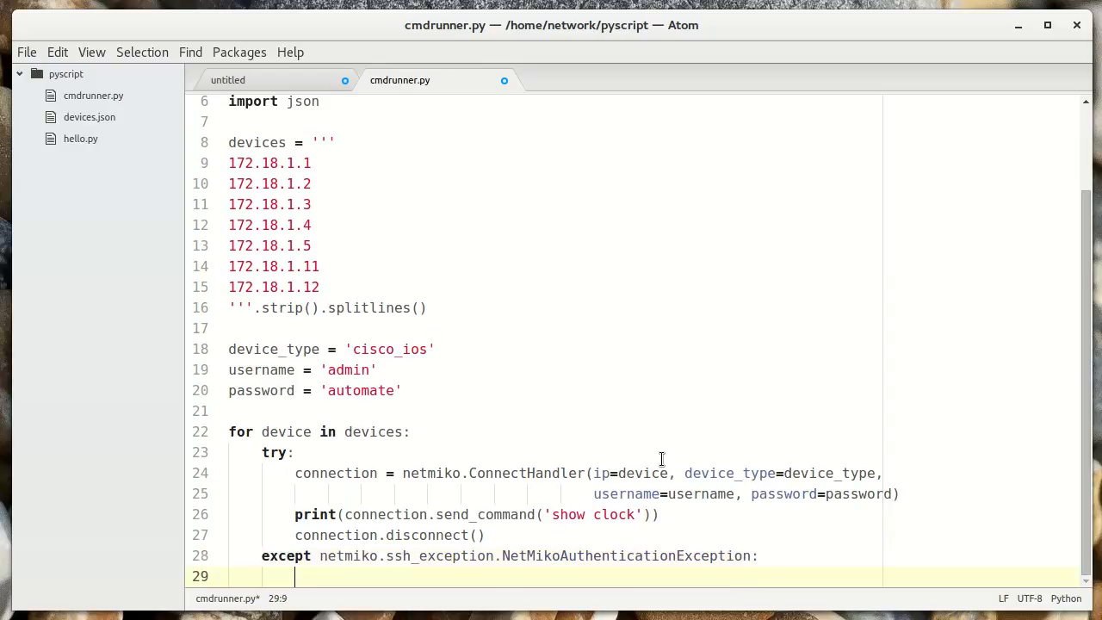
type("print()")
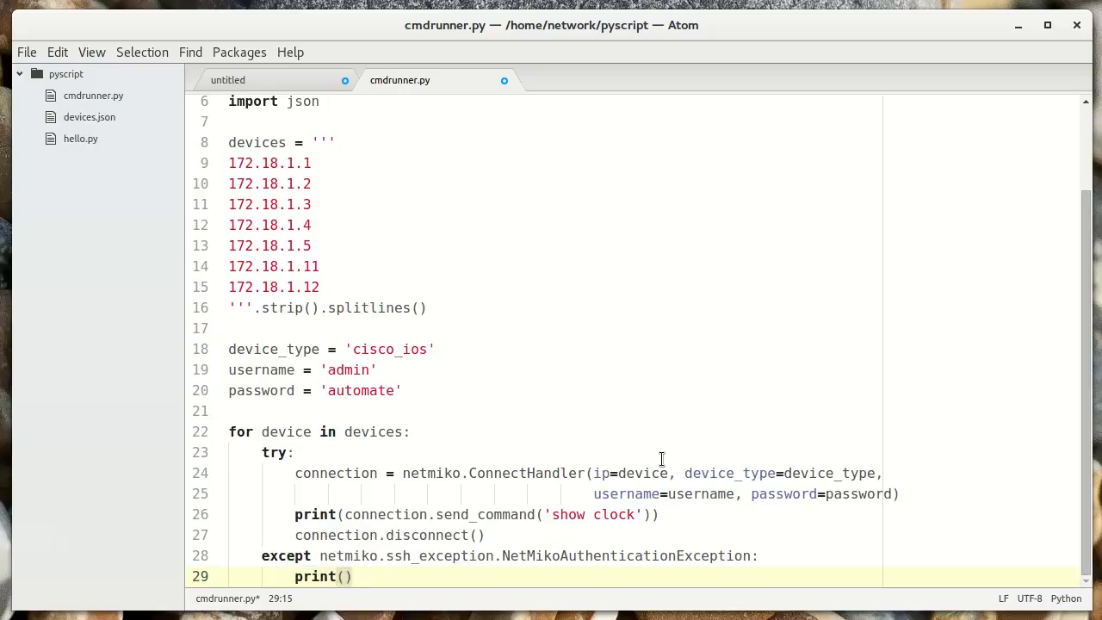
type("''")
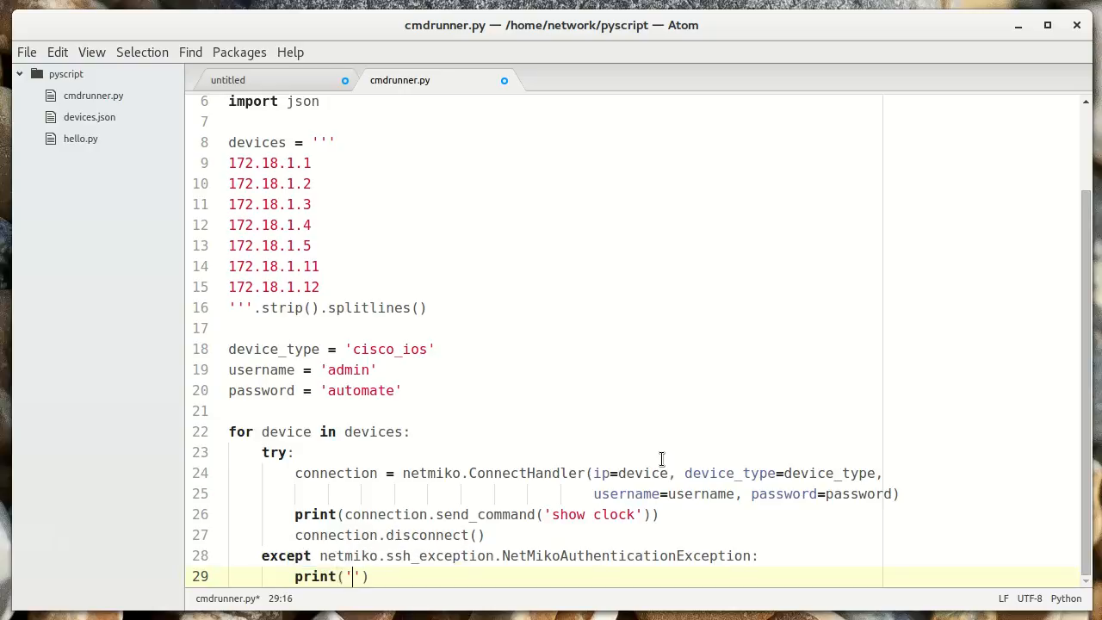
type("a")
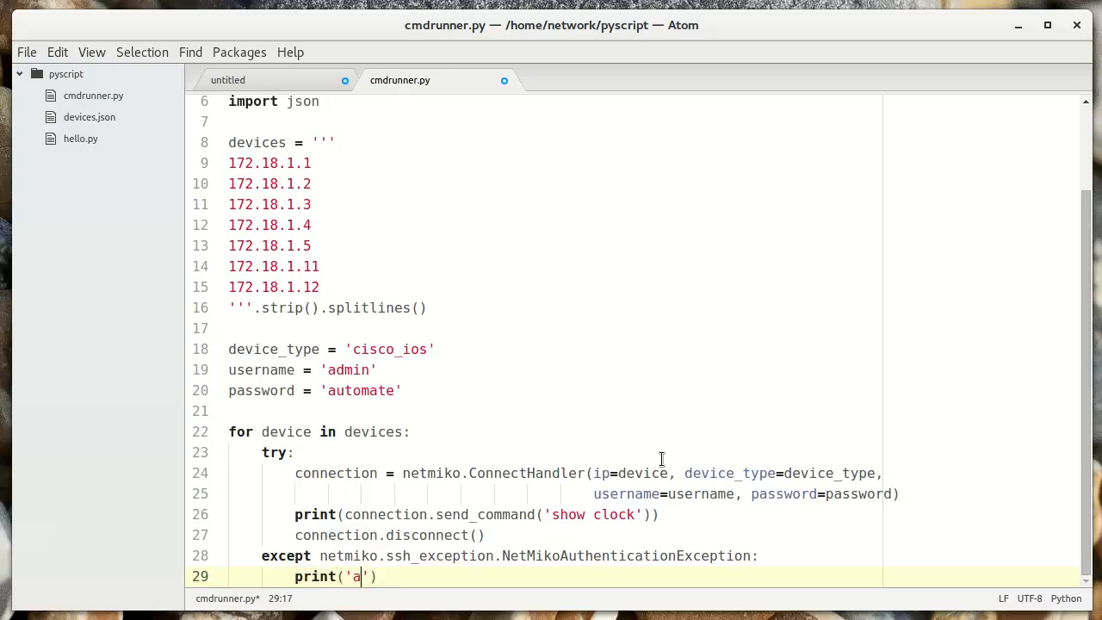
type("uthentication failed t")
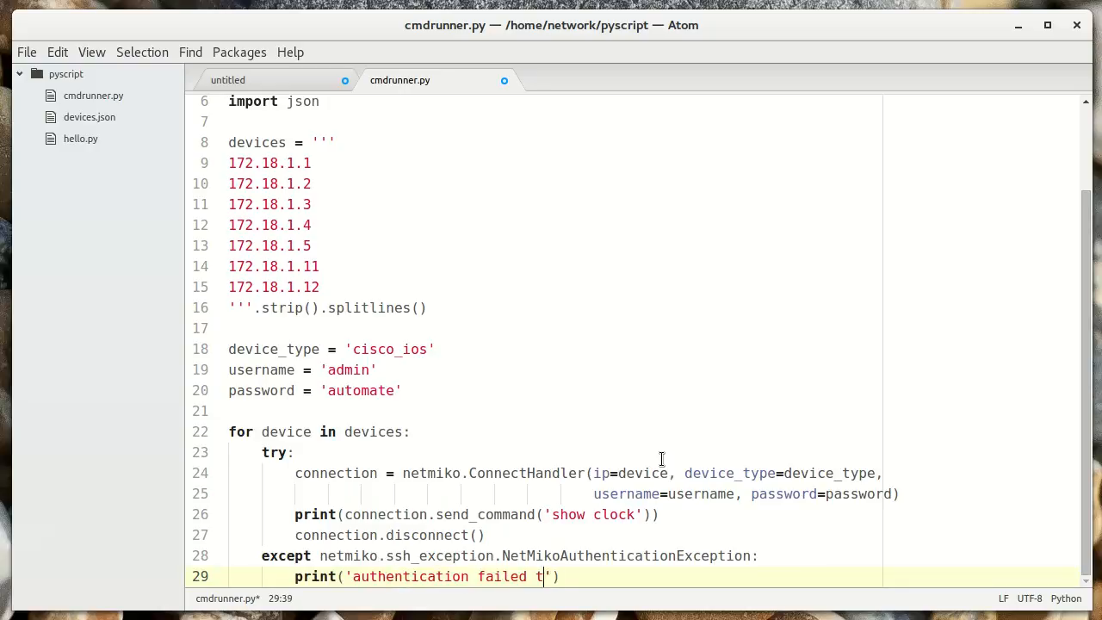
type("o")
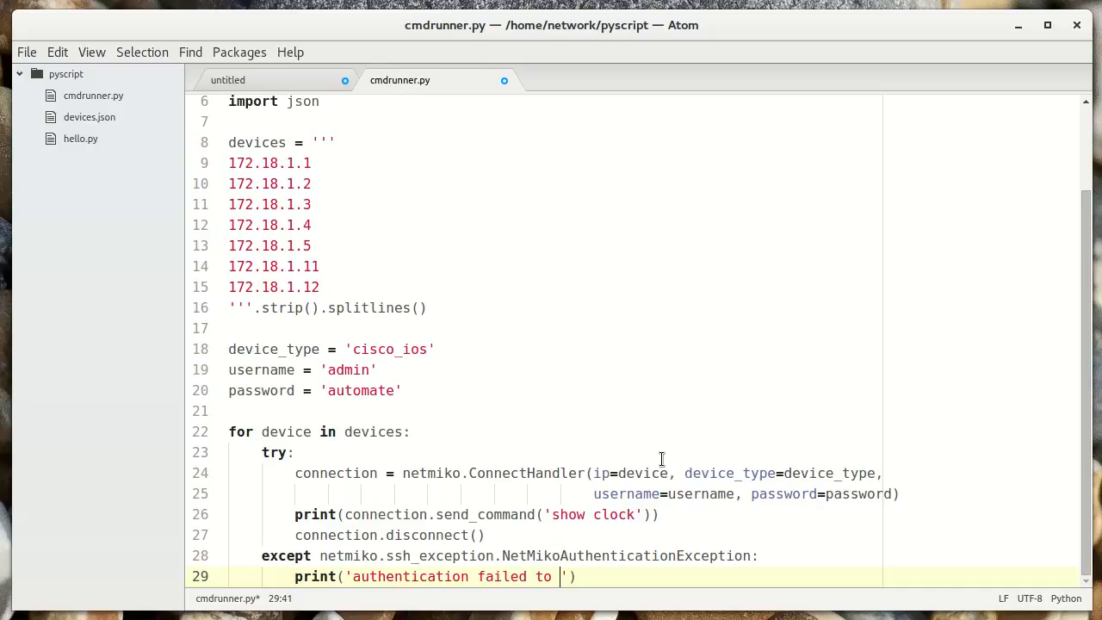
type("',")
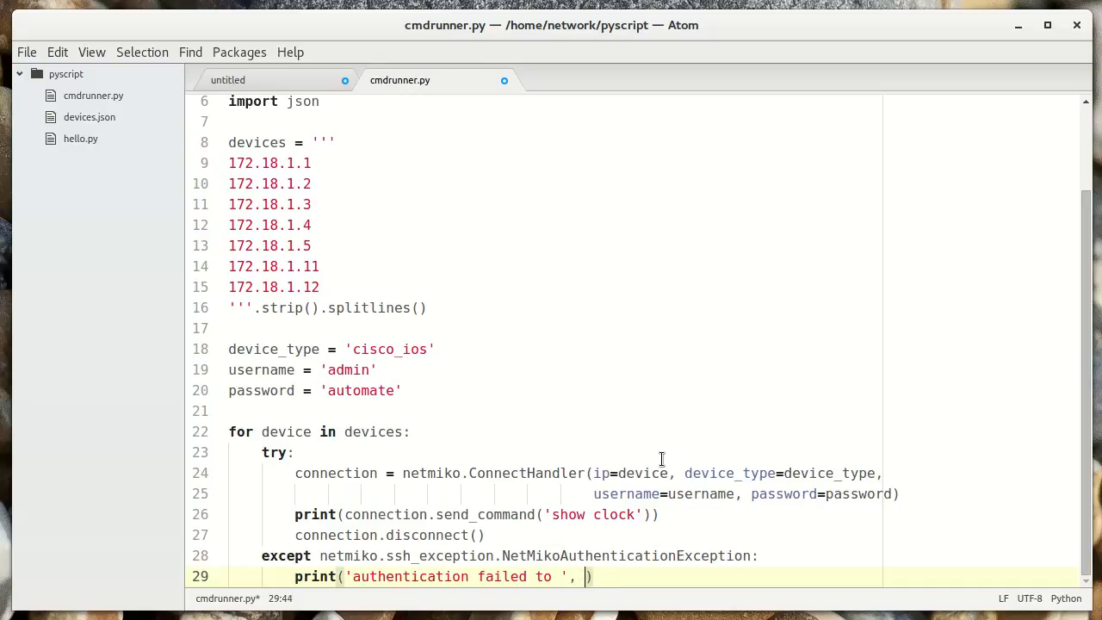
type("device")
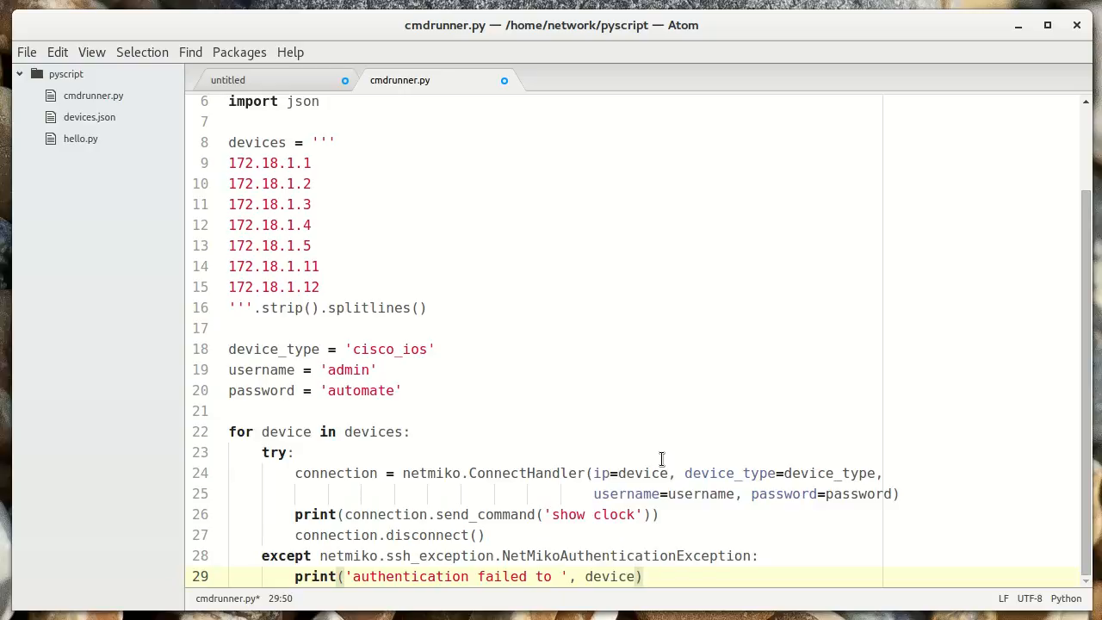
left_click(632, 473)
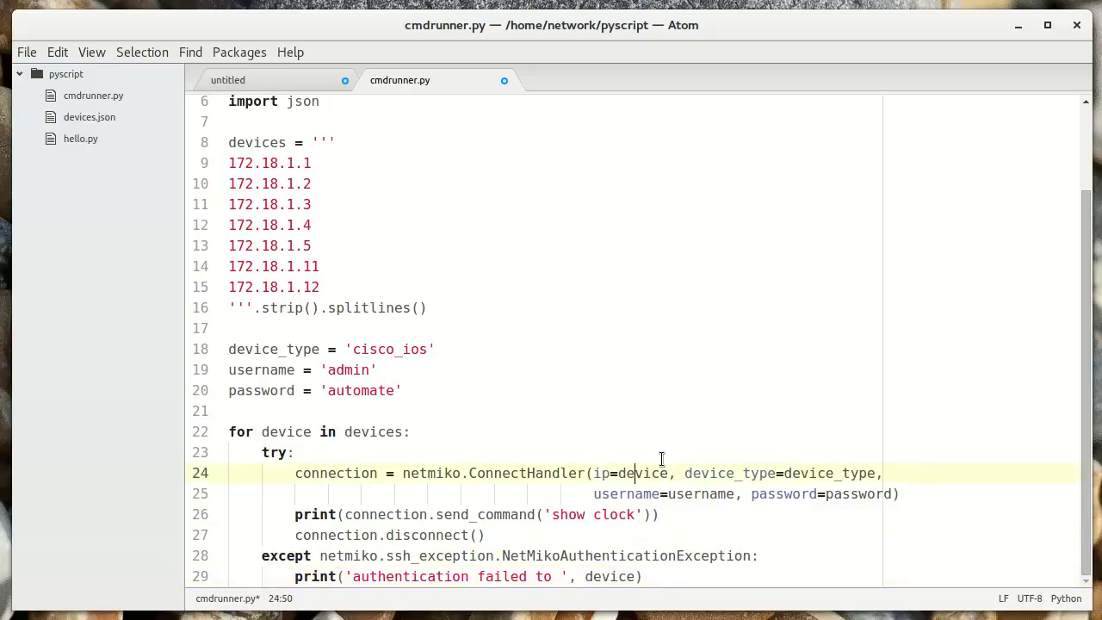
Step: Print a separator line of 79 tildes before each connection
key("Return")
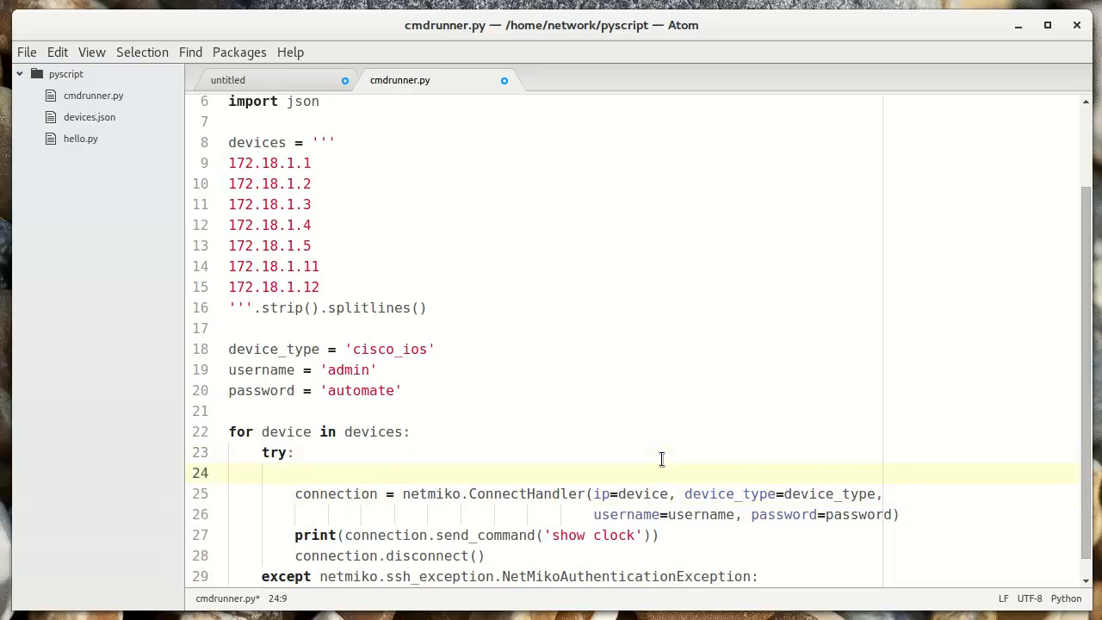
type("print(")
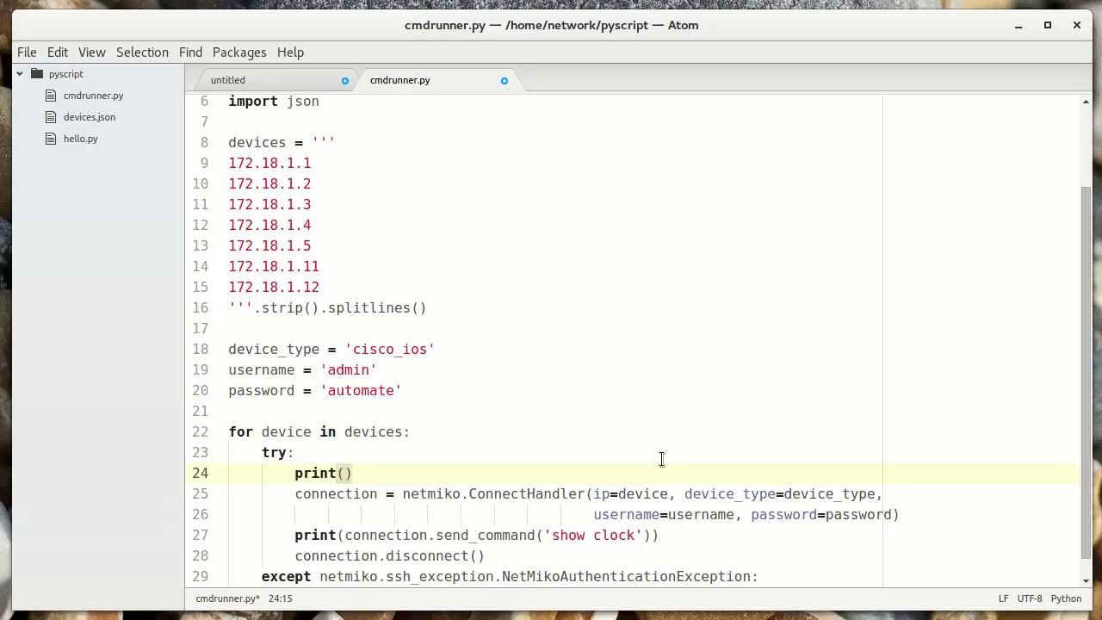
type("''")
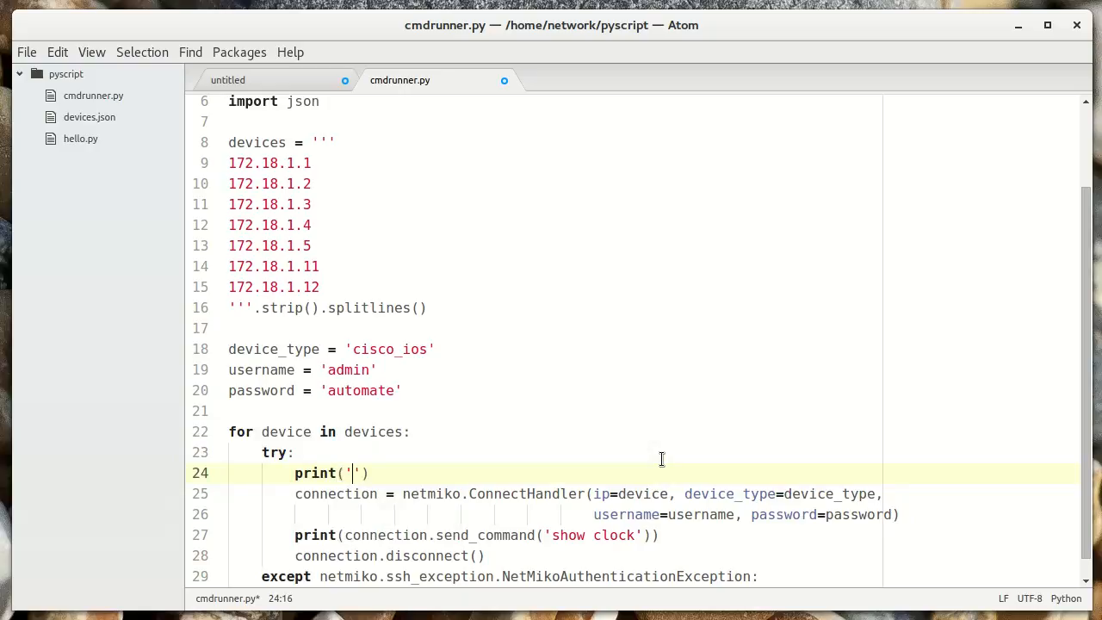
type("~")
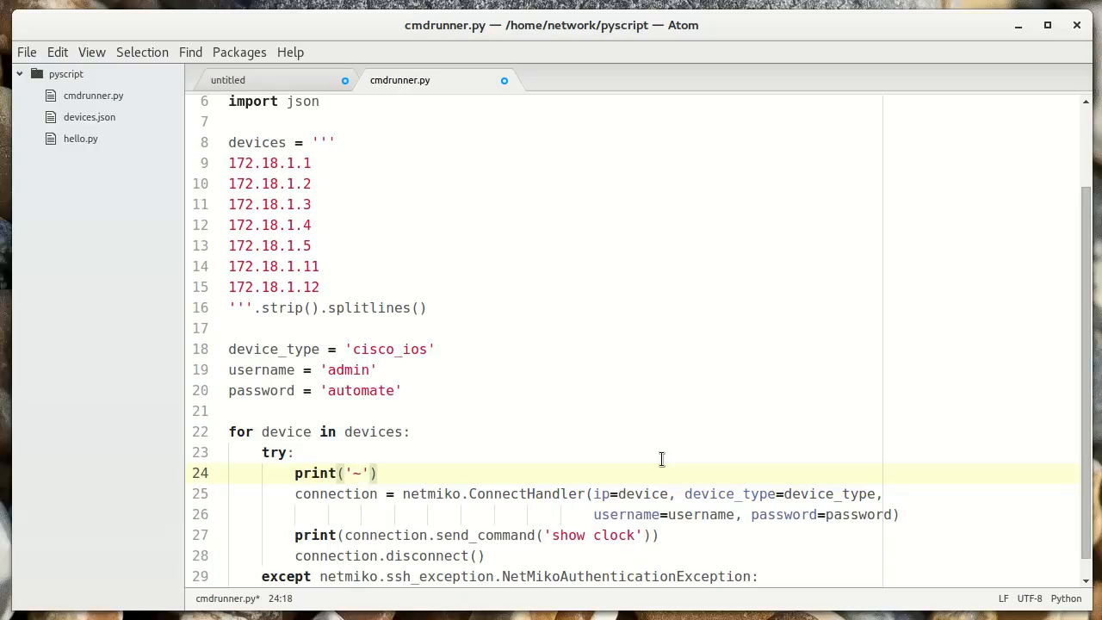
type("*79")
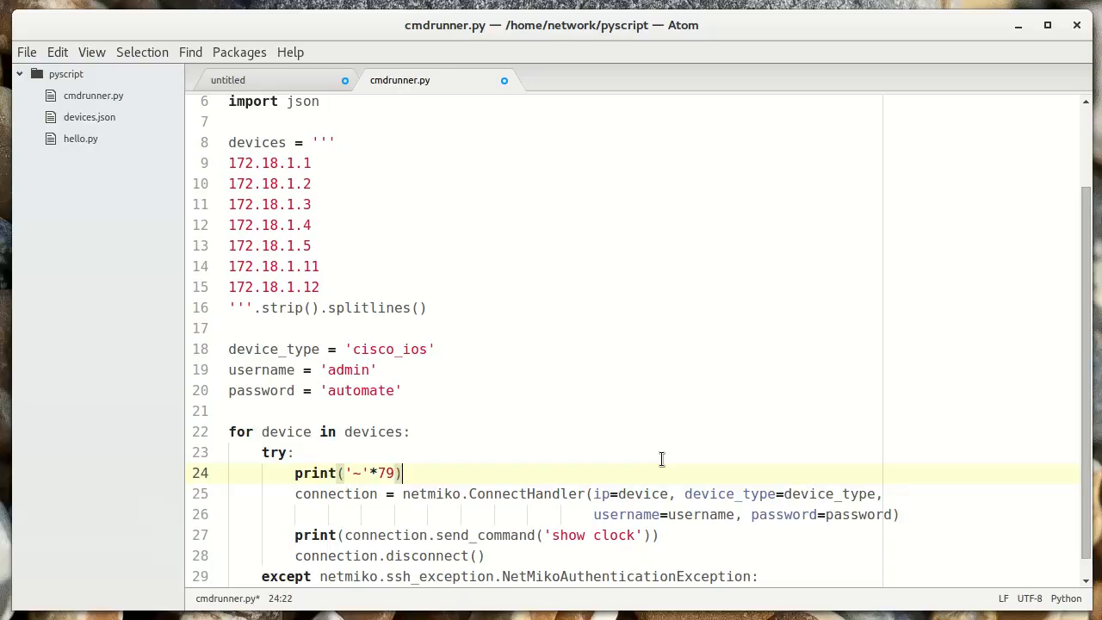
Step: Print 'Connecting to device' followed by the device IP
type("print('Co")
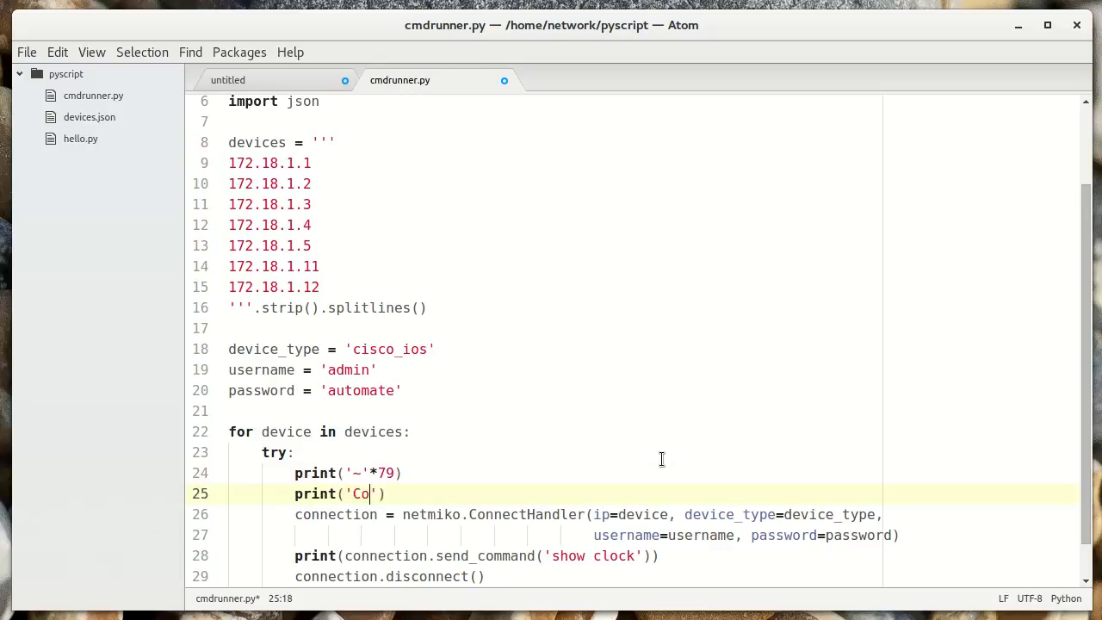
type("nnecting to d")
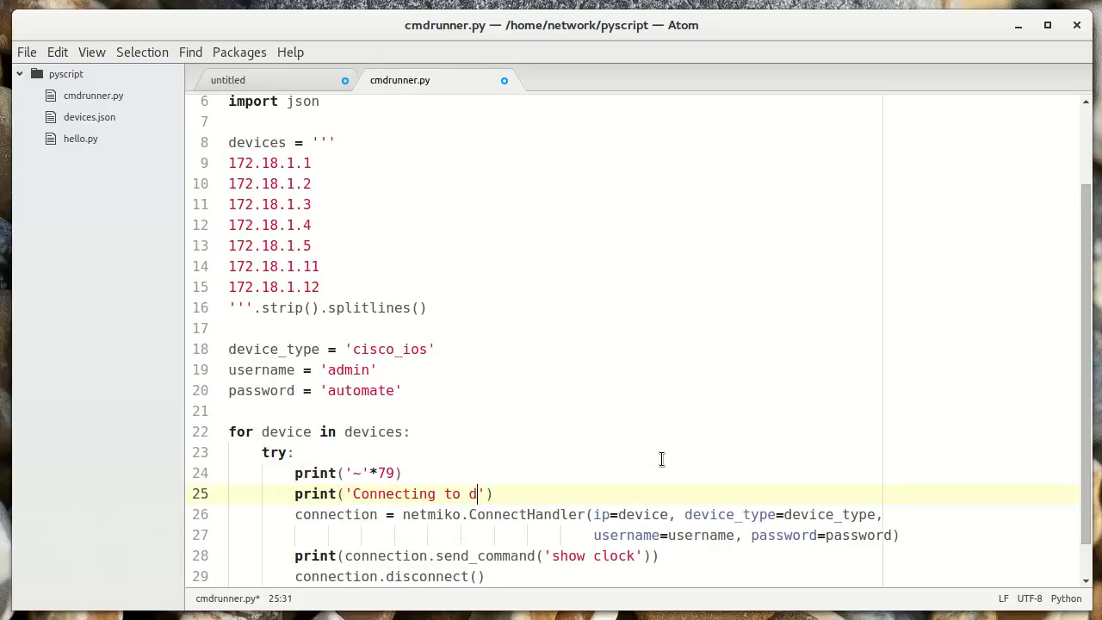
type("evice")
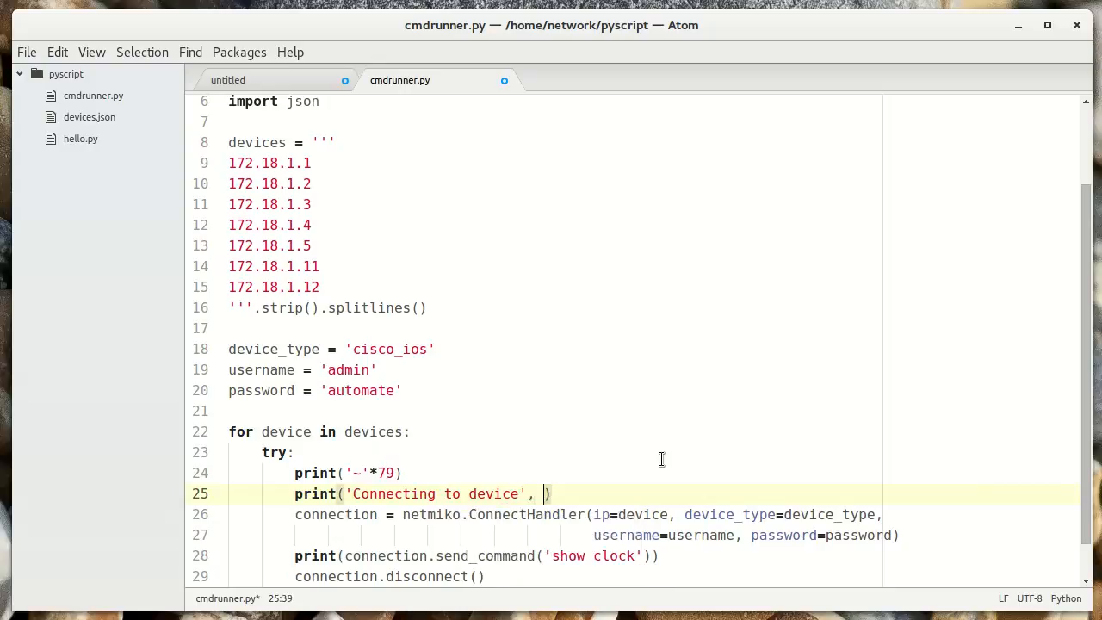
type("device")
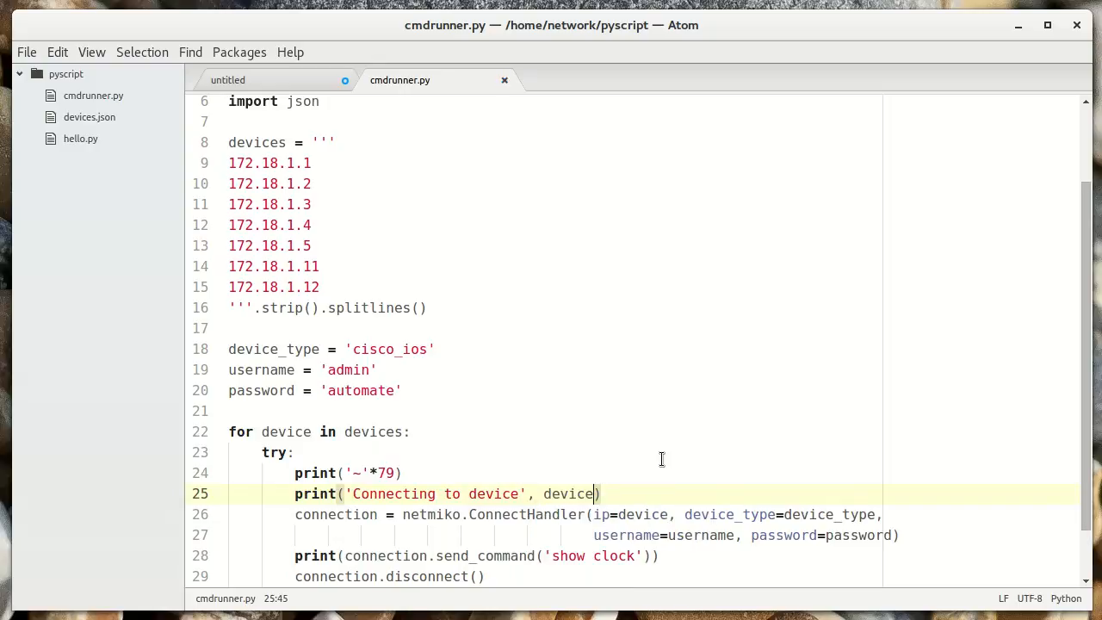
scroll("down", 3)
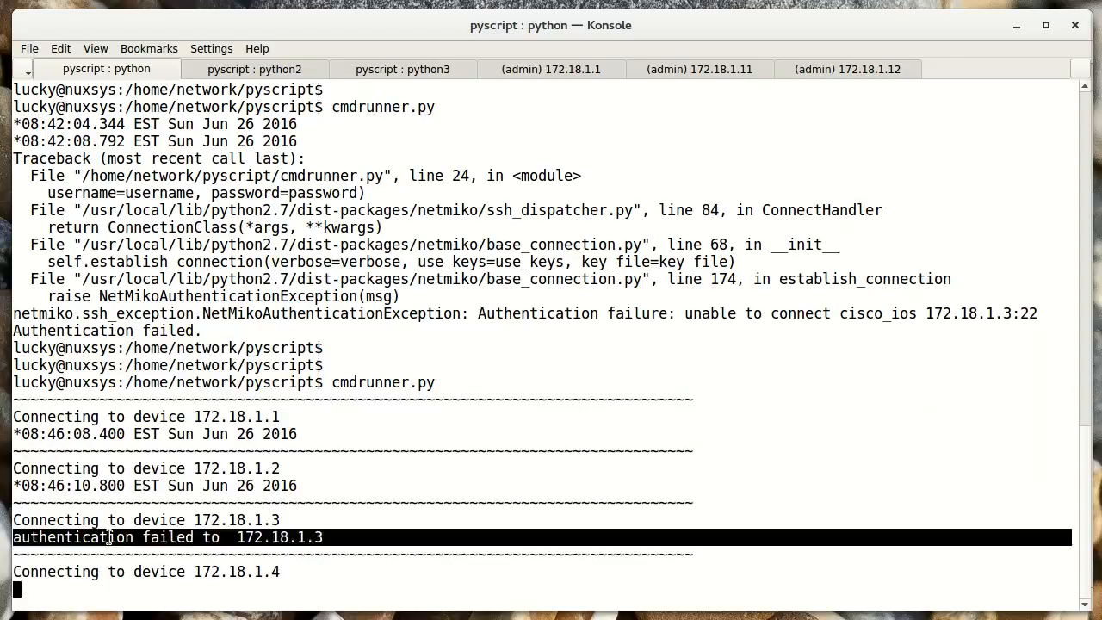
Step: Review the crash output at 172.18.1.5 and copy the NetMikoTimeoutException name from the traceback
scroll("down", 3)
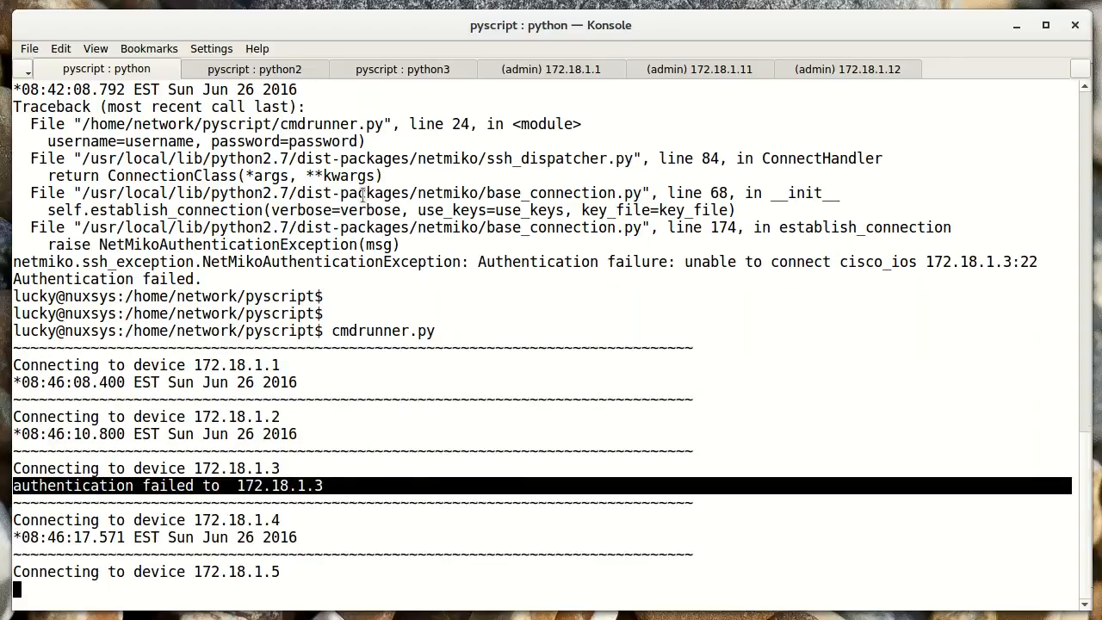
scroll("down", 3)
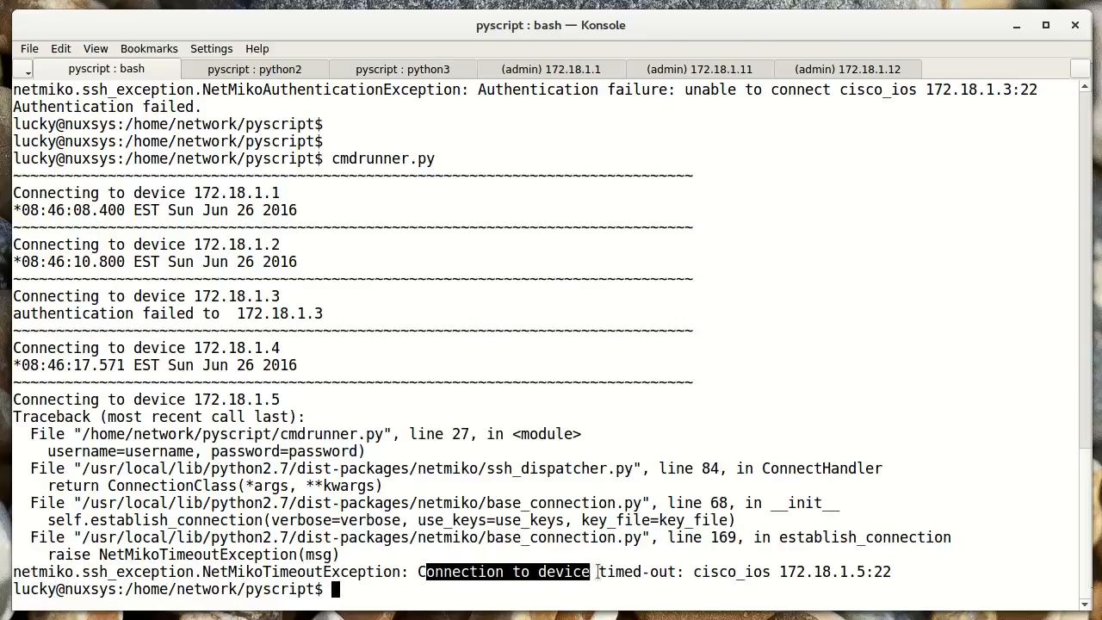
left_click_drag(592, 571, 893, 572)
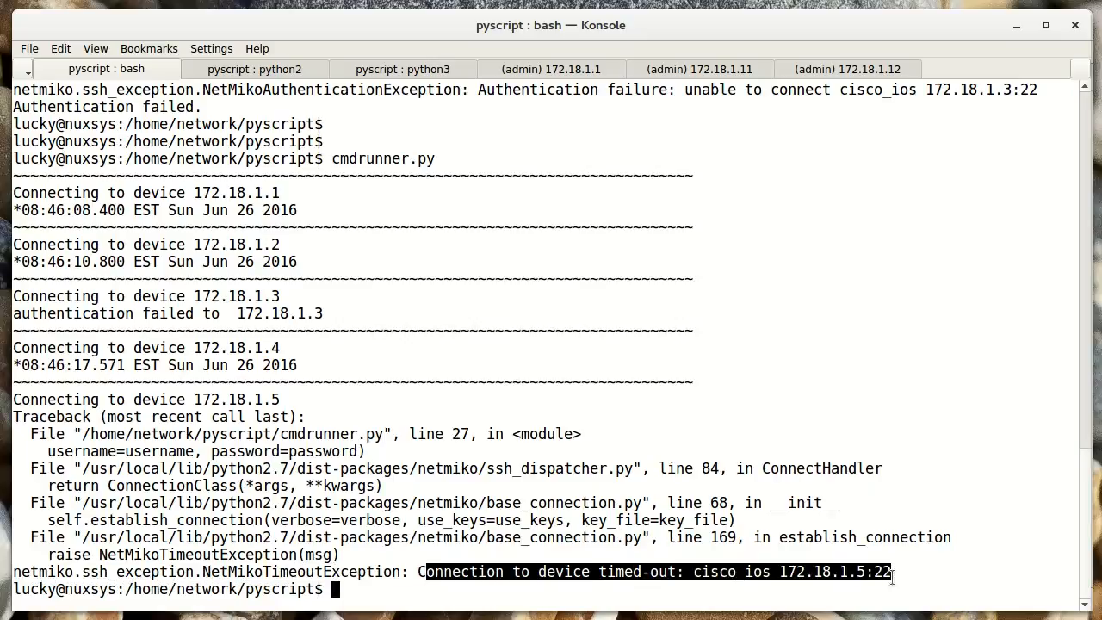
left_click(816, 542)
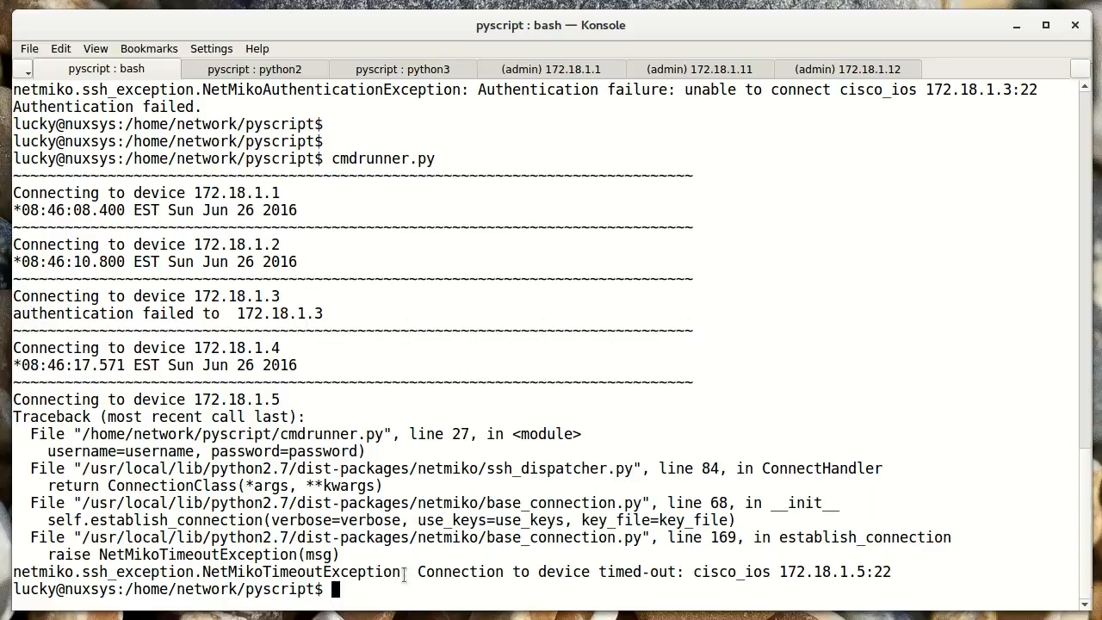
double_click(206, 571)
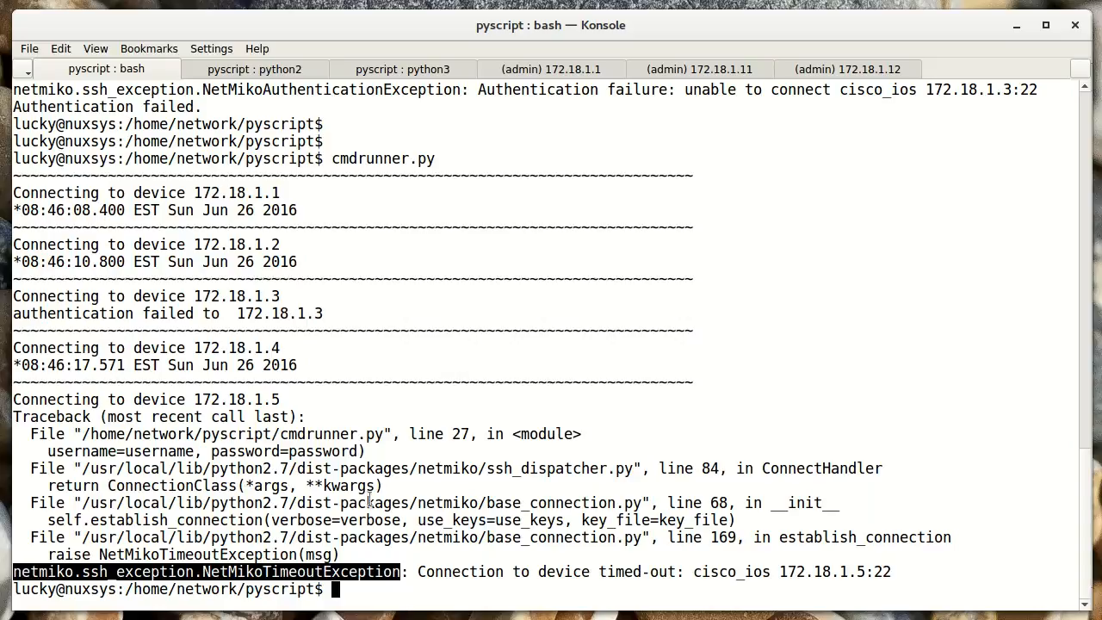
mouse_move(307, 413)
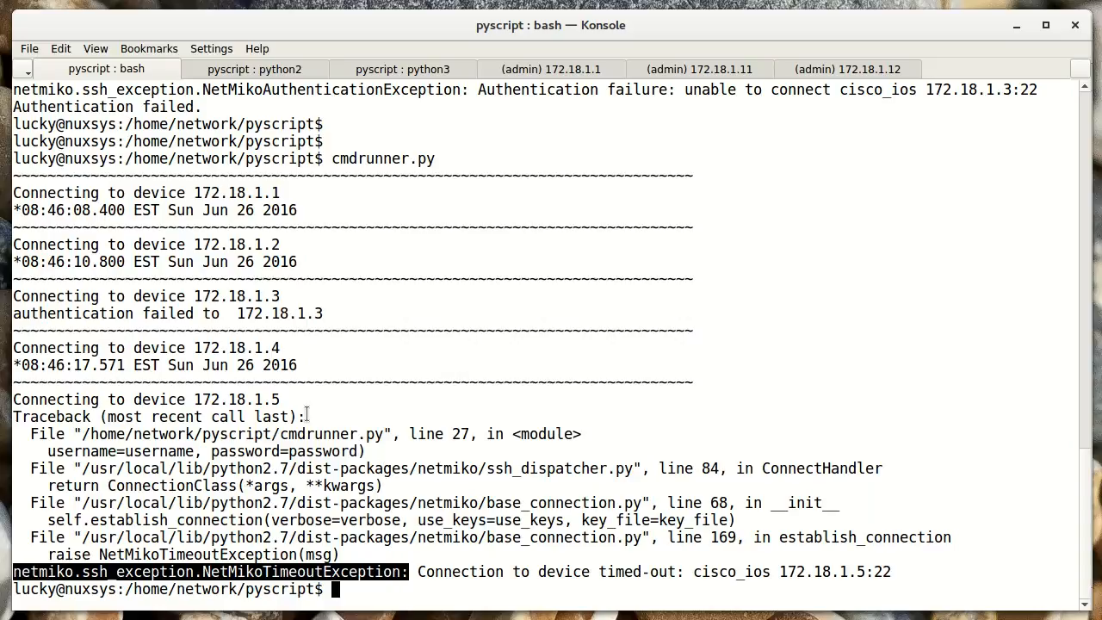
mouse_move(464, 86)
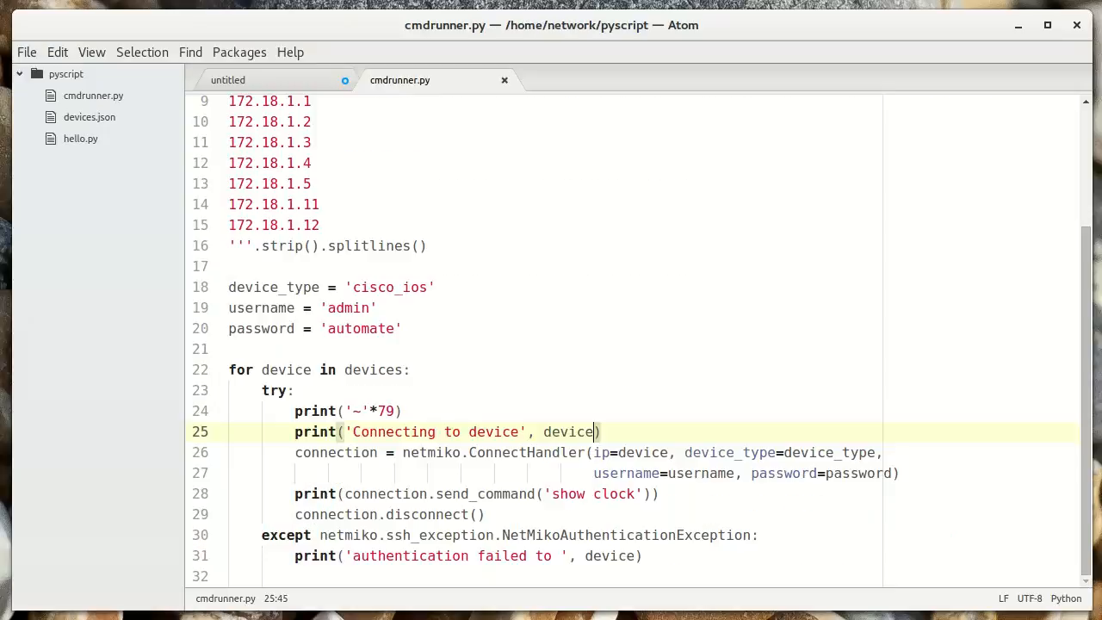
Step: Above the for loop, type netmiko_exceptions = (netmiko.ssh_exception.NetMikoTimeoutException, and align the next entry
left_click(520, 349)
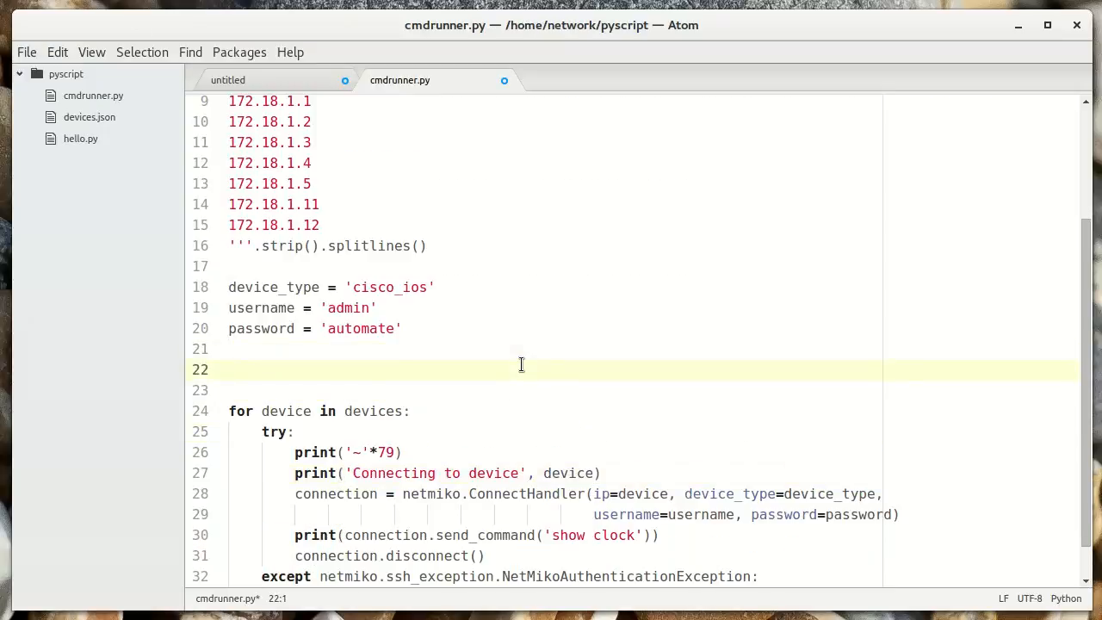
type("netmik")
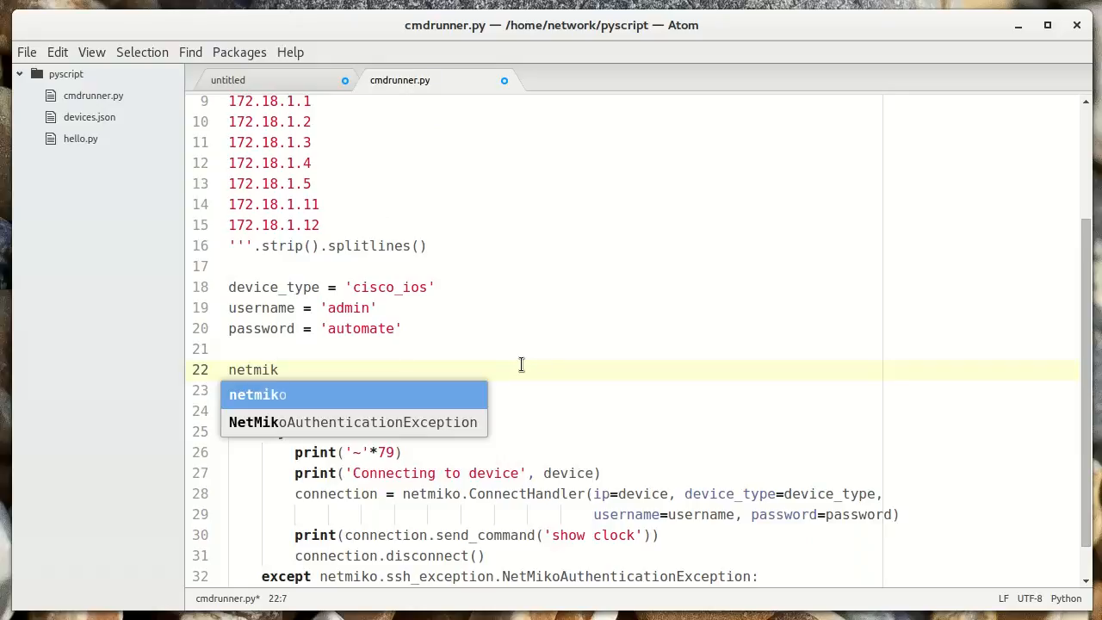
type("o")
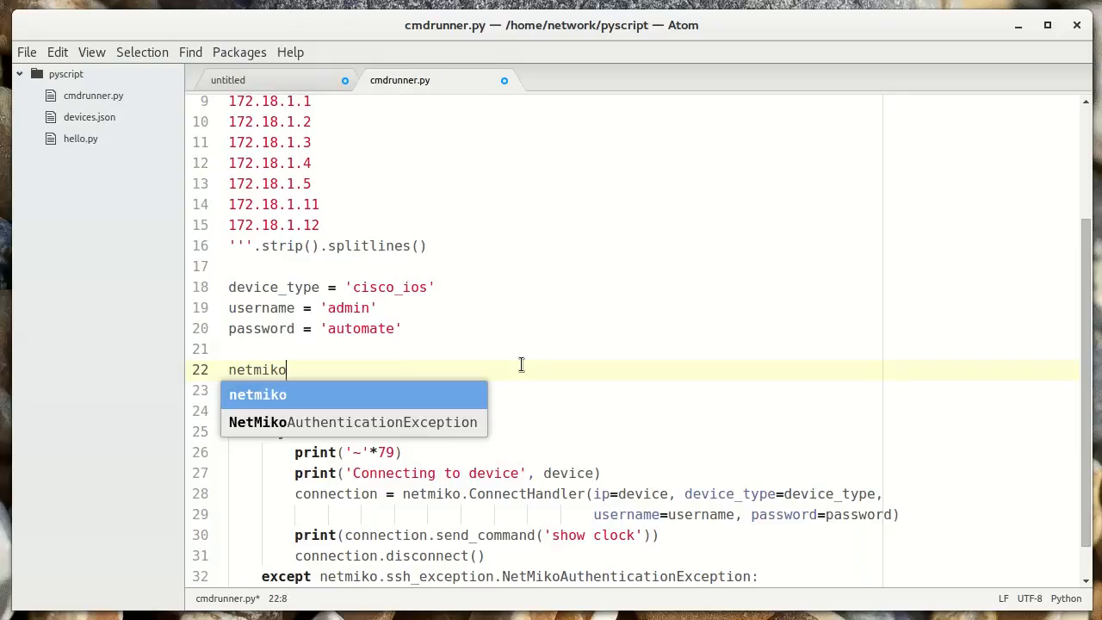
type("_excep")
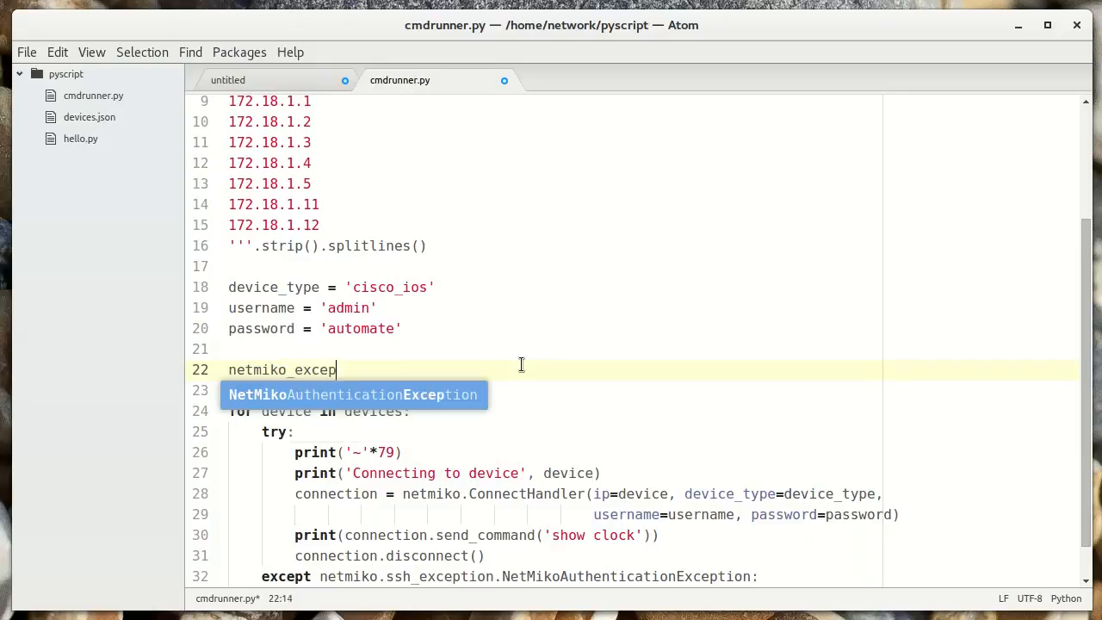
type("tions =")
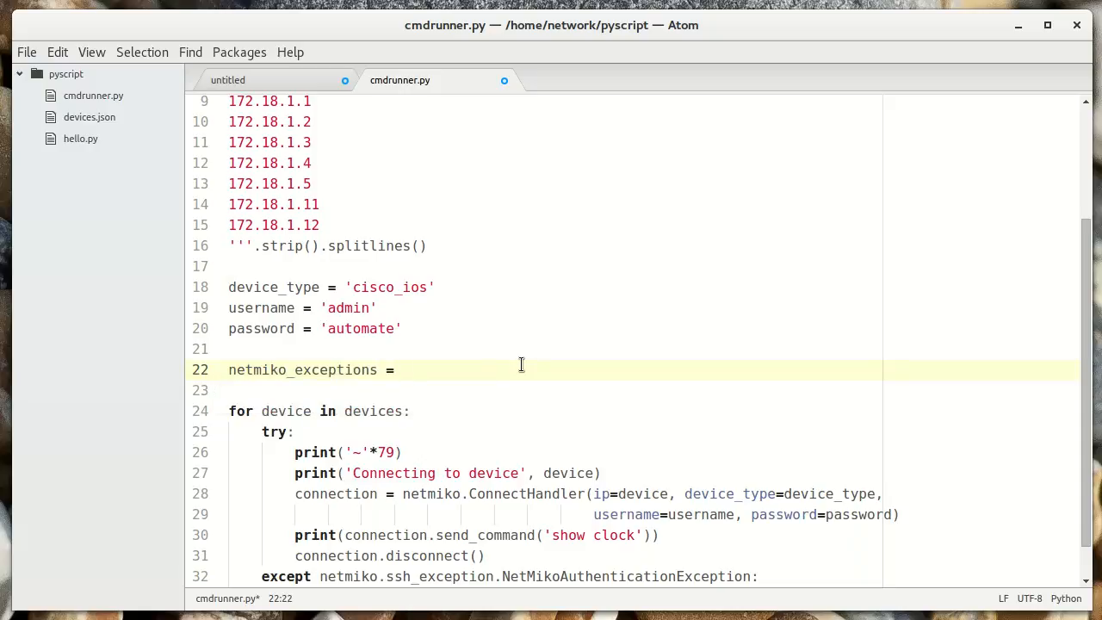
type("(netmiko.ssh_exception.NetMikoTimeoutException:)")
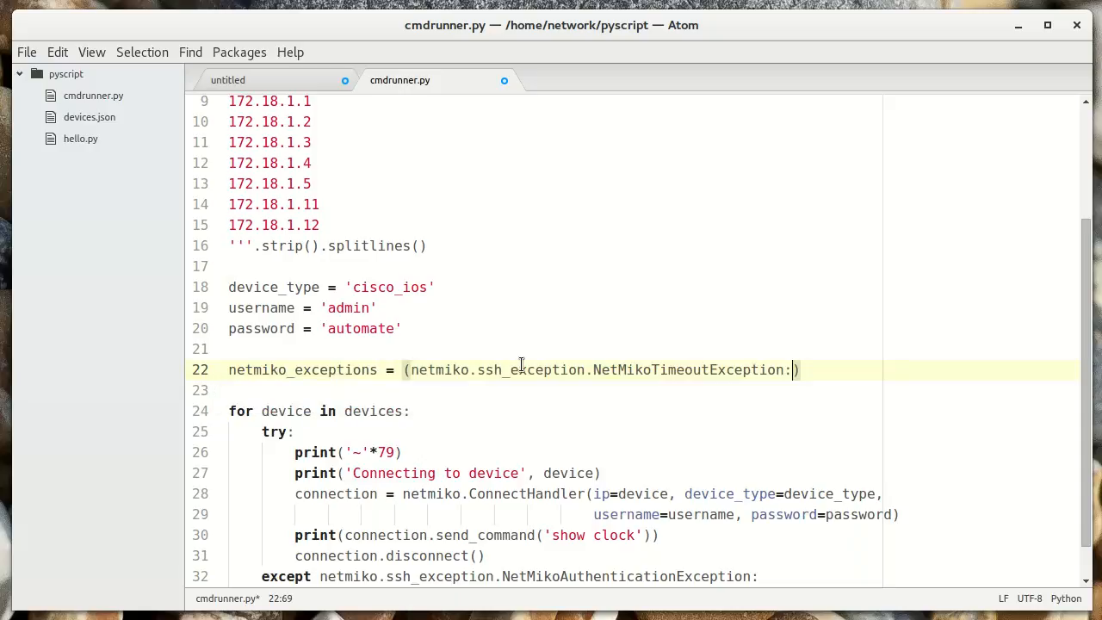
type(",")
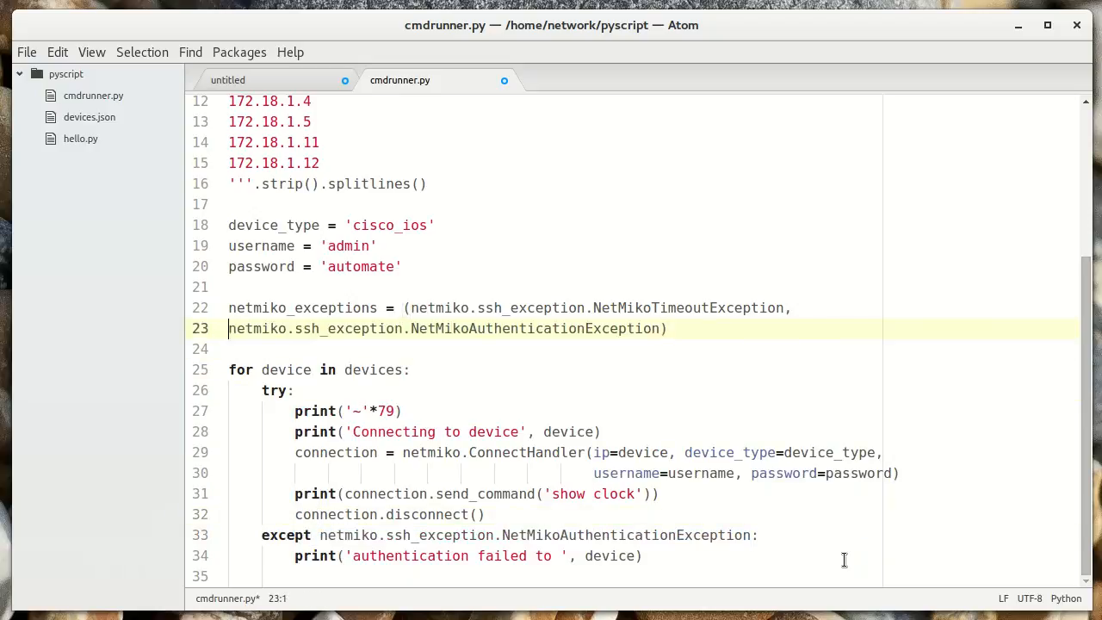
key("Tab")
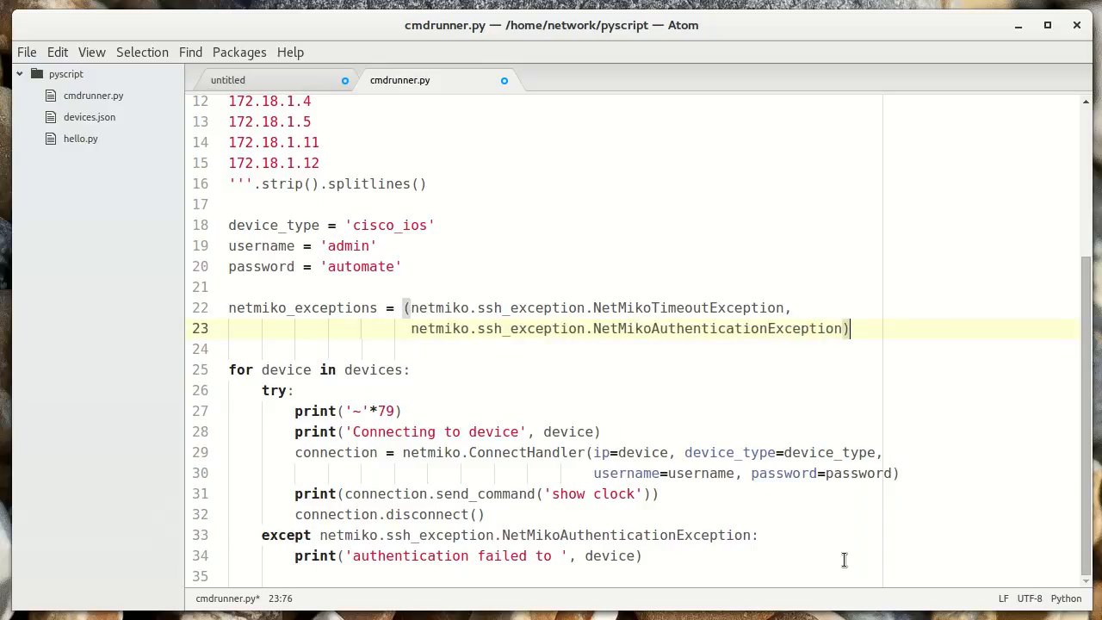
mouse_move(511, 360)
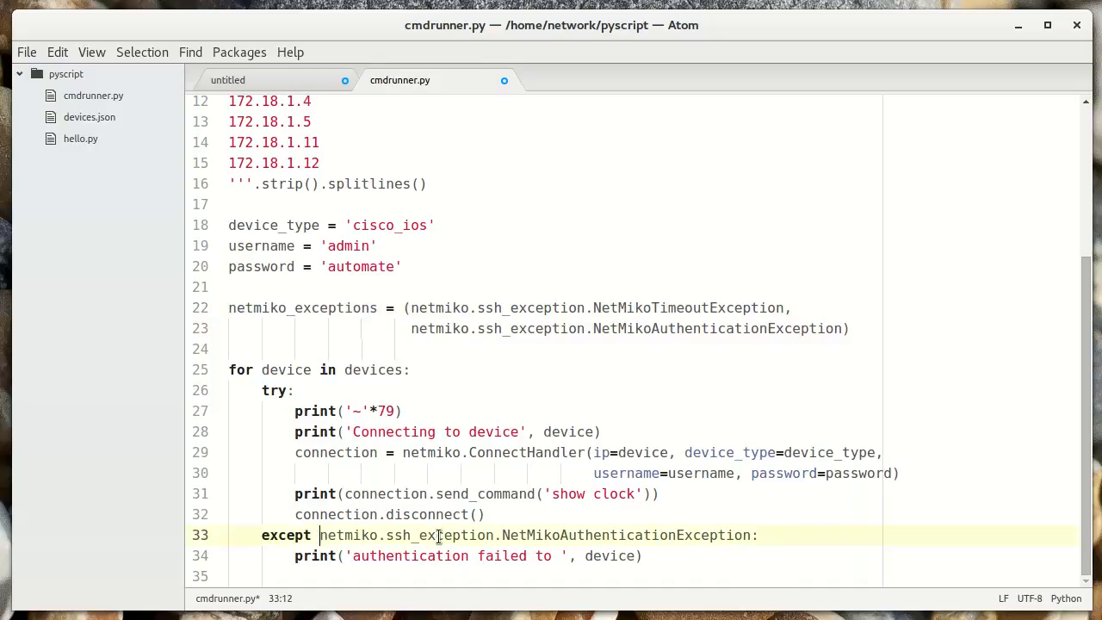
Step: Change the except clause to catch netmiko_exceptions as e
type("netmiko_exceptions")
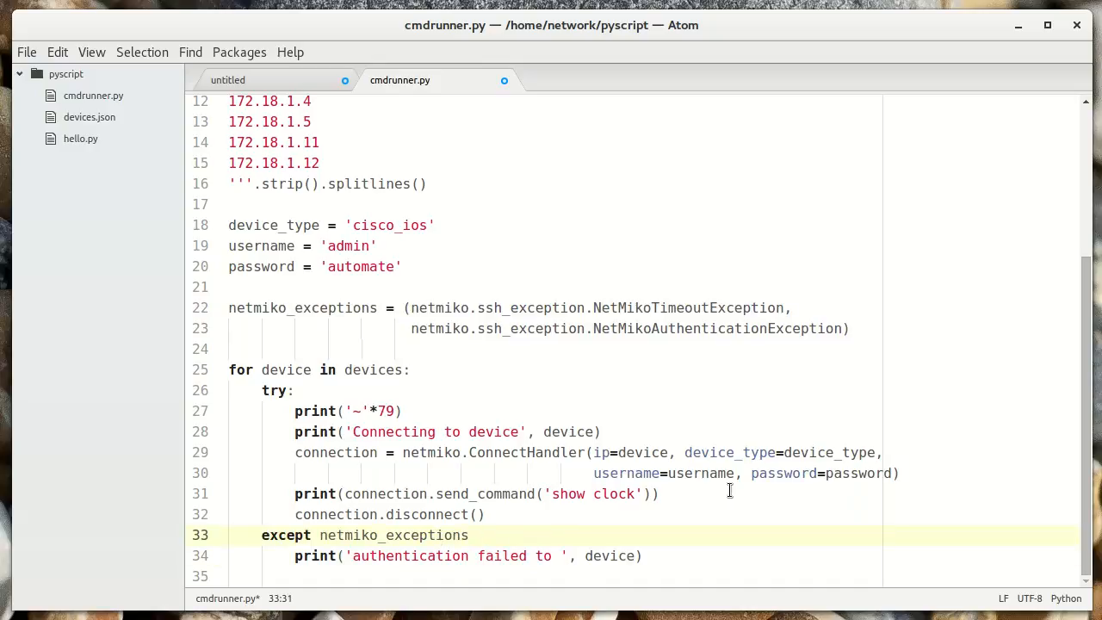
left_click(658, 307)
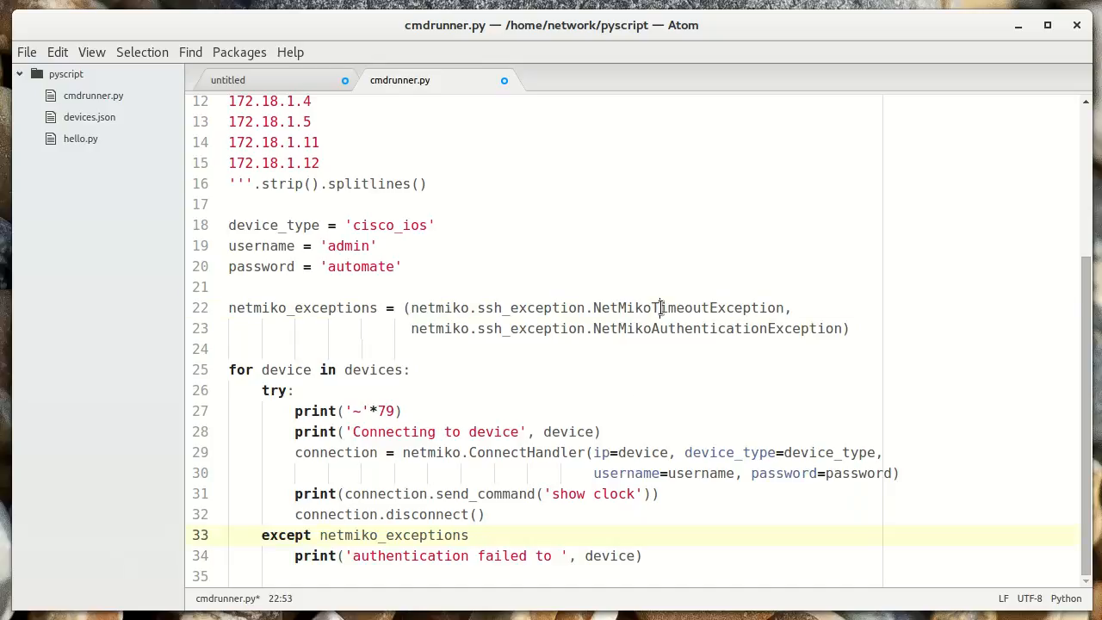
double_click(715, 328)
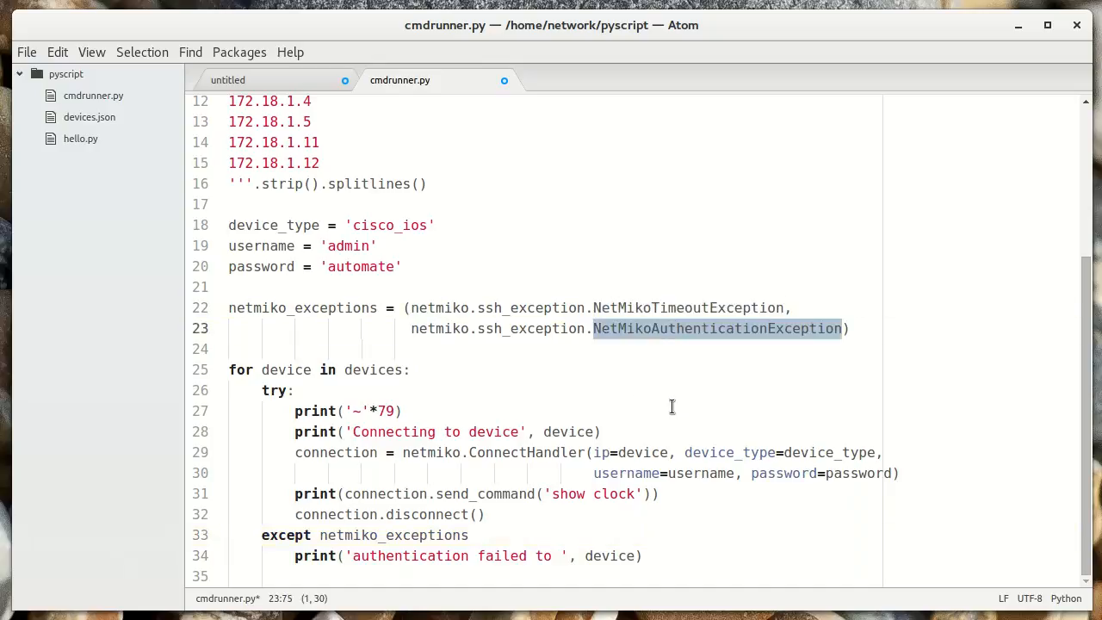
left_click(563, 535)
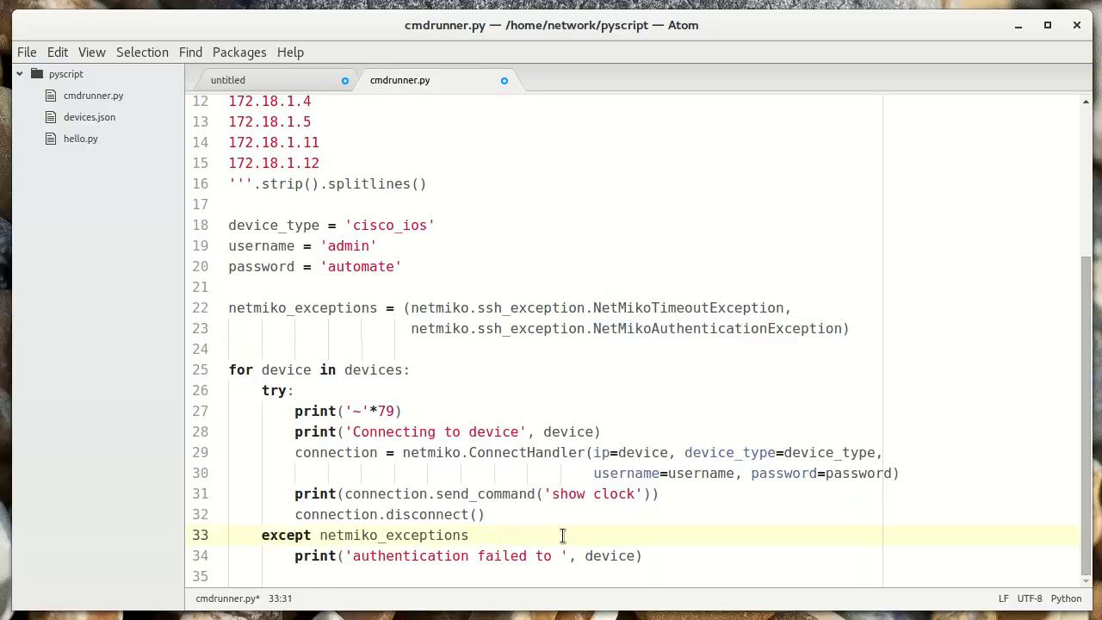
type("as")
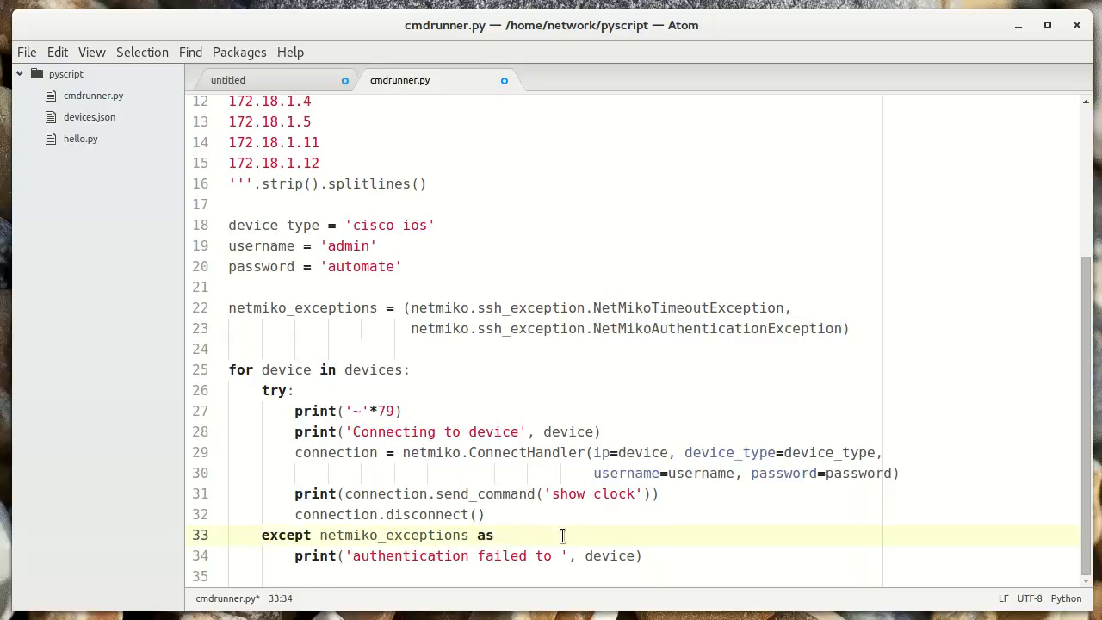
type("e:")
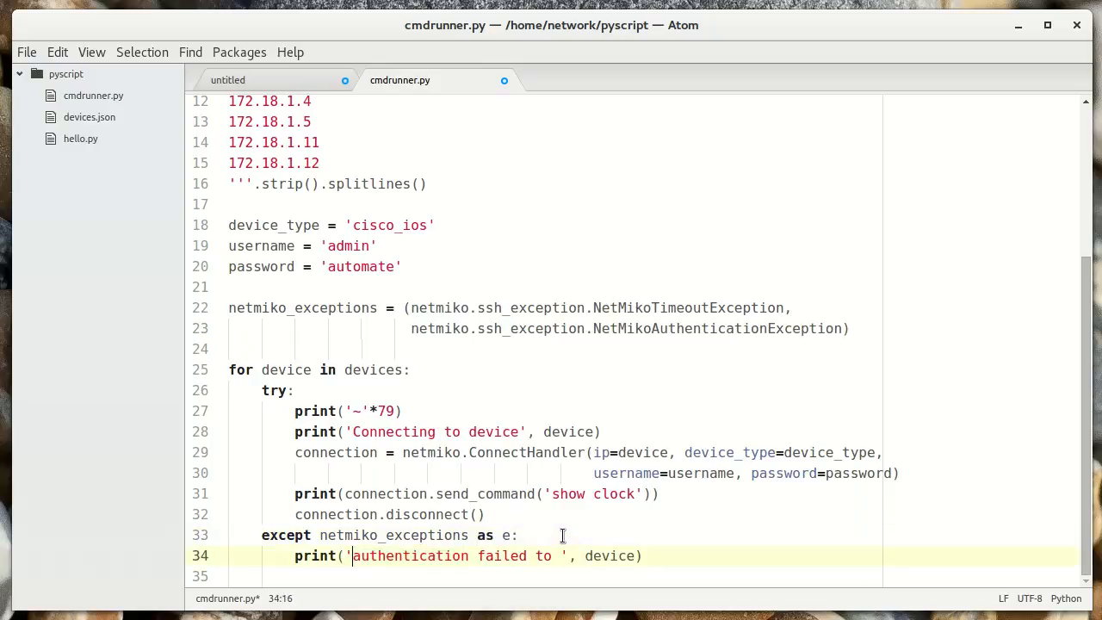
Step: Remove 'authentication' from the failure message and append the error e to the print
double_click(409, 555)
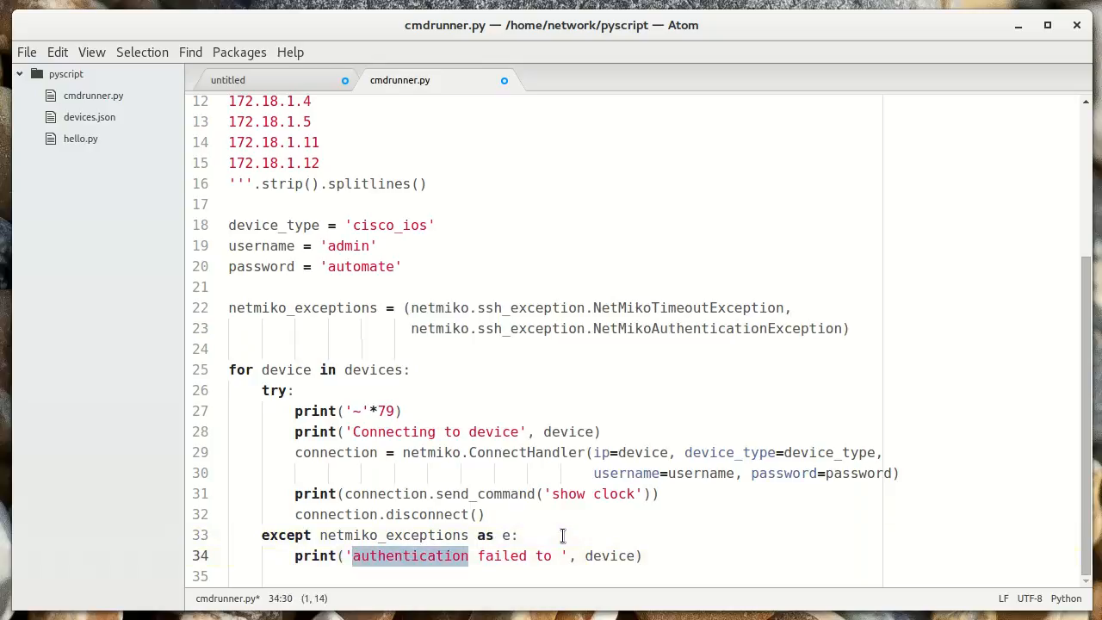
key("BackSpace")
type("F")
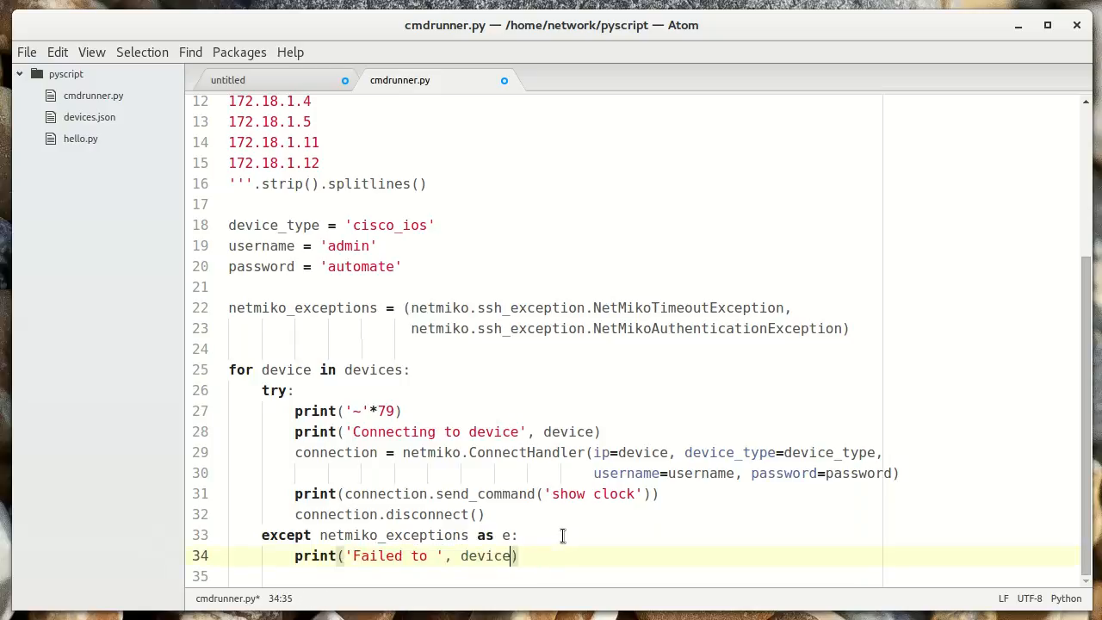
type(",")
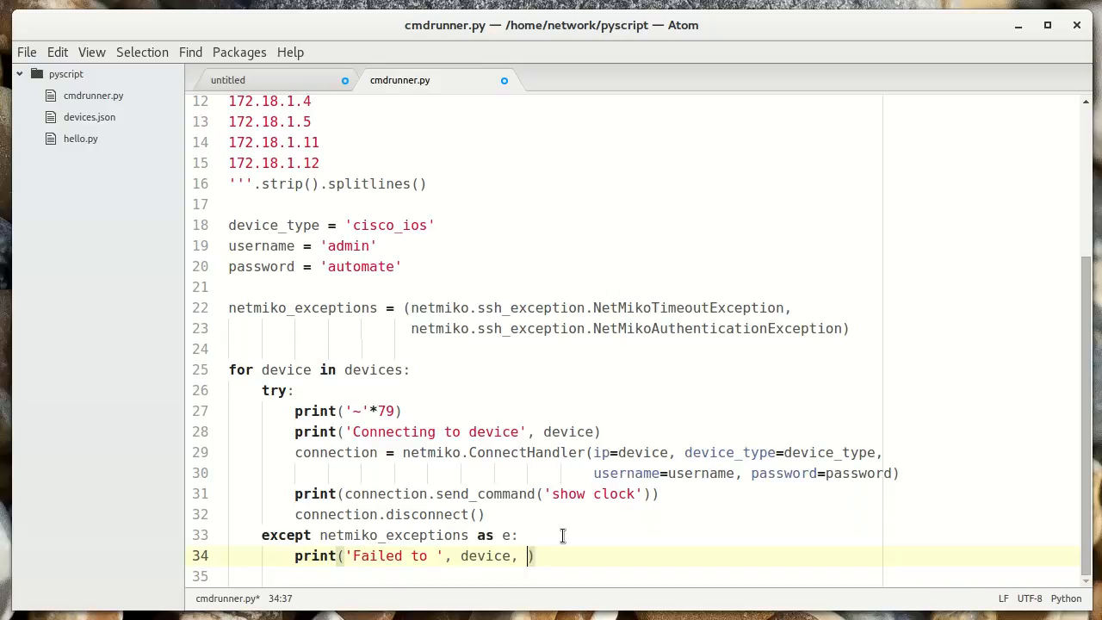
type("e")
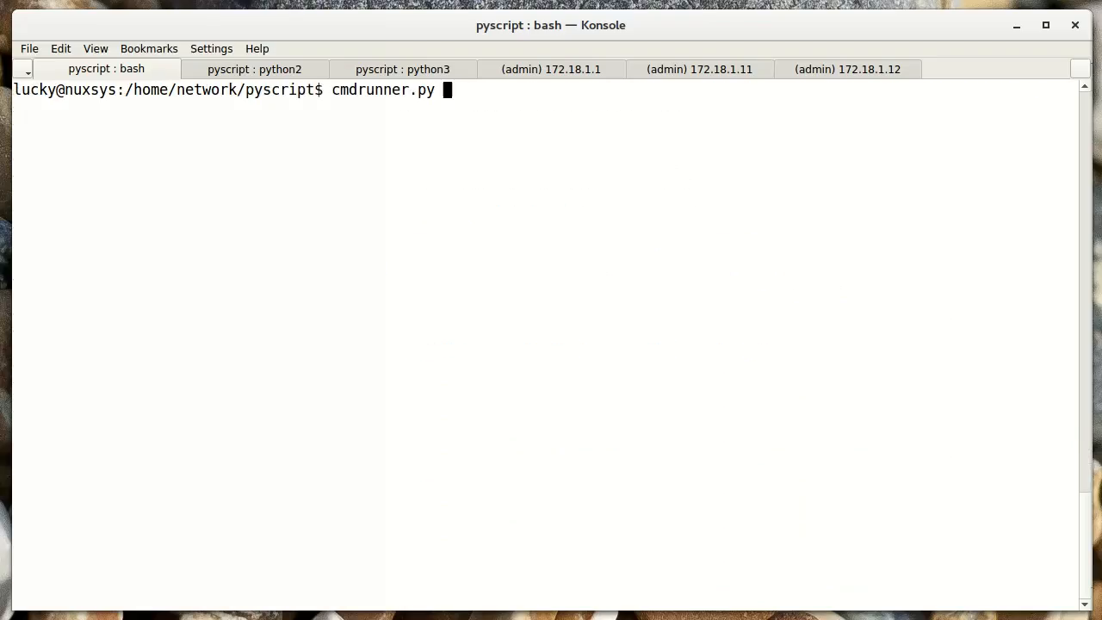
Step: Run the updated cmdrunner.py in Konsole
key("Return")
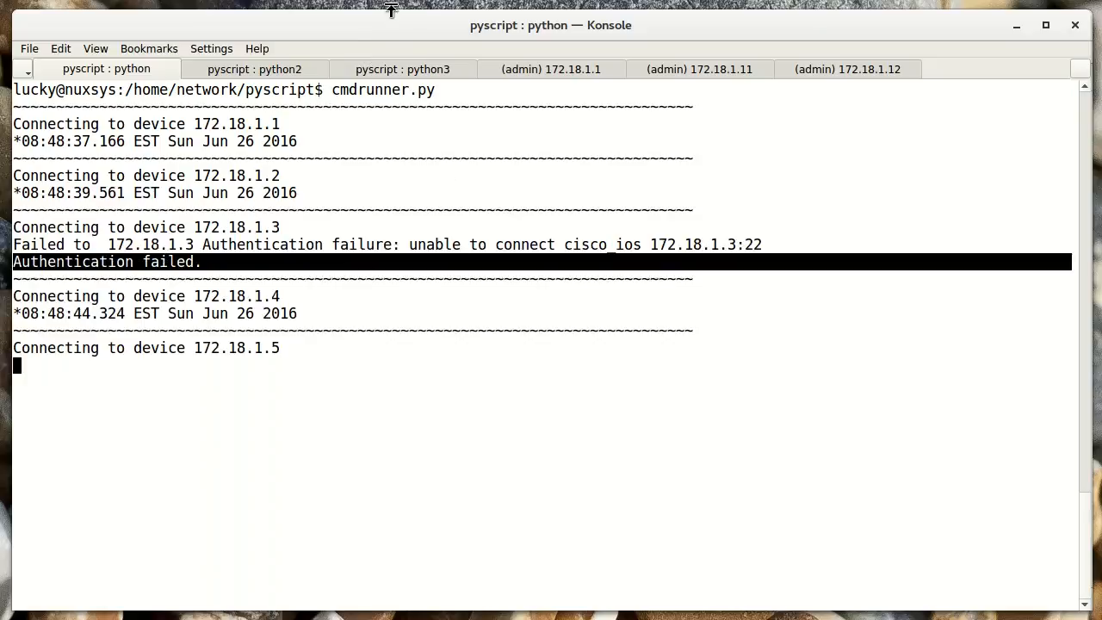
mouse_move(378, 28)
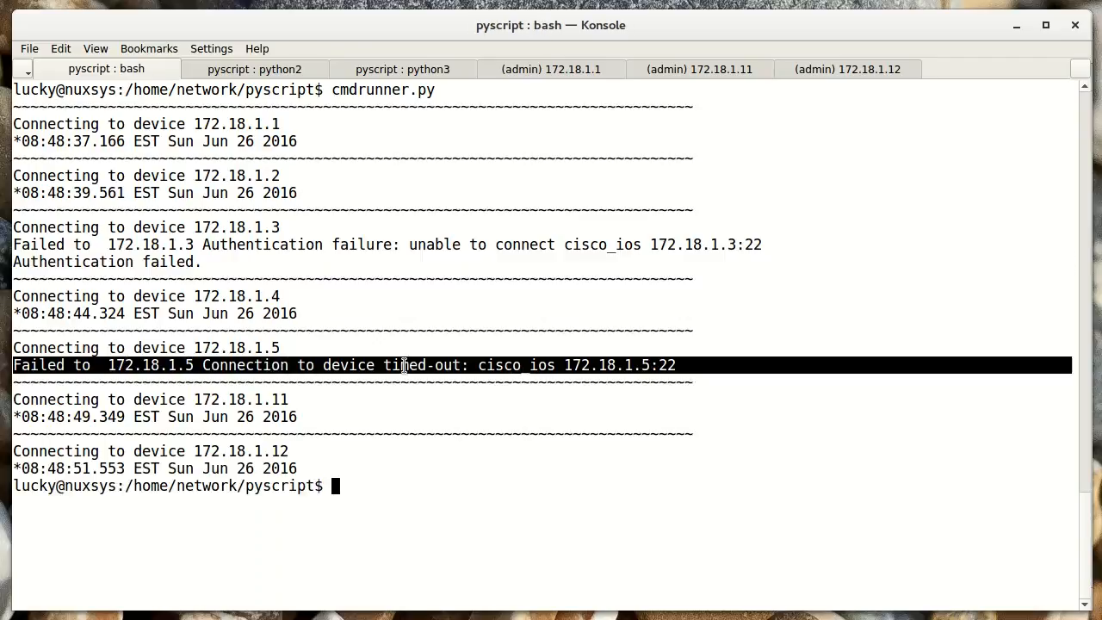
mouse_move(354, 457)
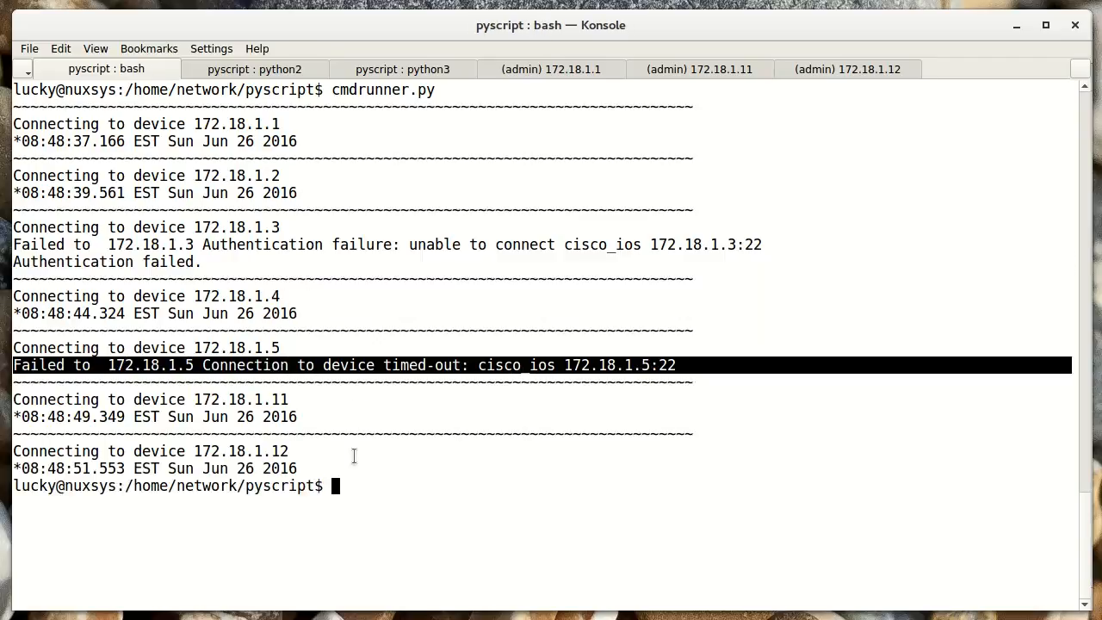